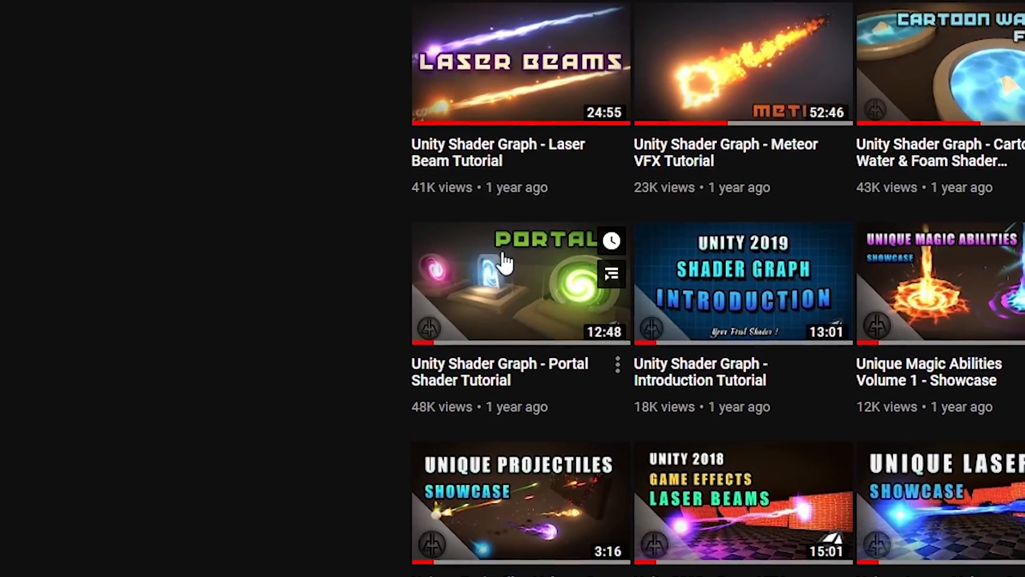
- Play the preview of the finished green swirling portal effect from the channel's videos
left_click(520, 282)
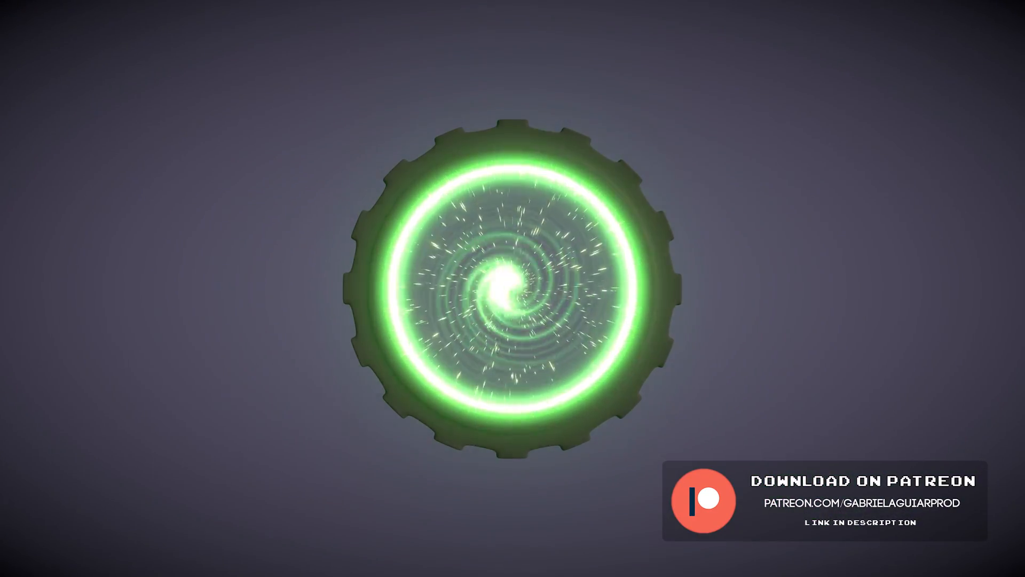
left_click(132, 15)
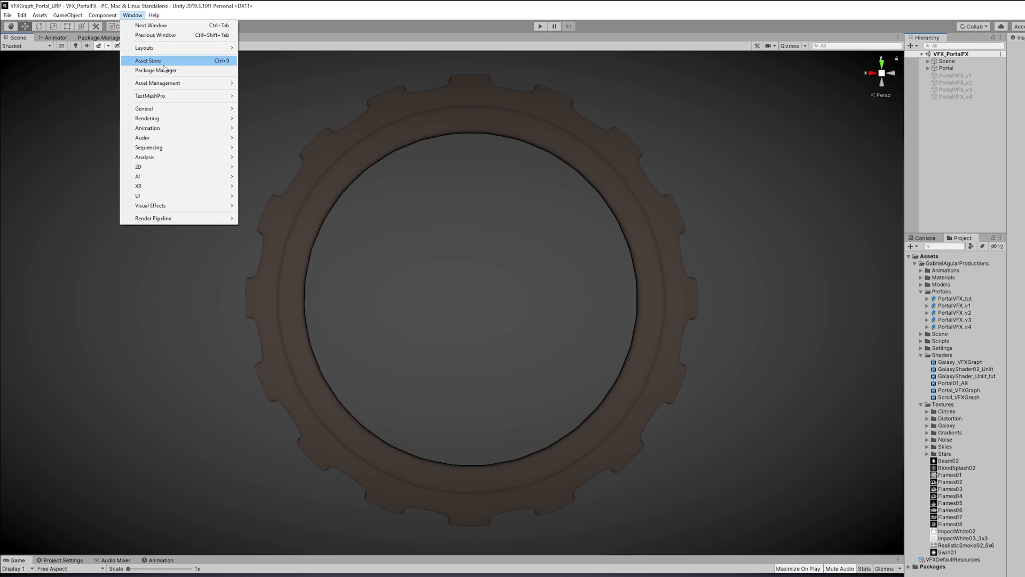
- Check in Package Manager that Shader Graph and Visual Effect Graph 7.3.1 are installed
left_click(156, 71)
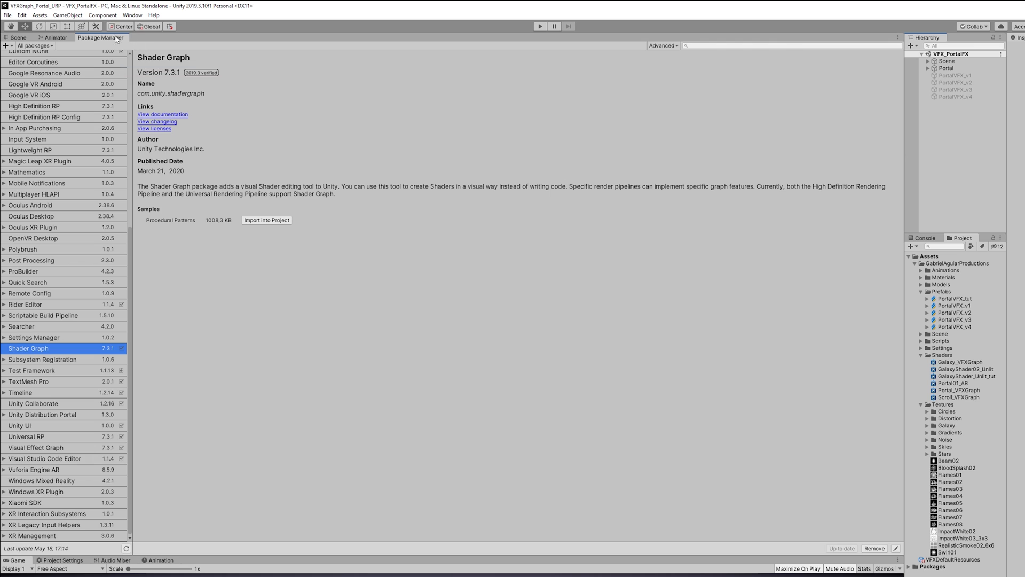
mouse_move(37, 454)
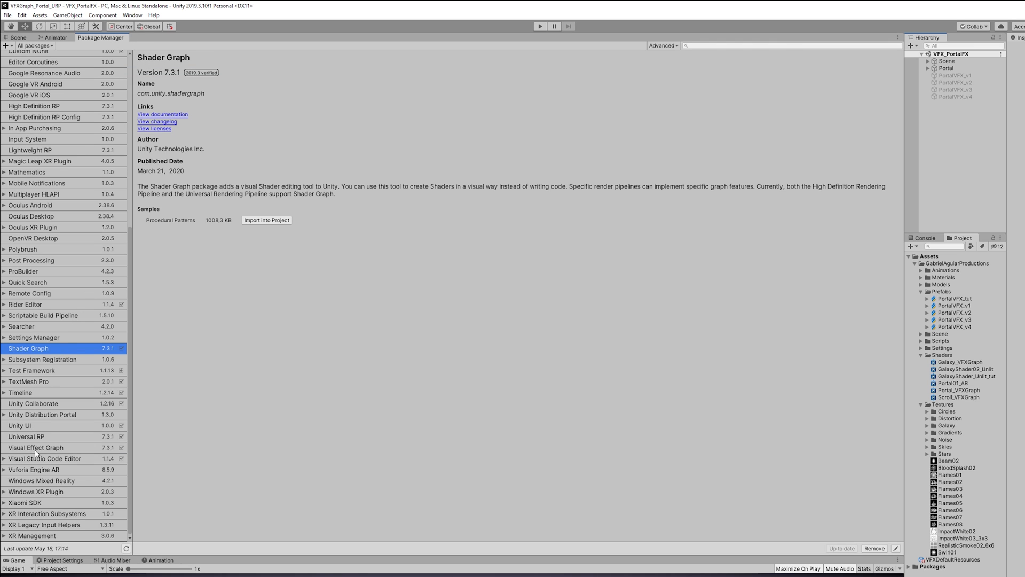
left_click(37, 448)
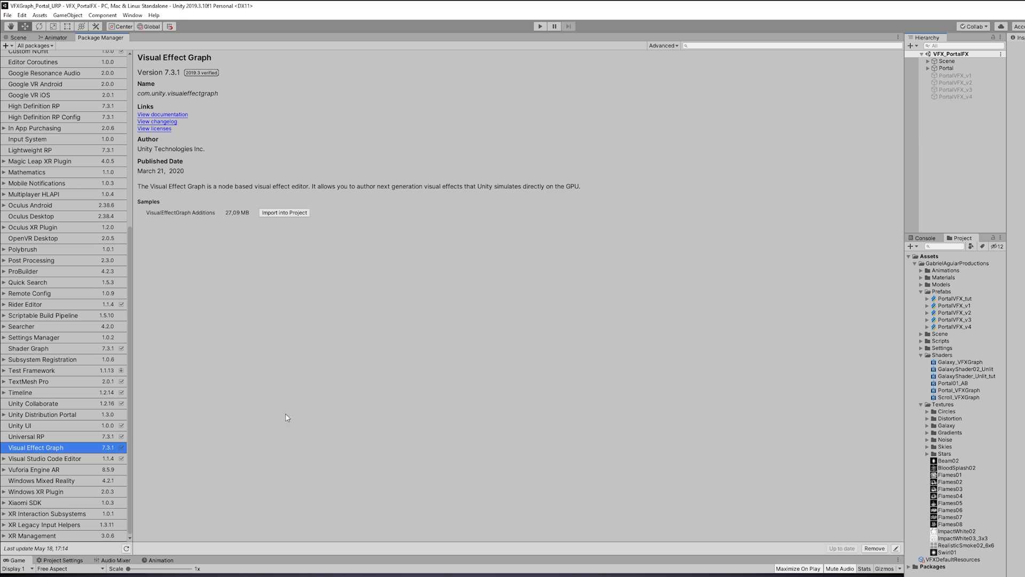
left_click(28, 348)
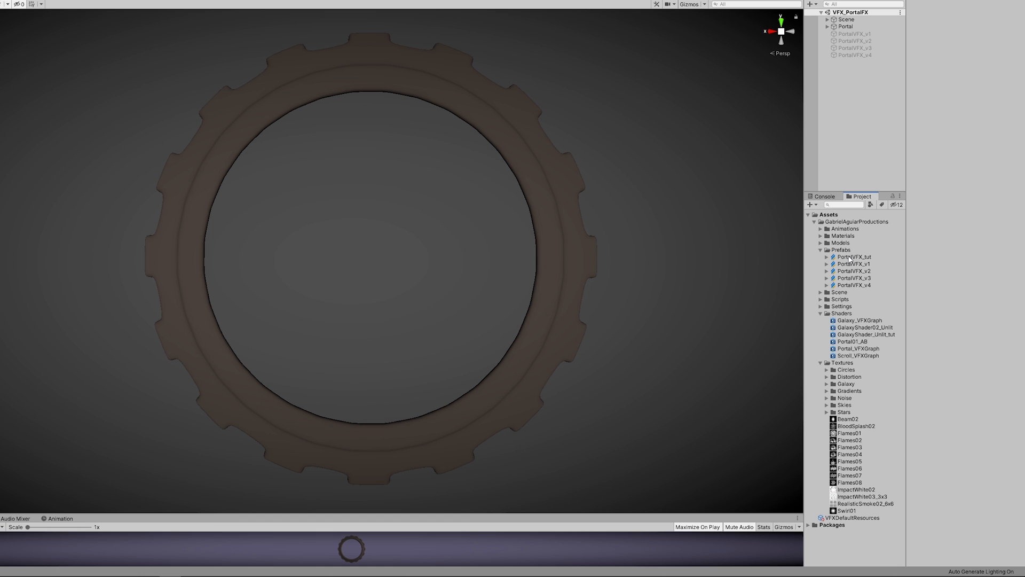
- Place the PortalVFX_tut effect in the scene and edit its Visual Effect Graph asset
left_click(854, 62)
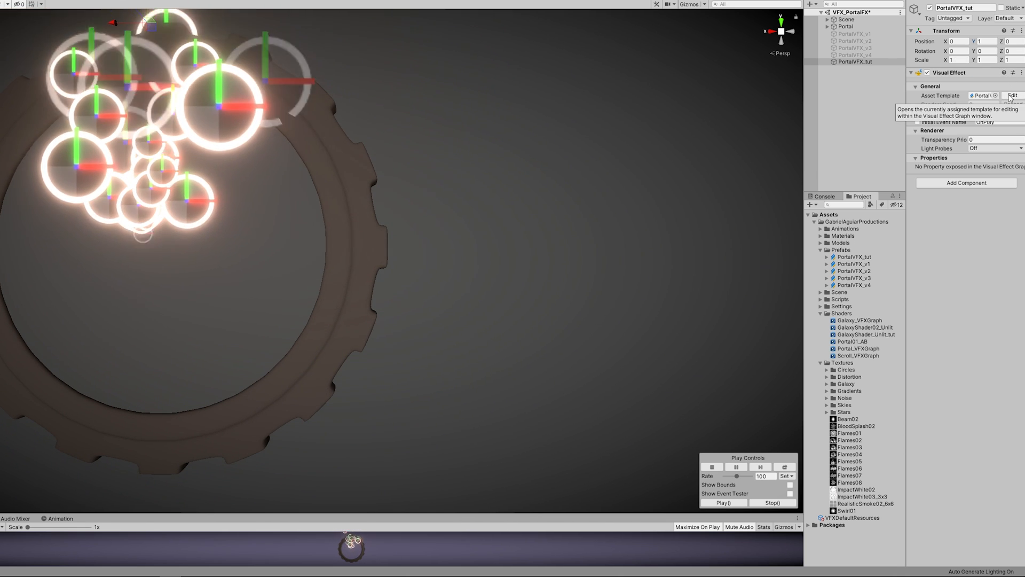
left_click(1012, 95)
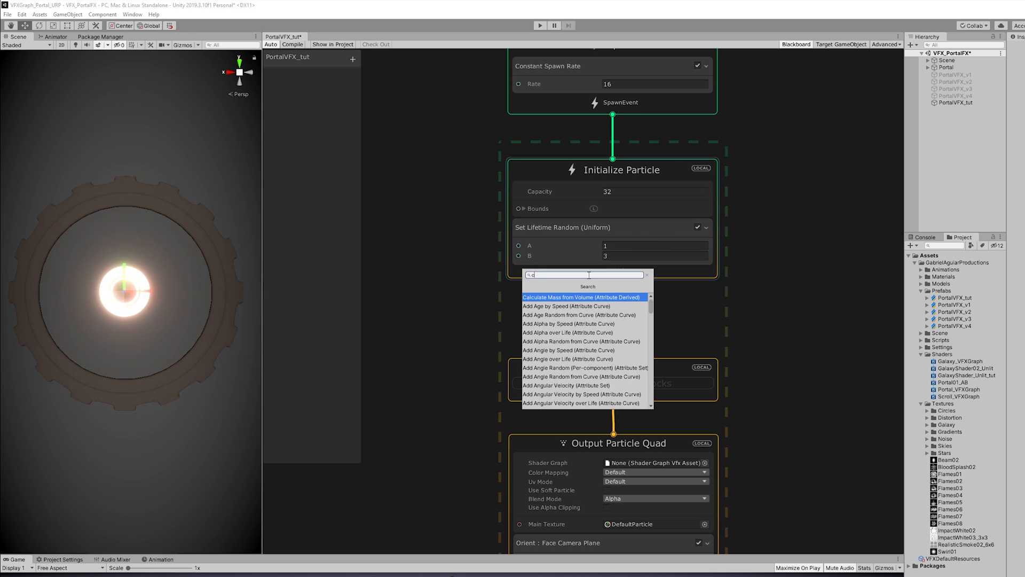
- Add a Position (Circle) block to Initialize Particle with circle radius 0.85
type("circle")
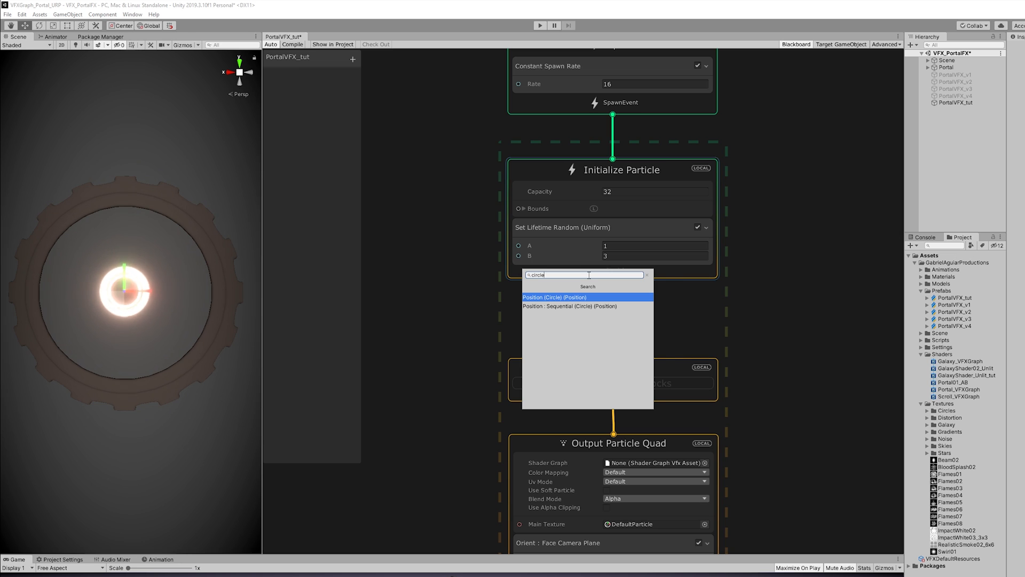
left_click(554, 297)
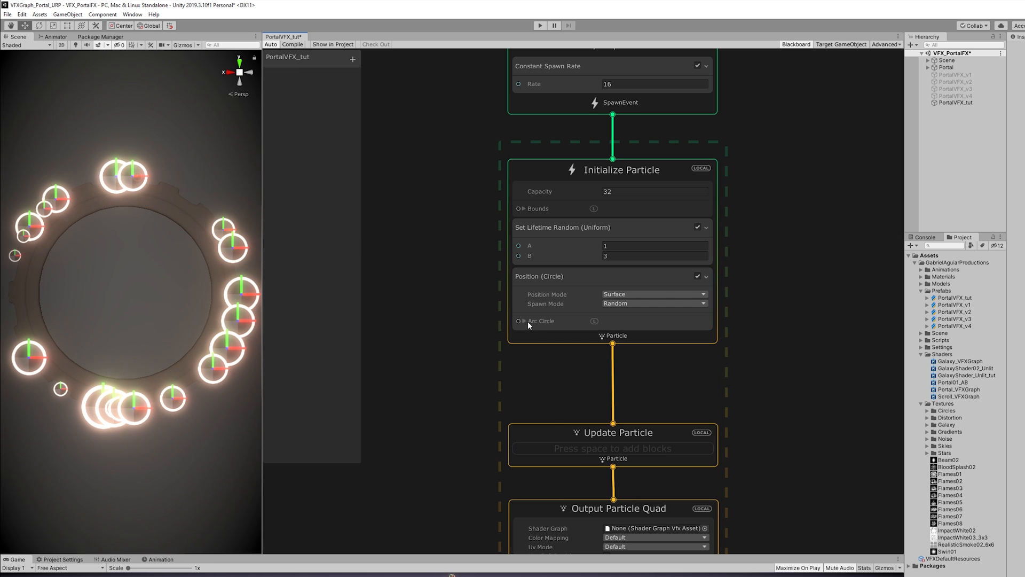
left_click(520, 322)
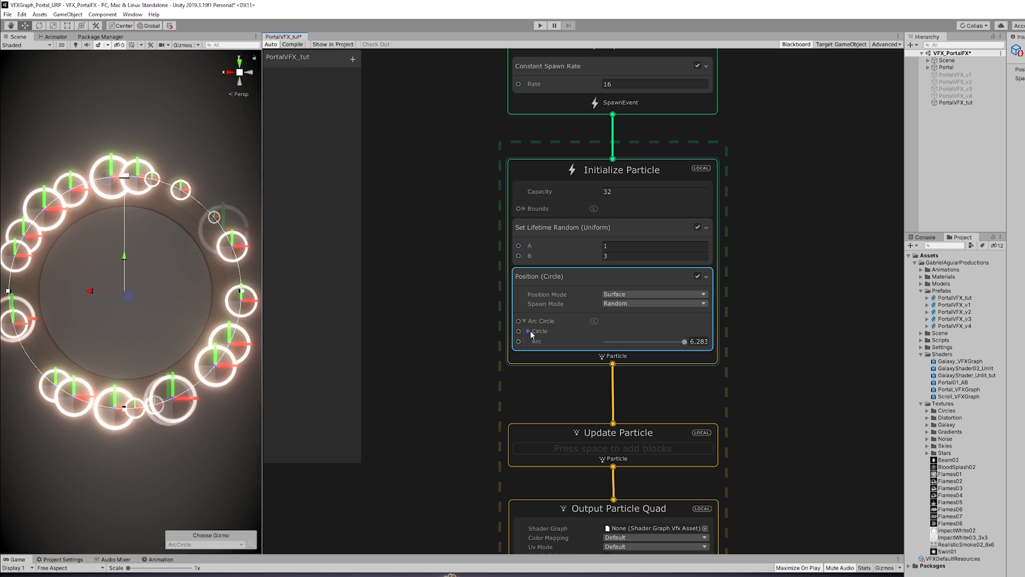
left_click(527, 331)
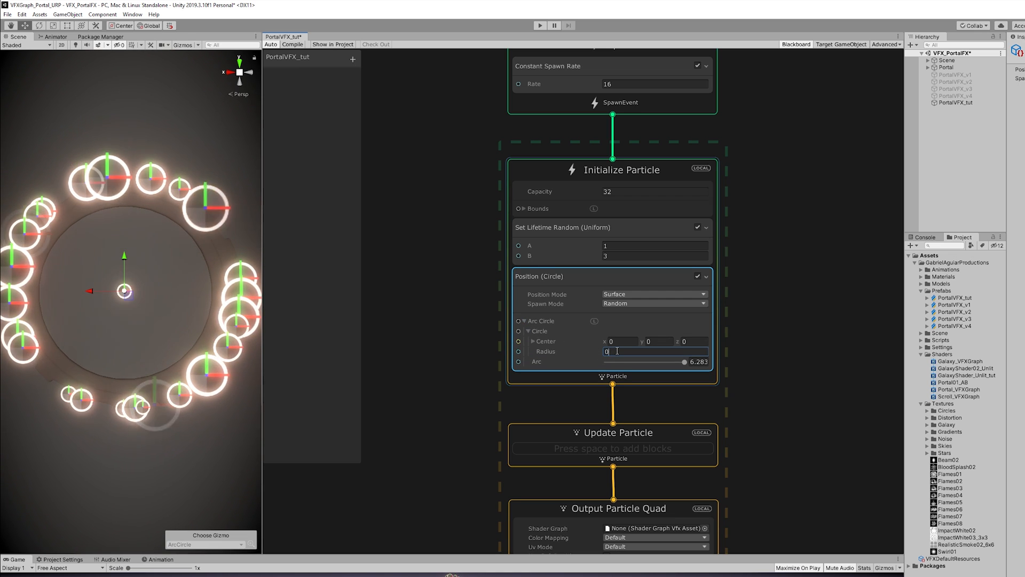
type("0.85")
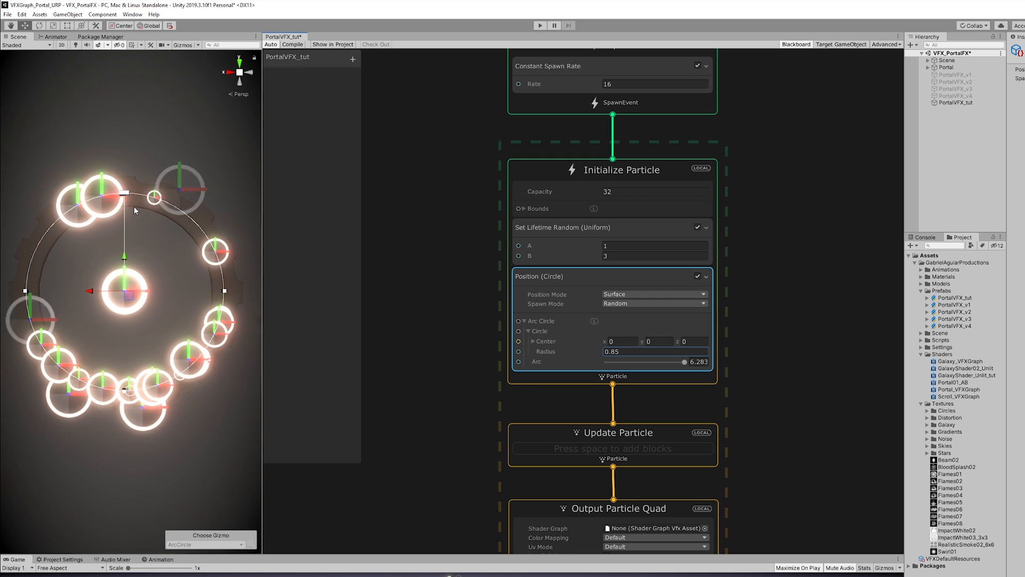
scroll("down", 3)
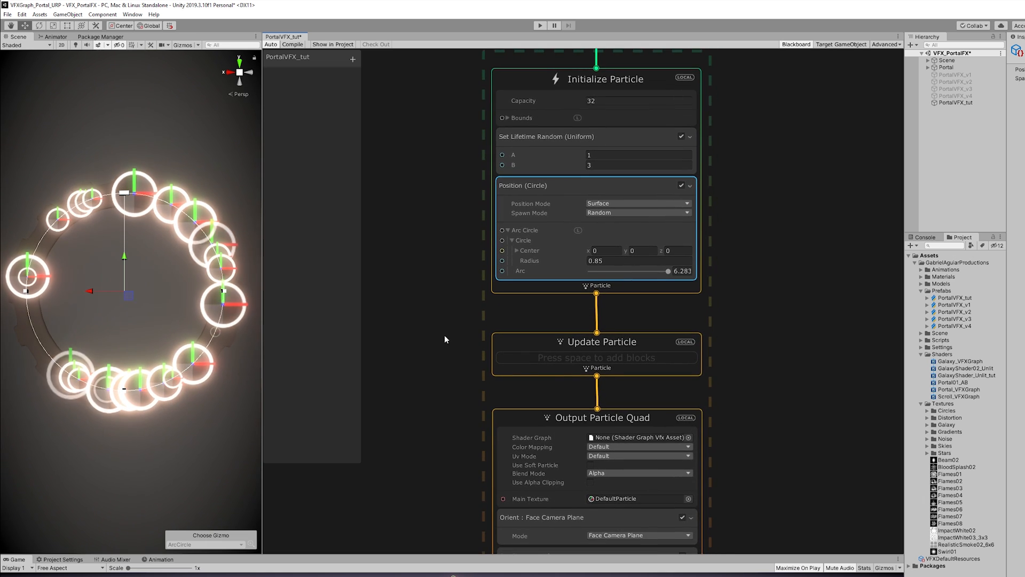
scroll("down", 3)
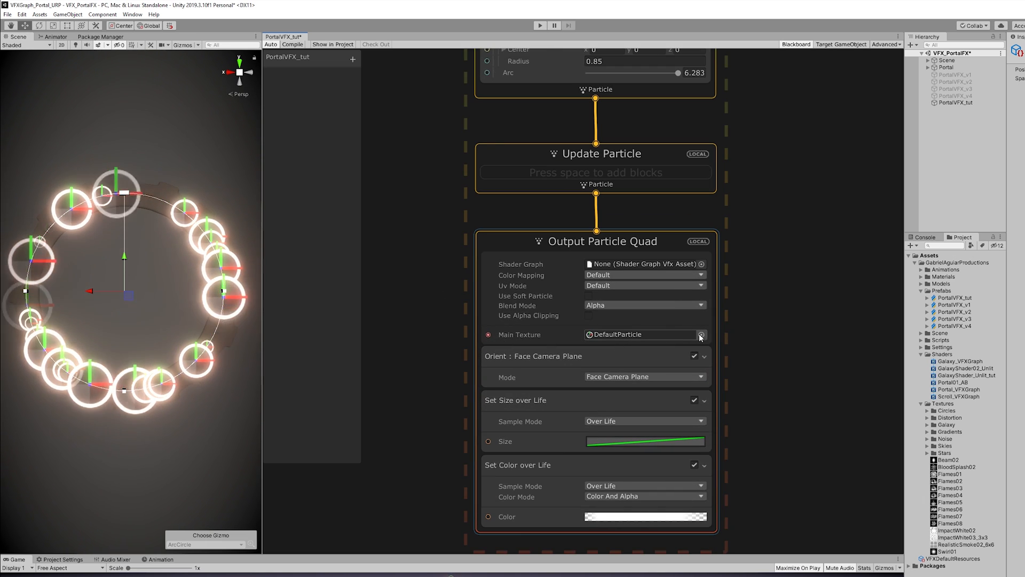
- Use the Default-Particle texture with additive blending and add an Orient: Along Velocity block
left_click(700, 334)
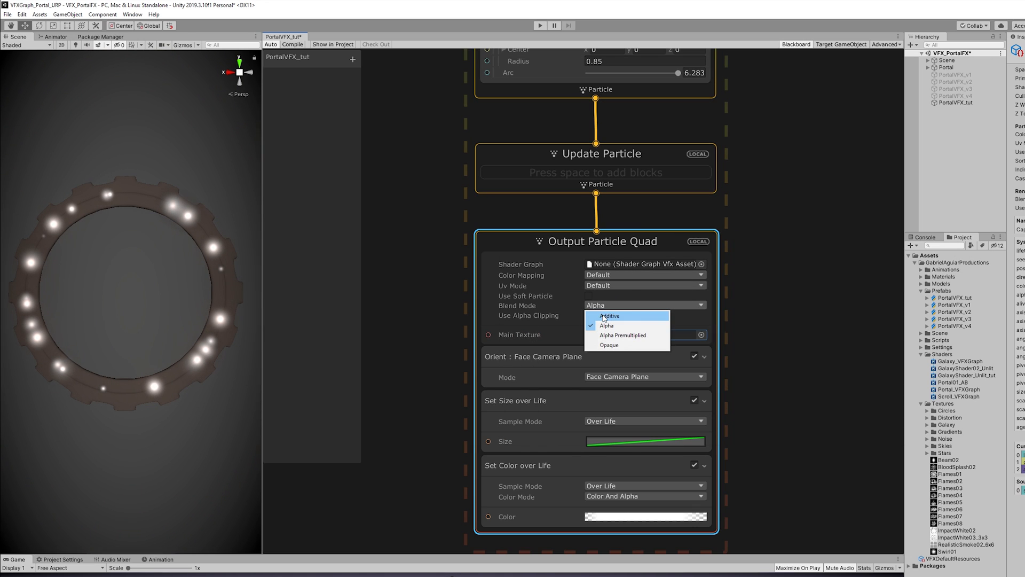
left_click(609, 316)
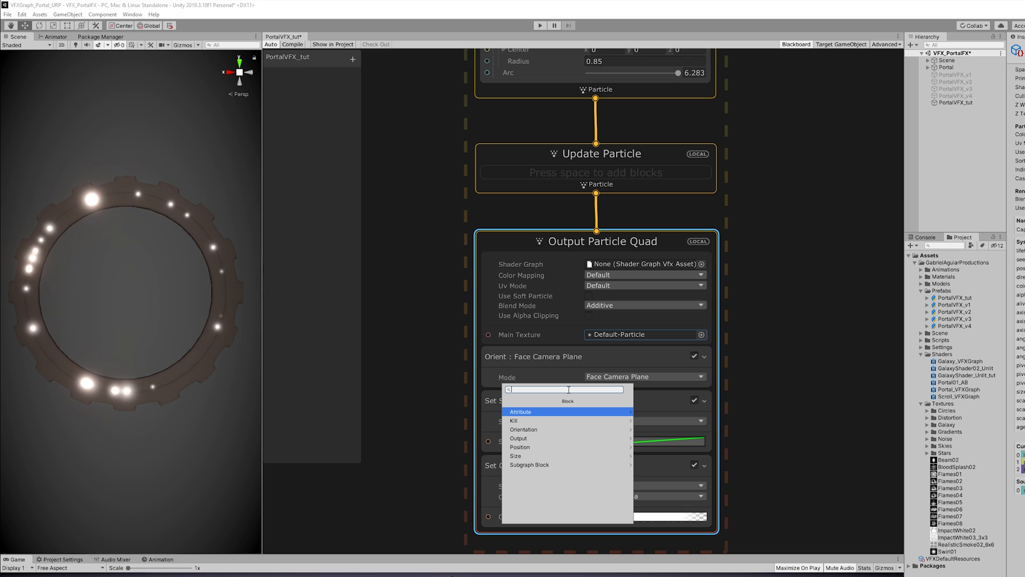
type("orient")
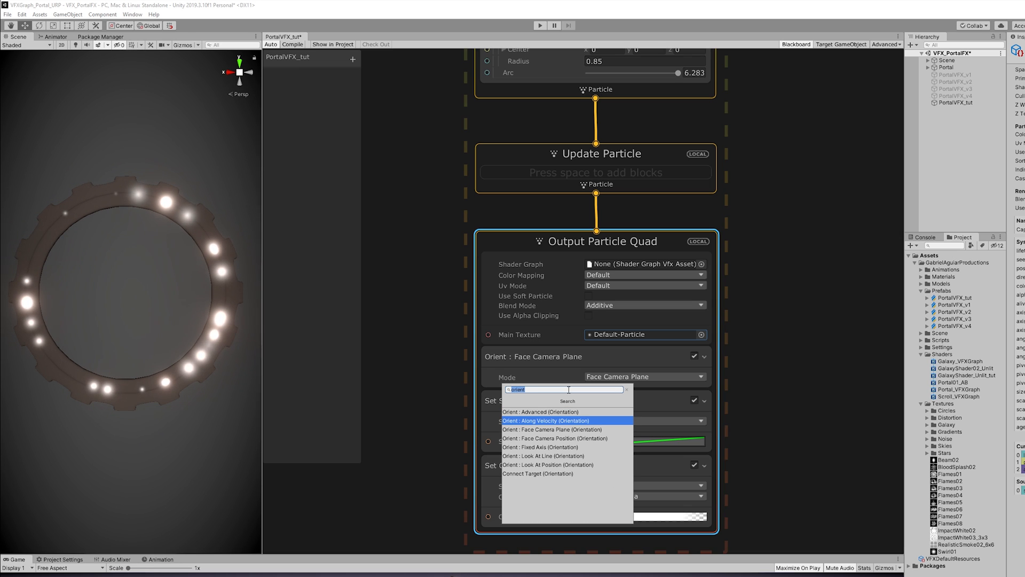
left_click(545, 421)
type("confo")
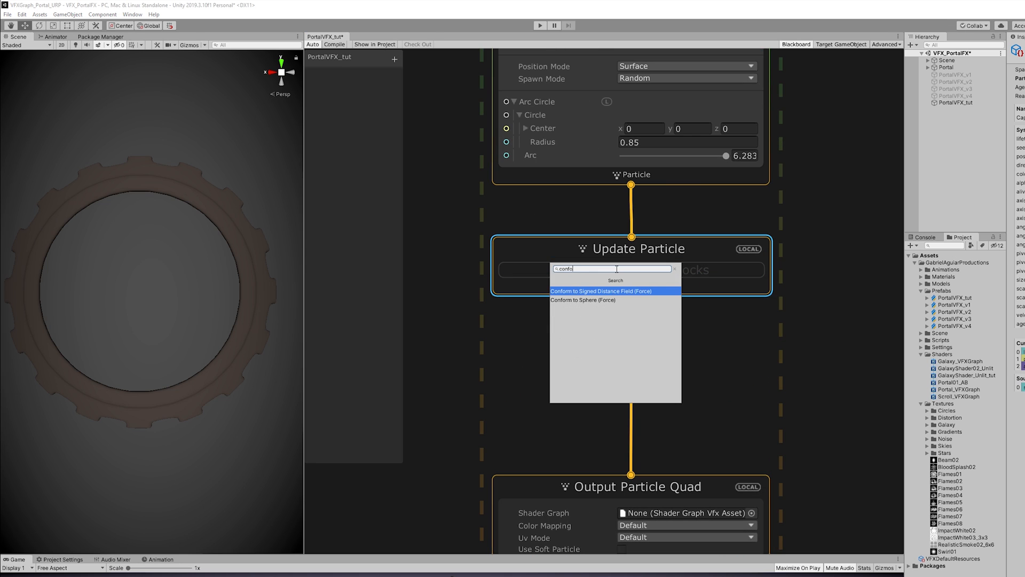
- Add a Conform to Sphere force in Update Particle with radius 0.05
left_click(582, 299)
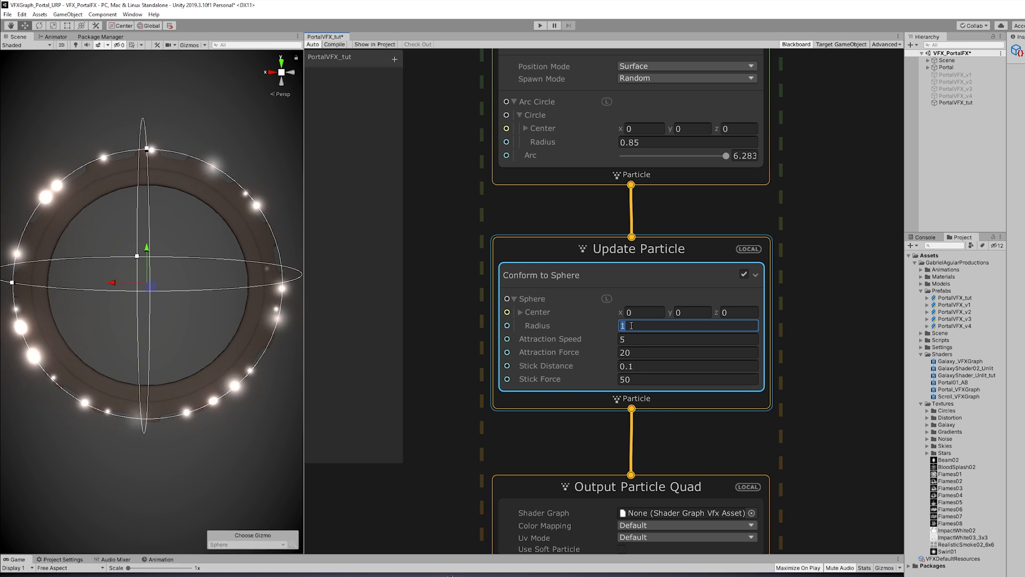
type("0.05")
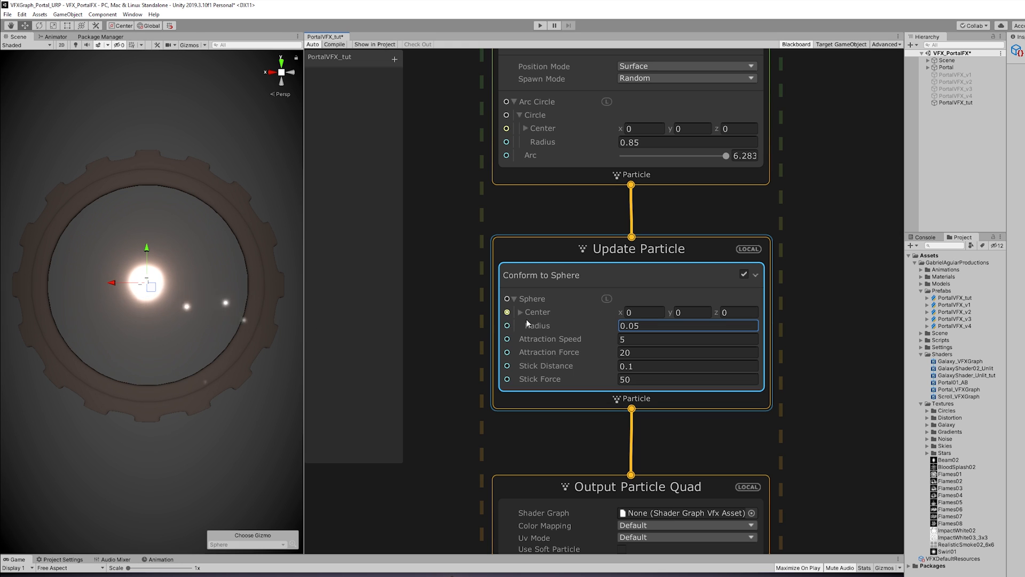
left_click(687, 338)
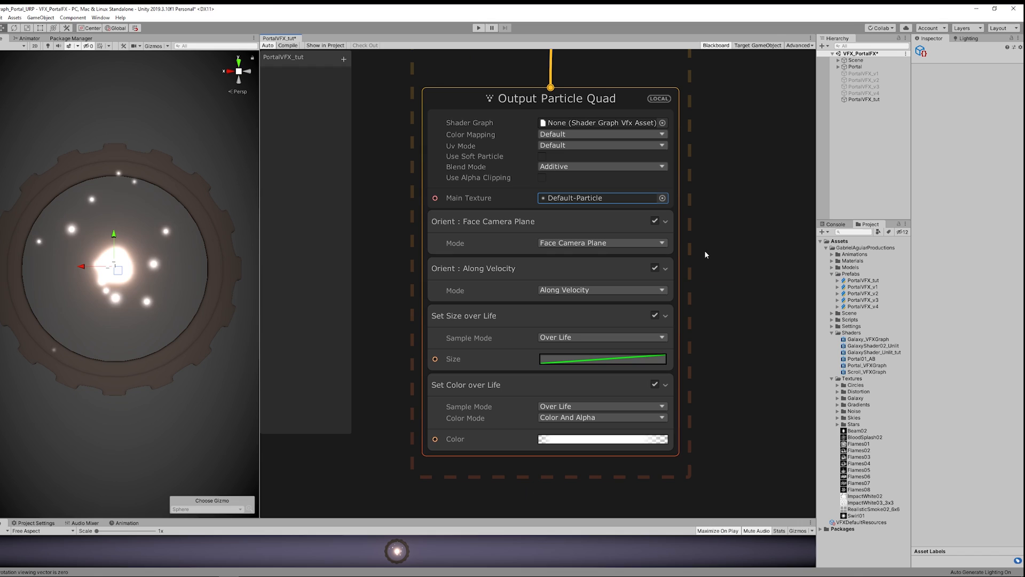
- Shape the size-over-life curve so particles shrink over their lifetime
left_click(601, 358)
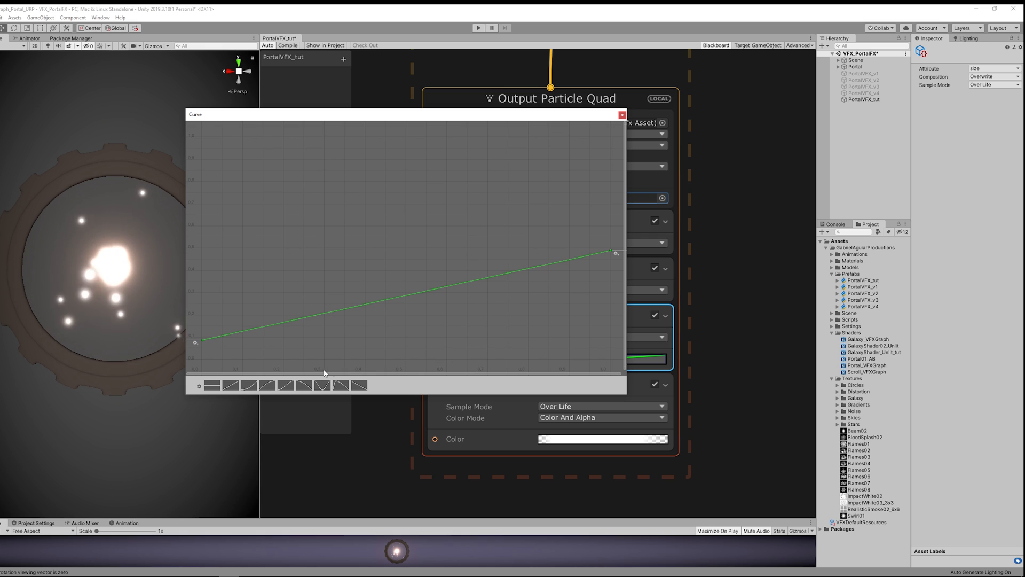
left_click_drag(200, 340, 201, 139)
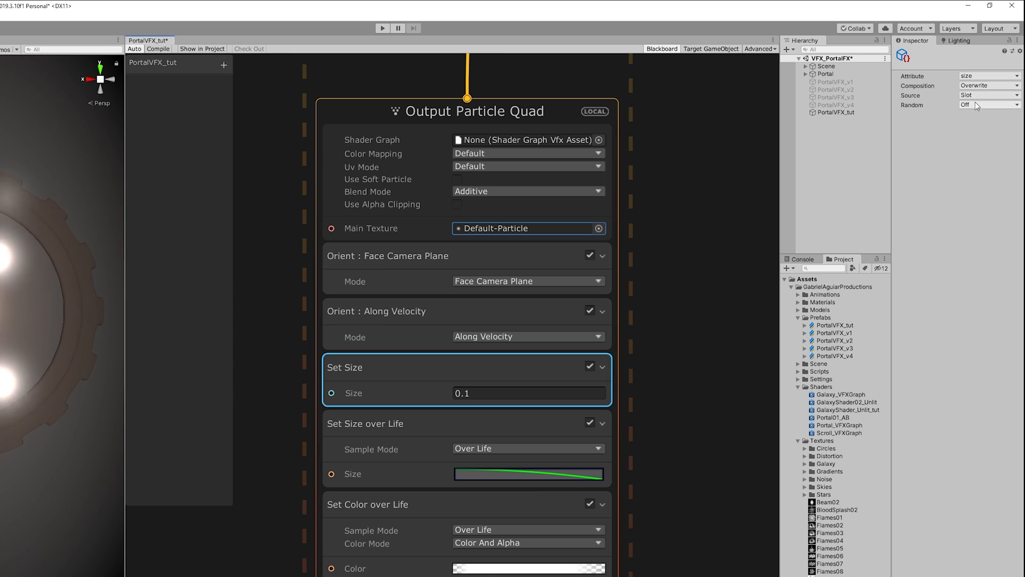
- Make Set Size random uniform between 0.01 and 0.02 and select Set Size over Life
left_click(974, 104)
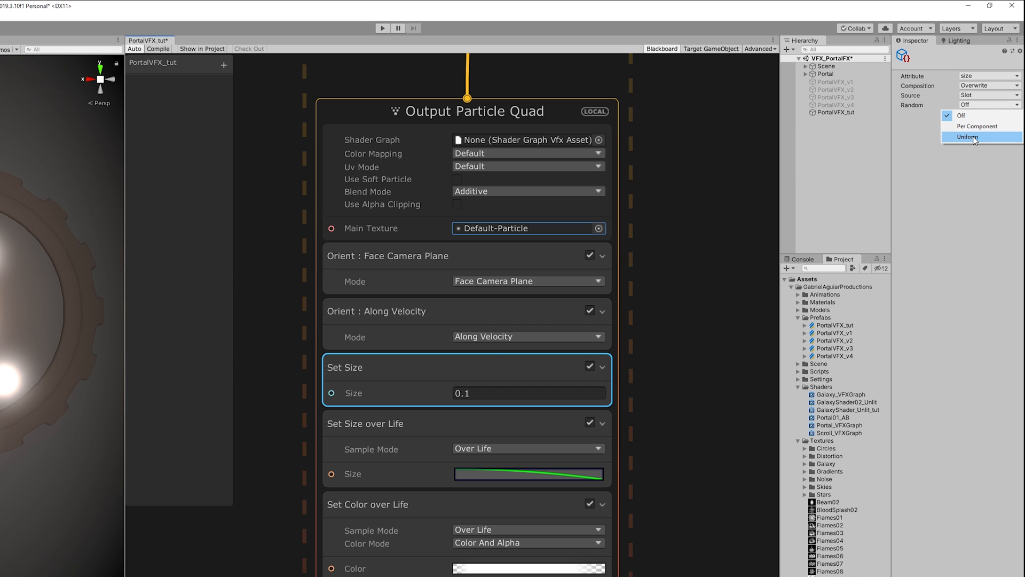
left_click(968, 137)
type(".")
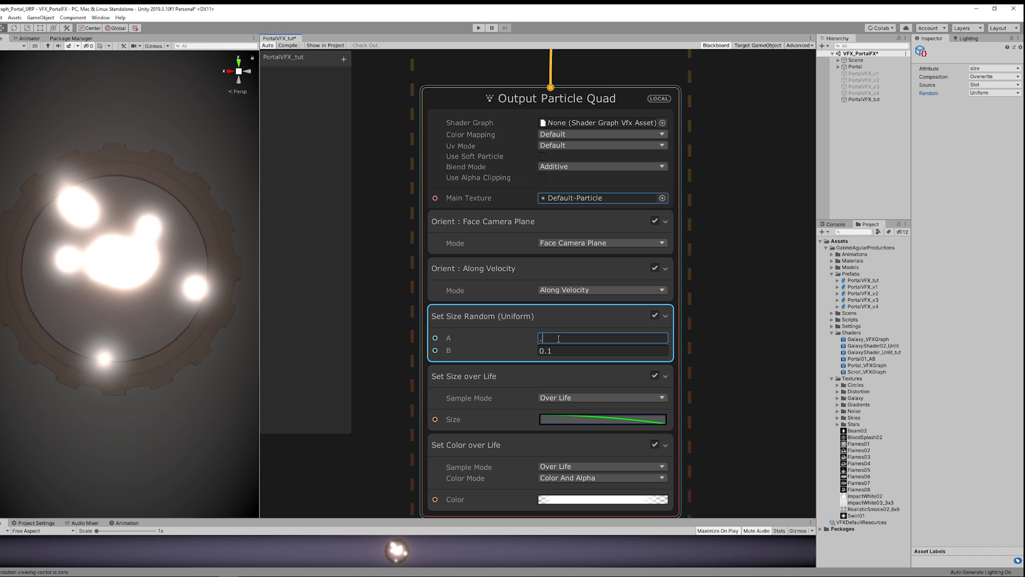
type("0.01")
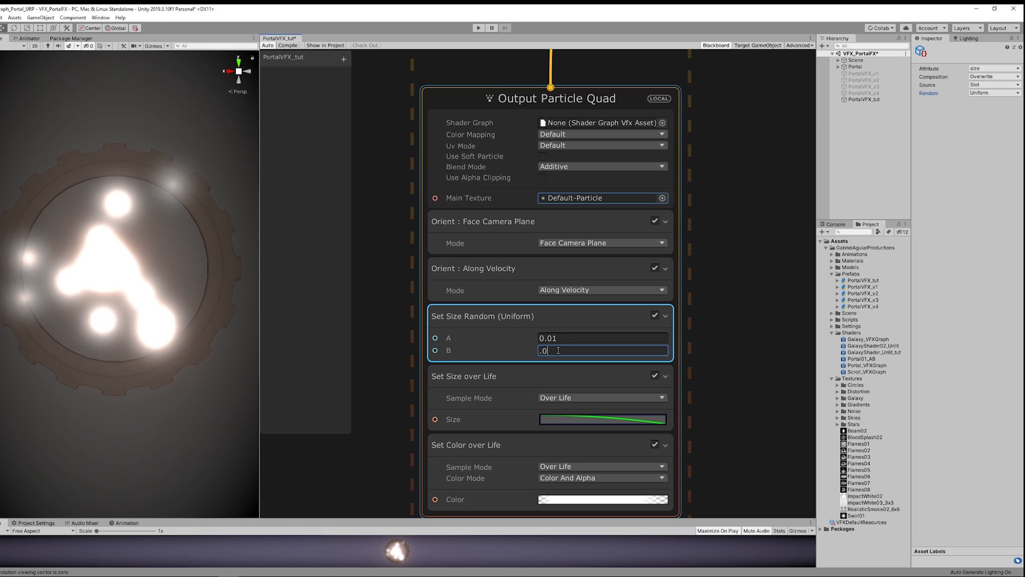
type("0.02")
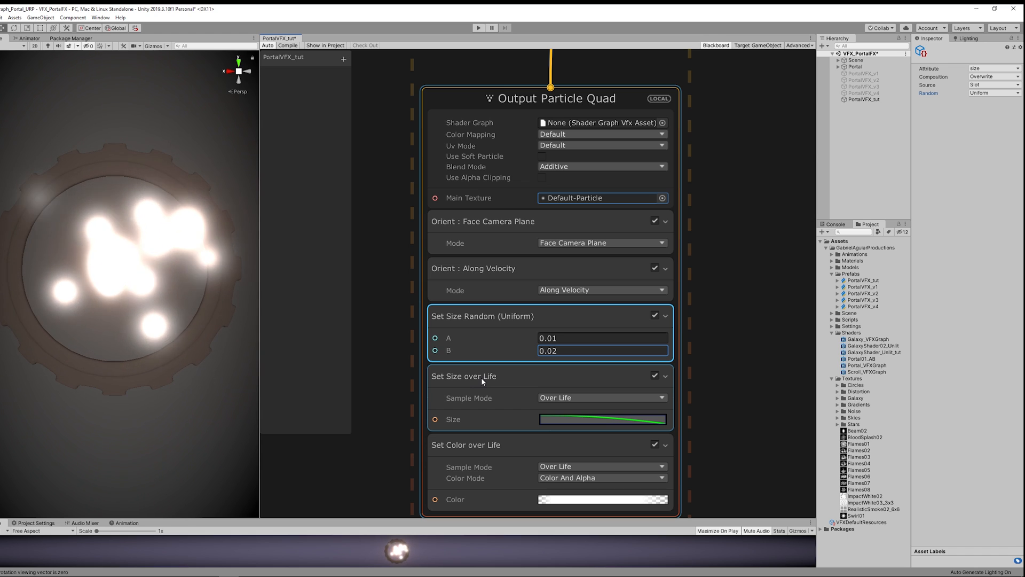
left_click(465, 376)
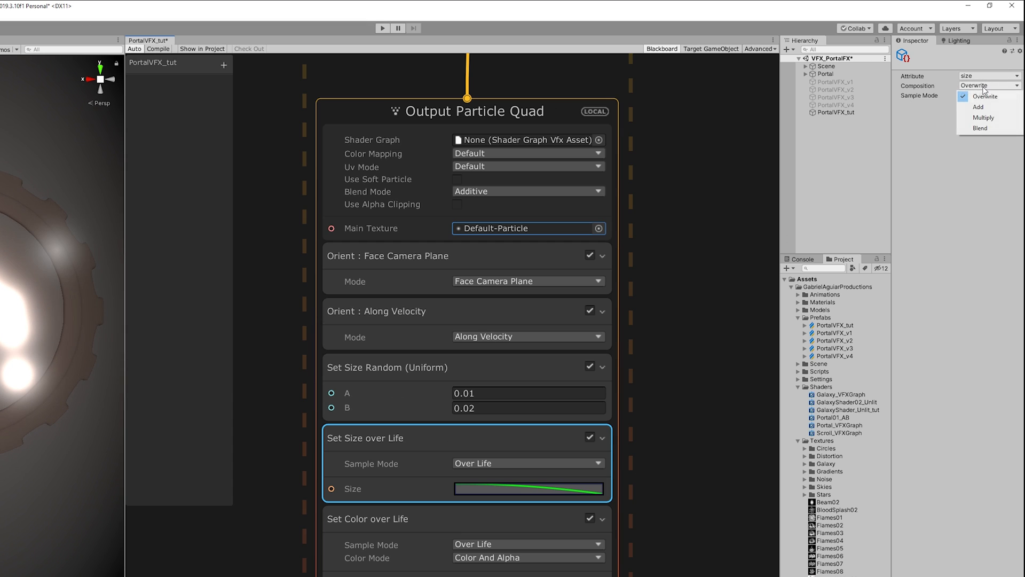
mouse_move(983, 118)
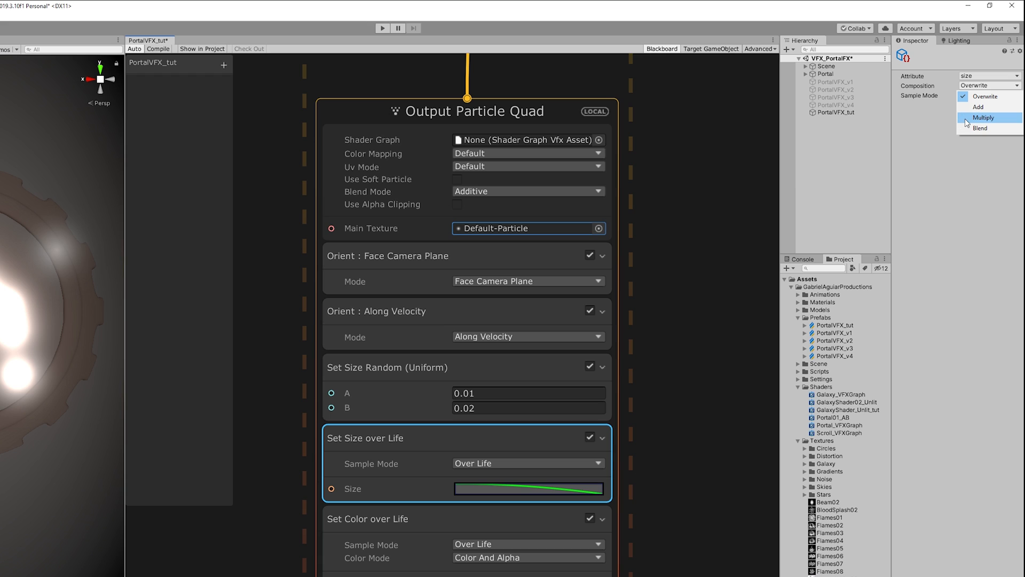
- Change Set Size over Life composition to Multiply and search for a Set Scale block
left_click(983, 117)
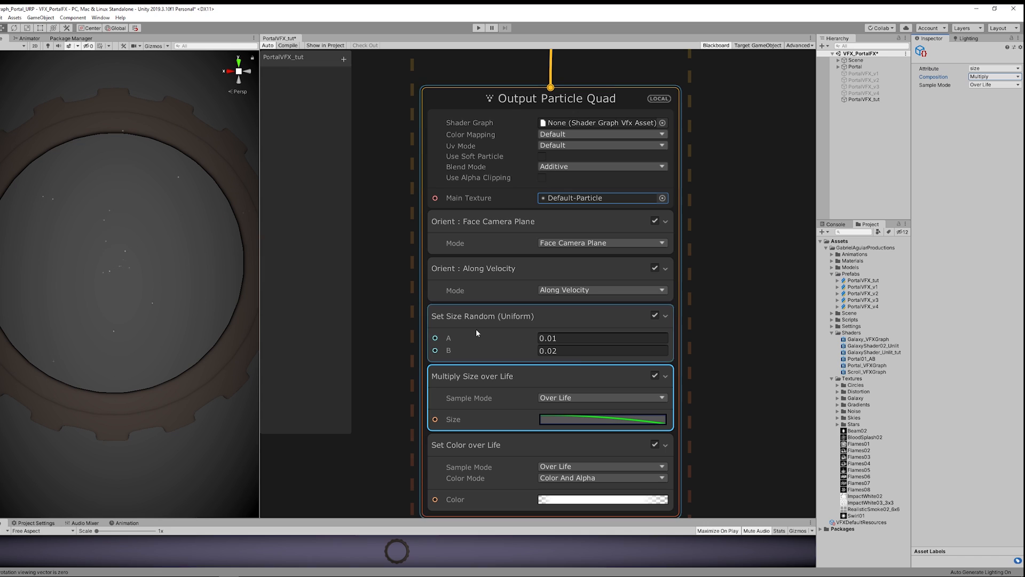
type("set sc")
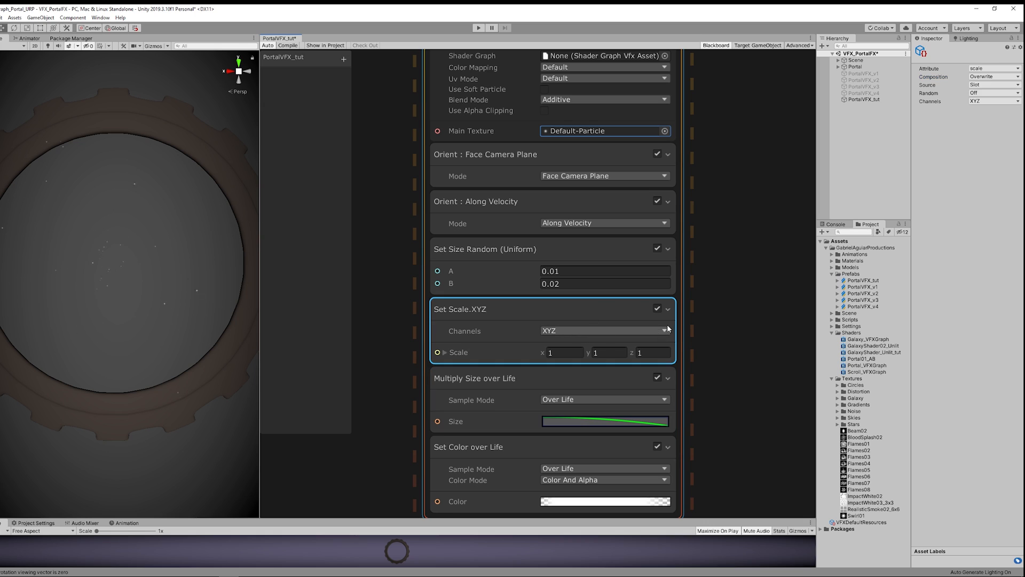
- Make Set Scale.XYZ random uniform with B's Y scale at 20, stretching particles into streaks
left_click(994, 92)
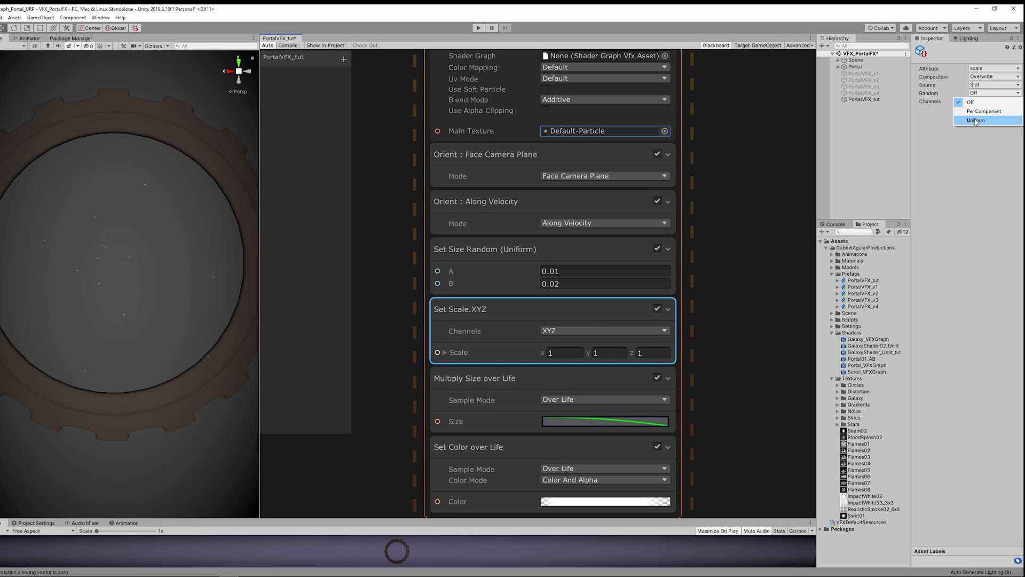
left_click(976, 121)
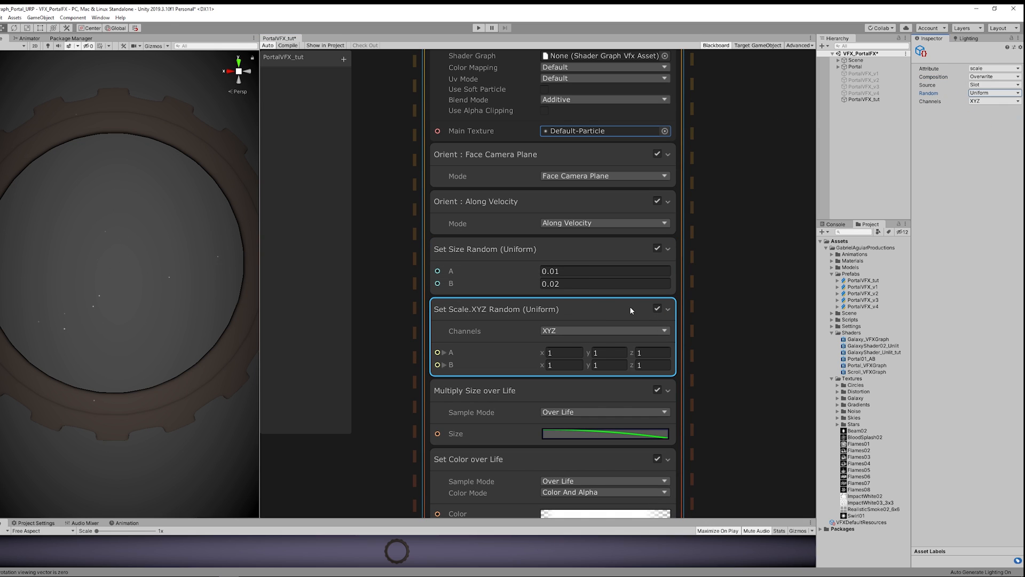
type("20")
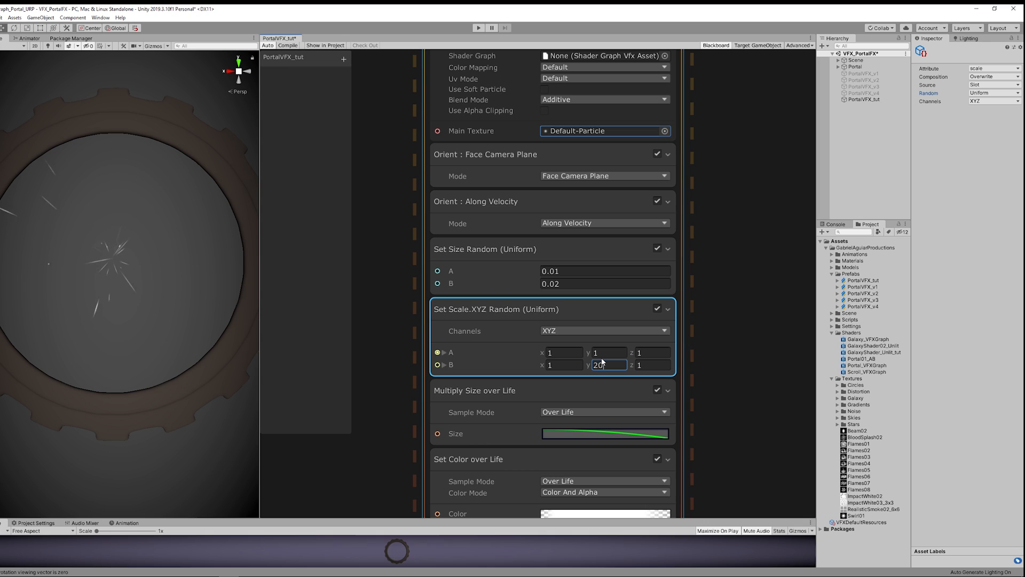
left_click(607, 352)
type("-")
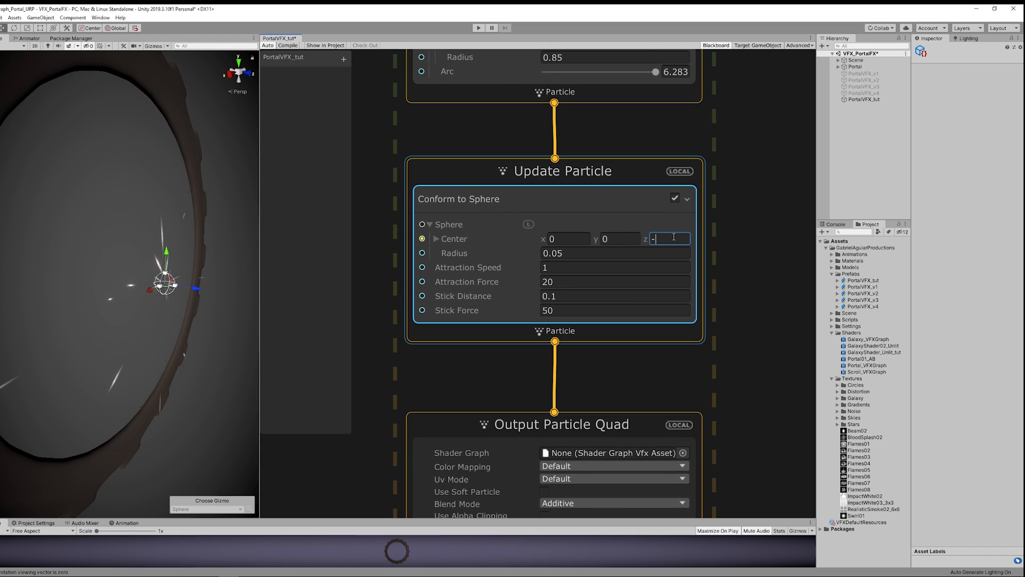
- Set Conform to Sphere Center Z to -2, capacity to 100000 and constant spawn rate to 750
type("2")
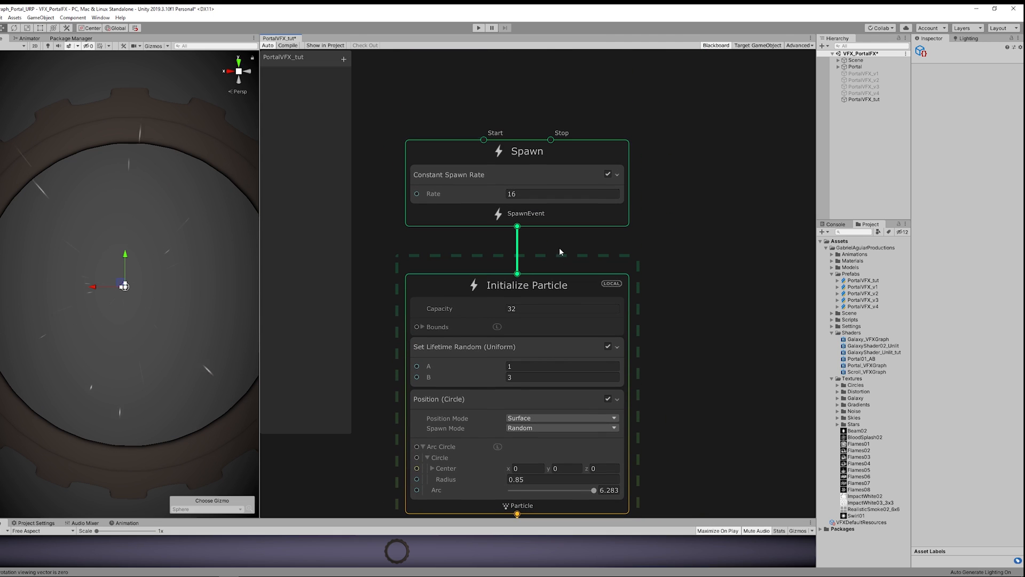
type("10000")
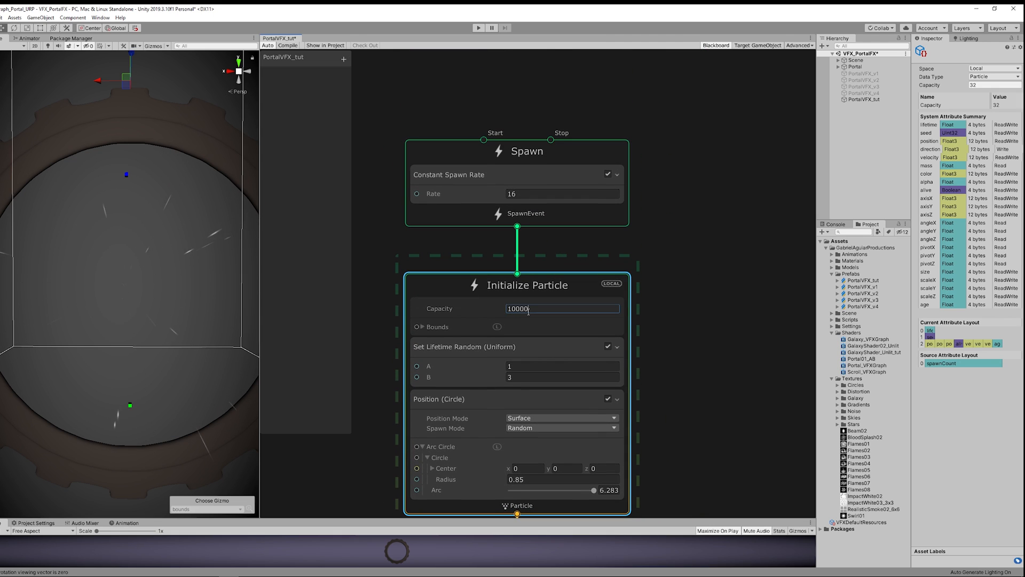
left_click(562, 194)
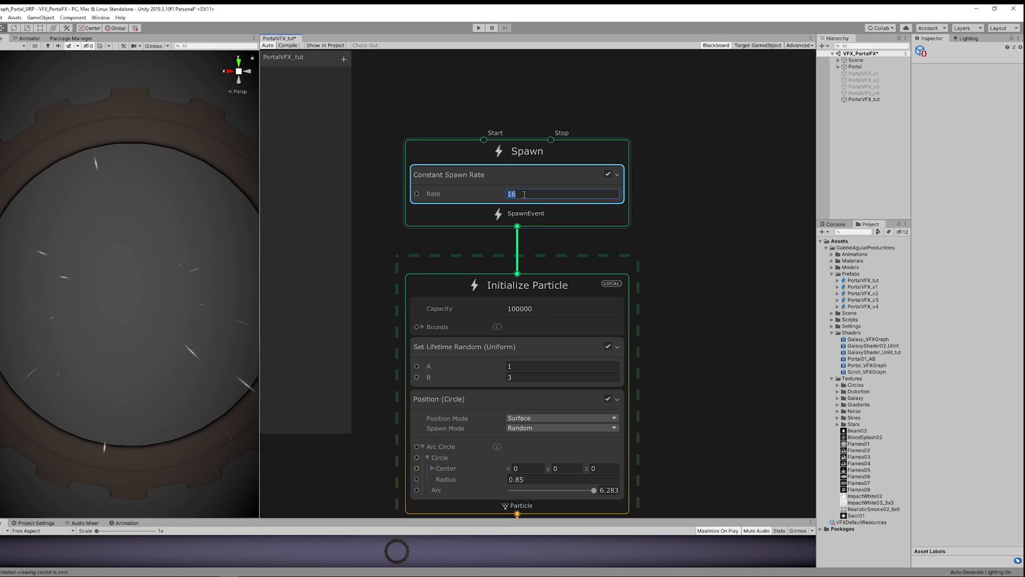
type("750")
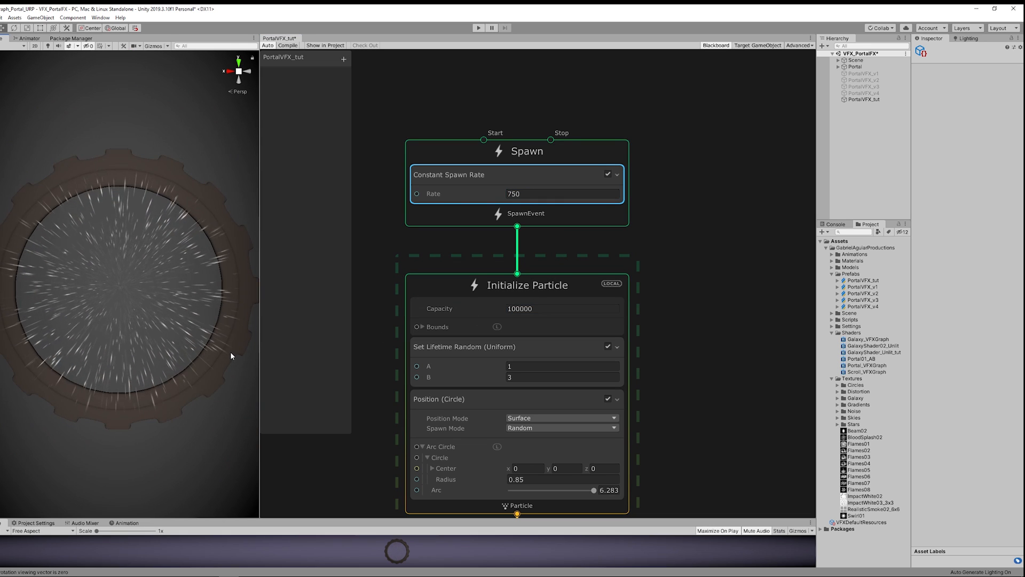
mouse_move(202, 298)
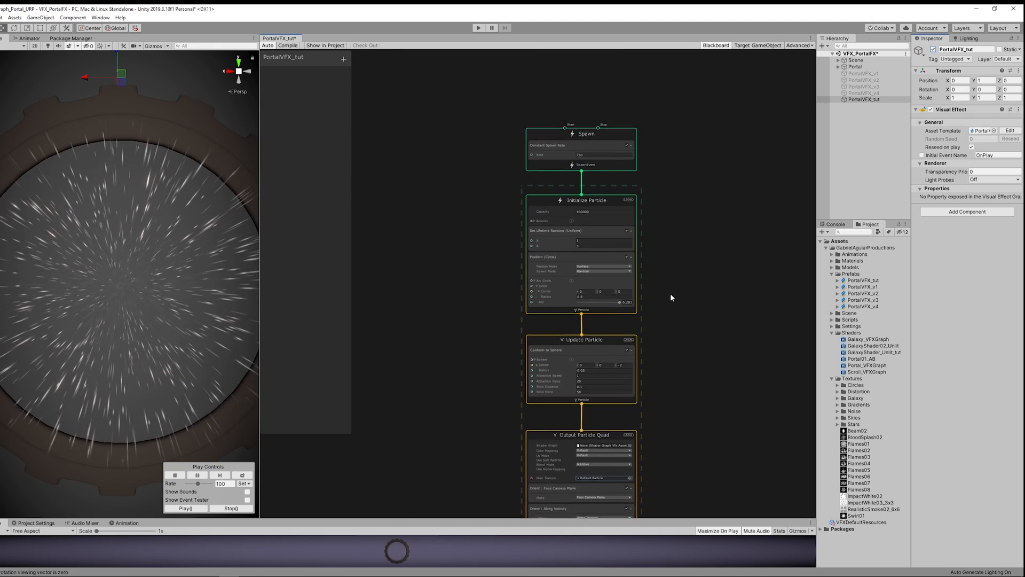
- Add a Set Color block to the particle output with a white colour
scroll("down", 3)
type("set colo")
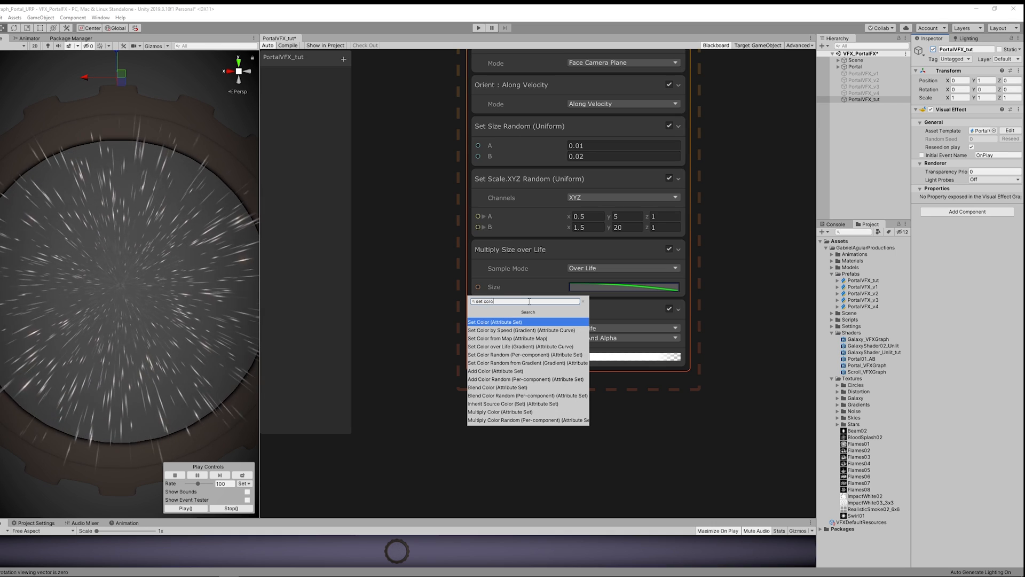
left_click(495, 321)
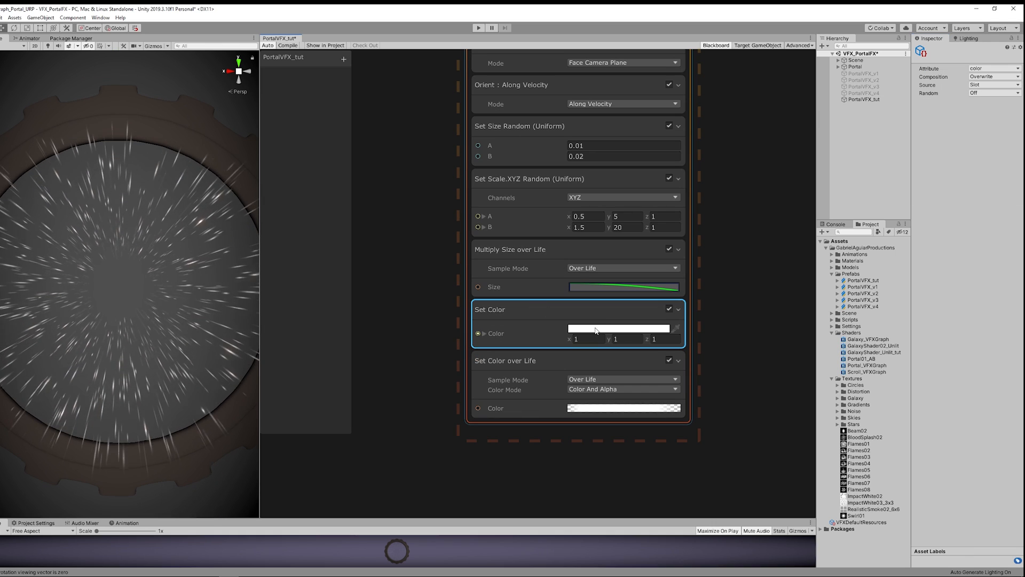
left_click(616, 328)
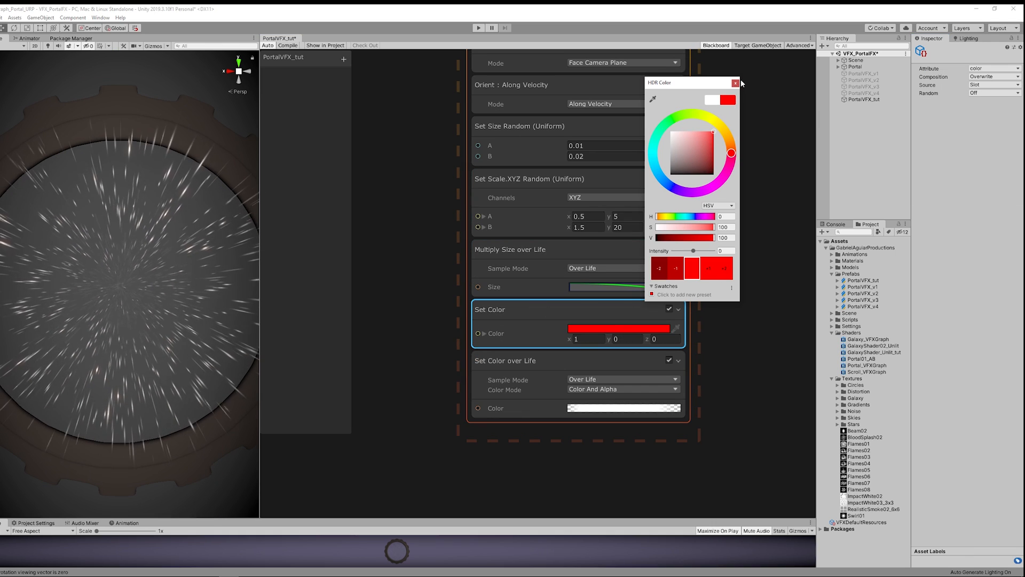
left_click(735, 83)
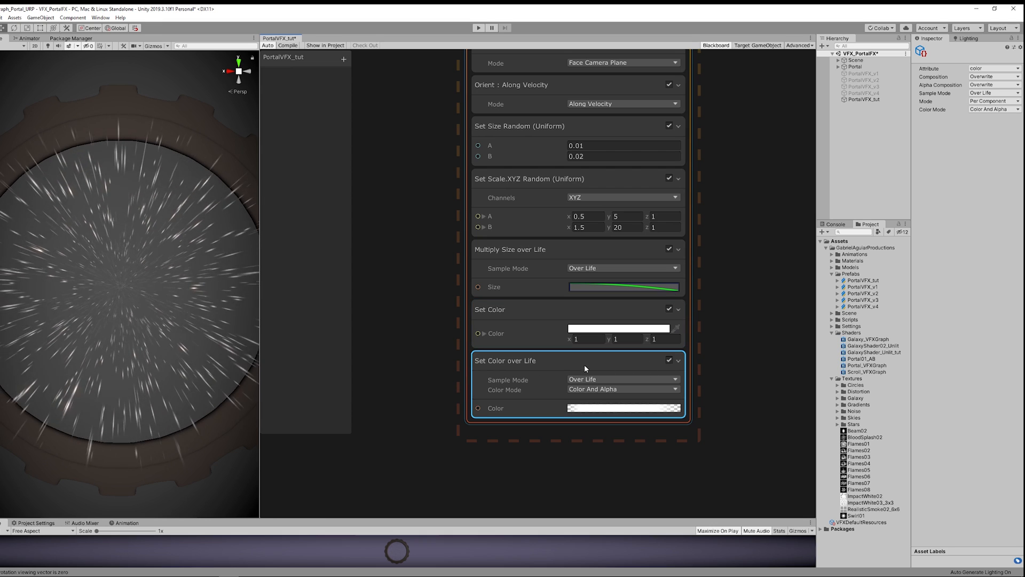
- Switch Set Color over Life's Composition to Multiply and create a new Color property
left_click(994, 38)
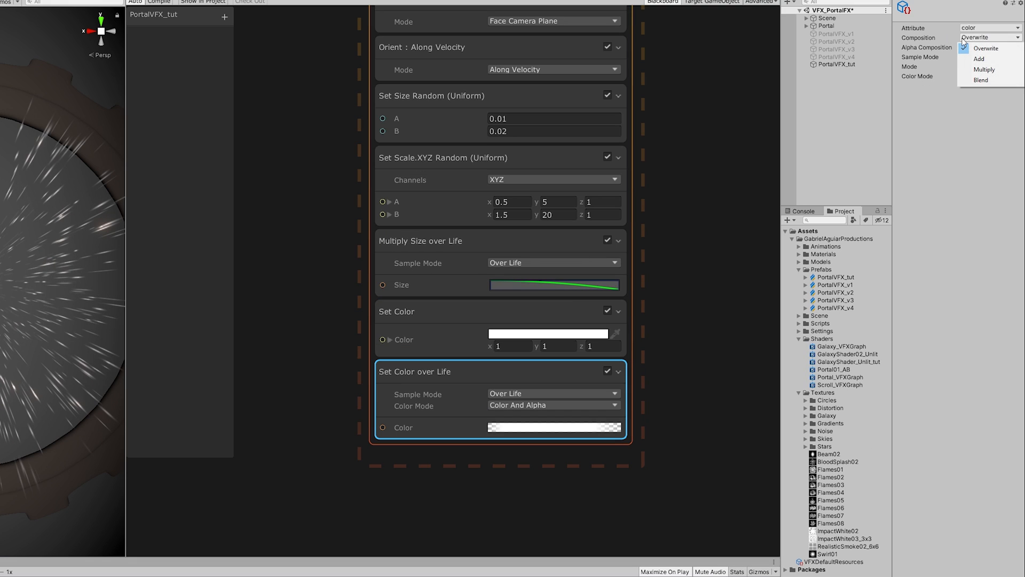
left_click(984, 69)
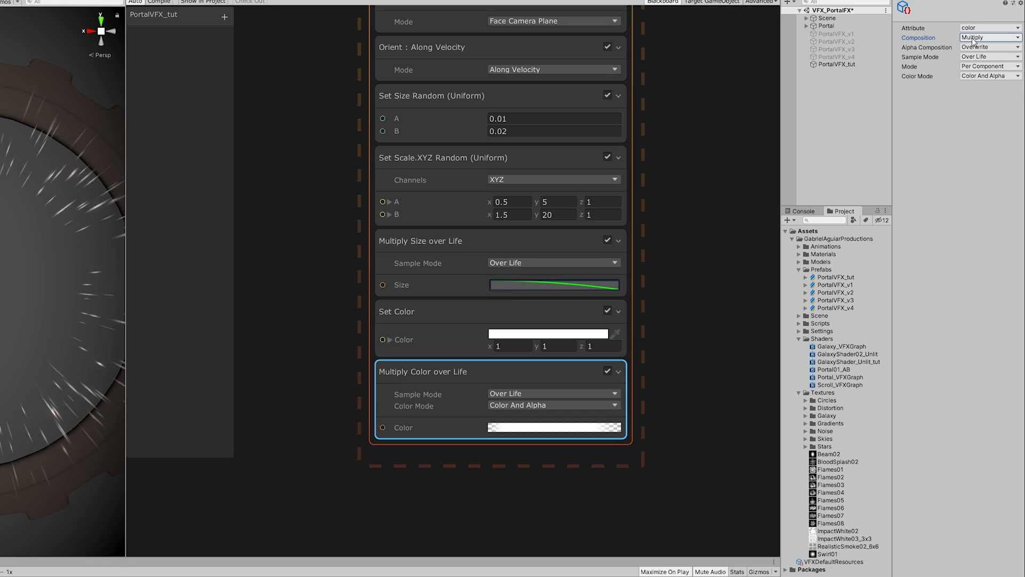
left_click(225, 18)
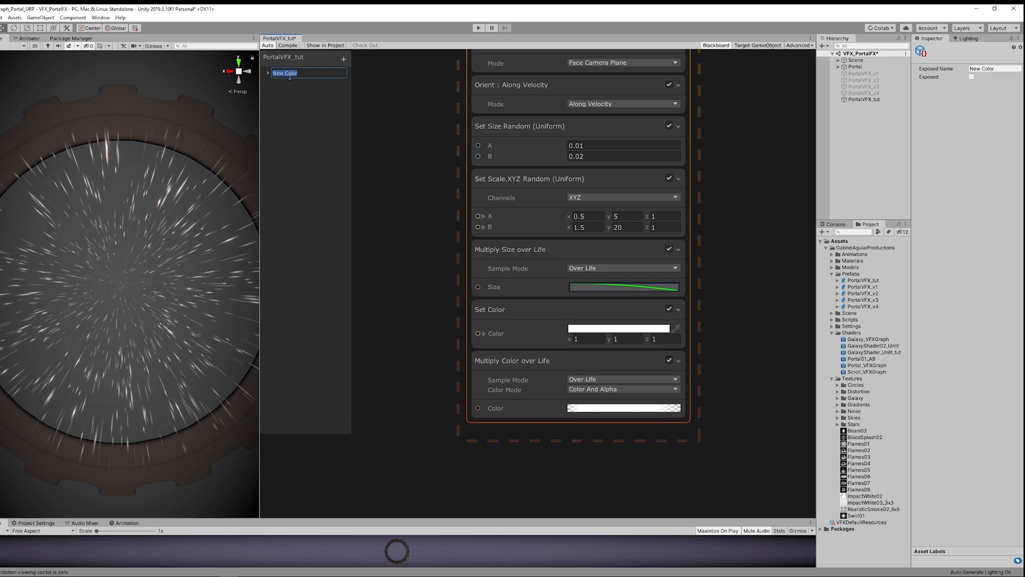
- Rename the property to ParticlesColor, expose it and give it a light green colour
type("ParticlesColor")
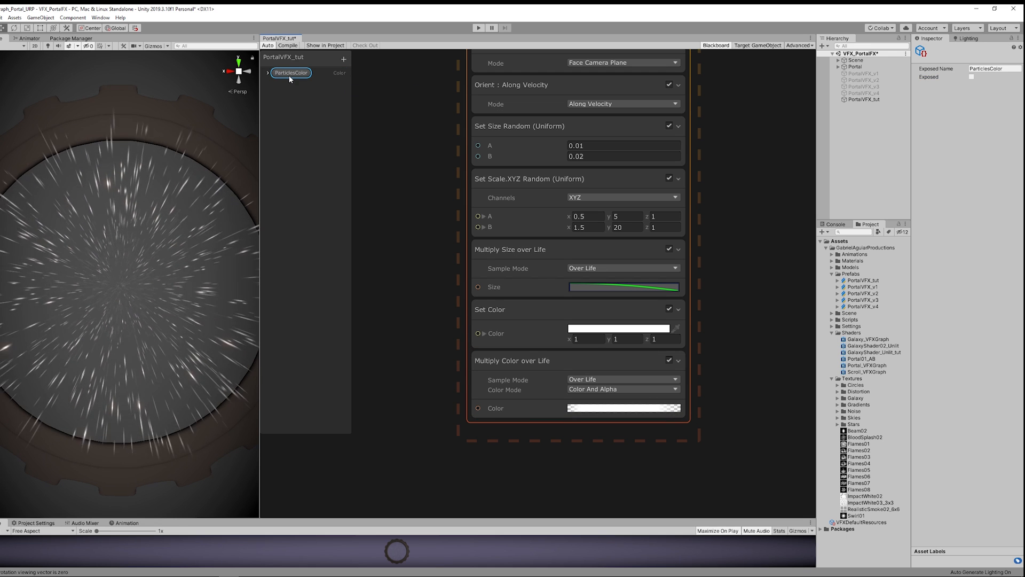
left_click(267, 73)
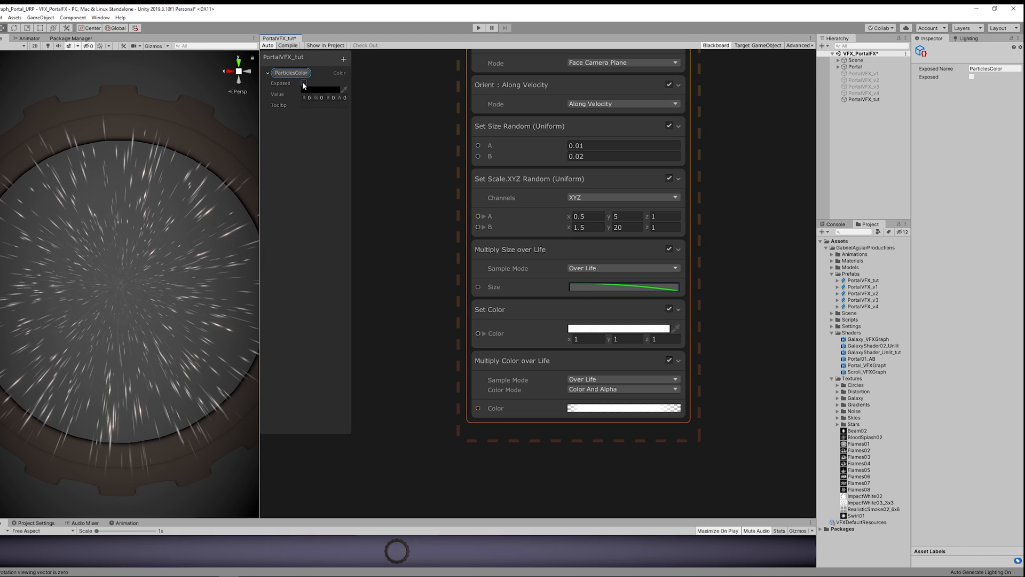
left_click(321, 90)
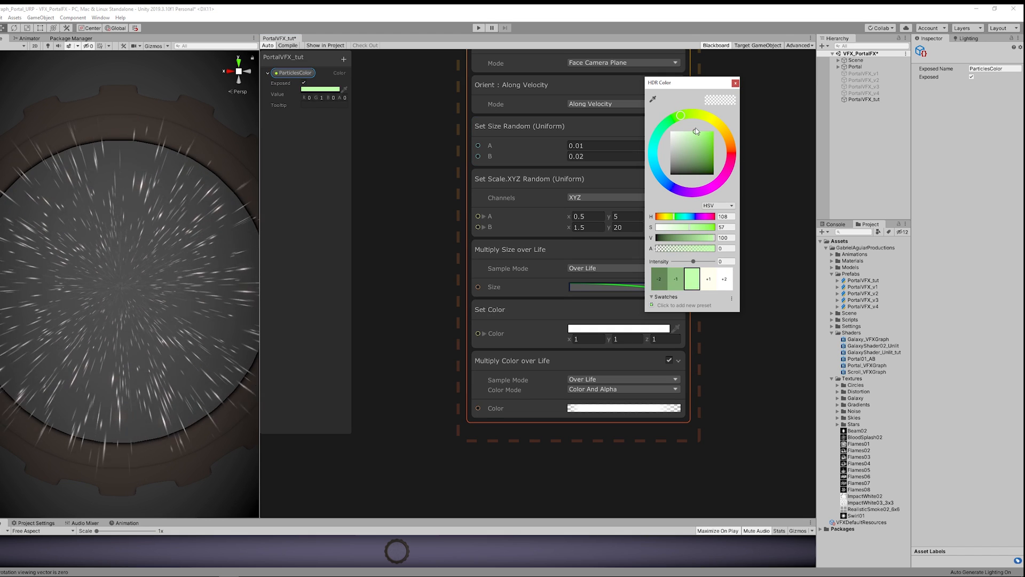
left_click(735, 82)
type("100")
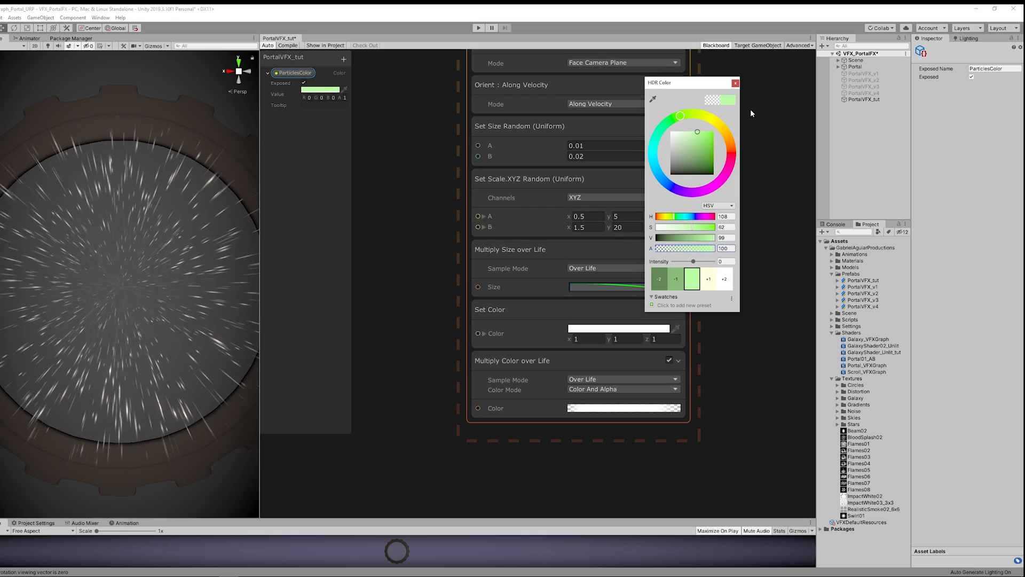
left_click(389, 320)
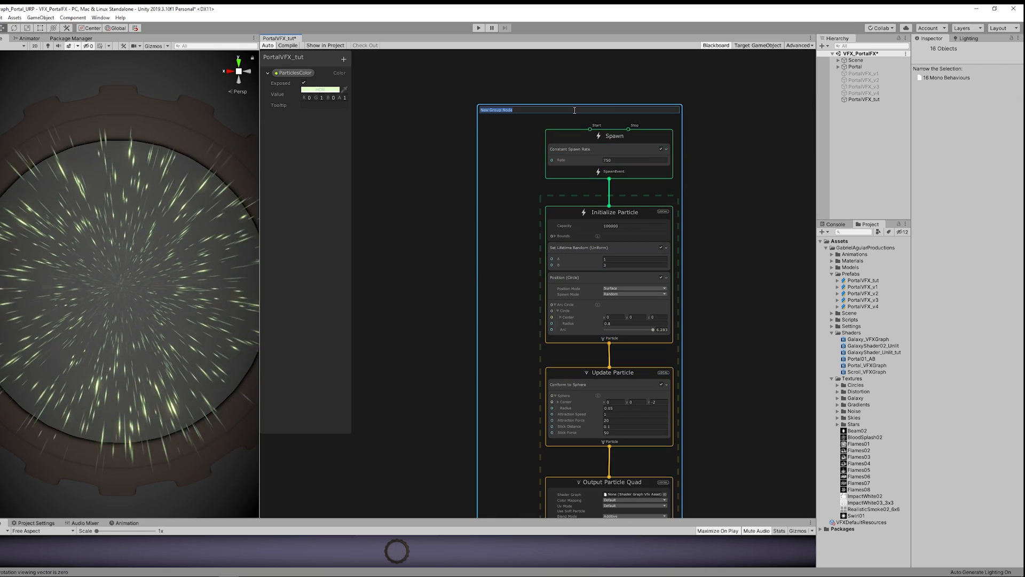
- Group the nodes under the title 'PARTICLES'
type("PARTICLES")
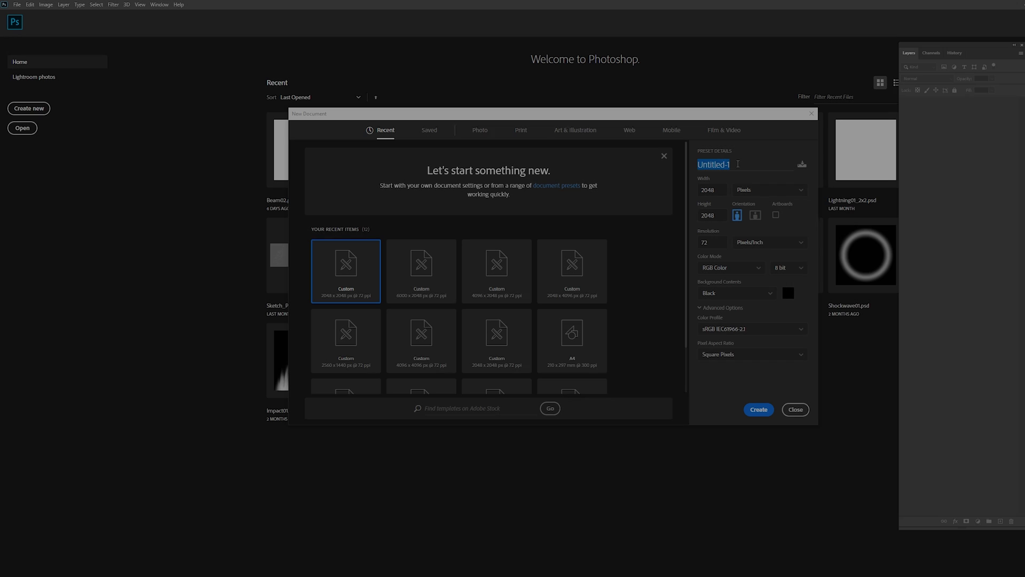
- Create a new black 2048×2048 Photoshop document named Circle00
type("Circle00")
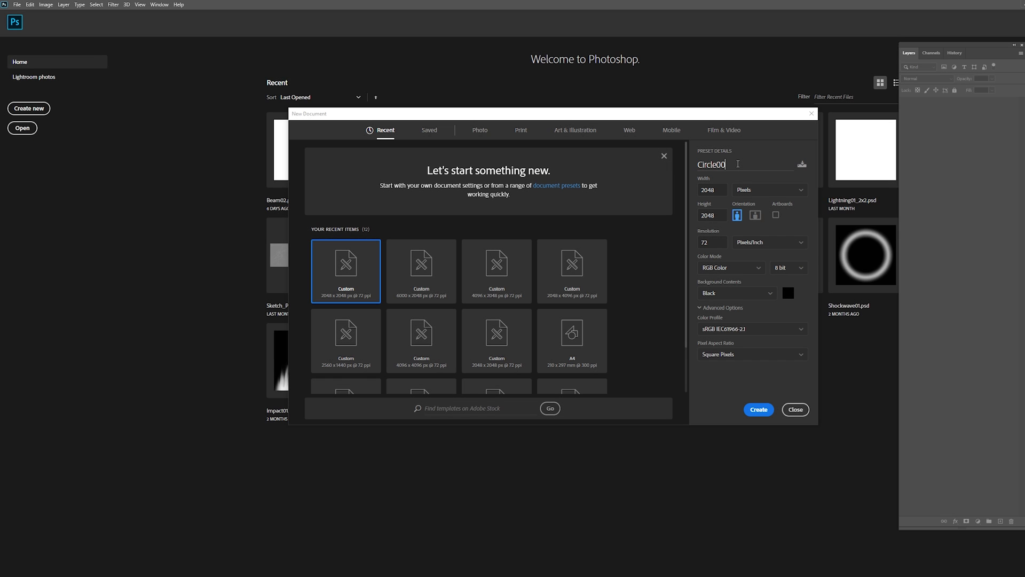
left_click(794, 409)
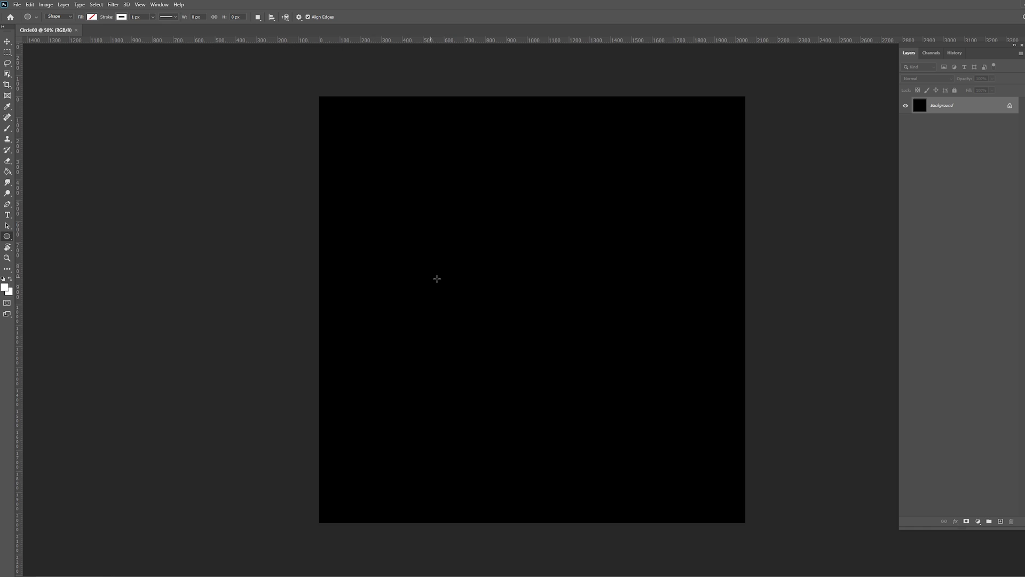
- Draw a large white-stroked ellipse ring centred on the canvas on its own layer
left_click_drag(334, 126, 700, 447)
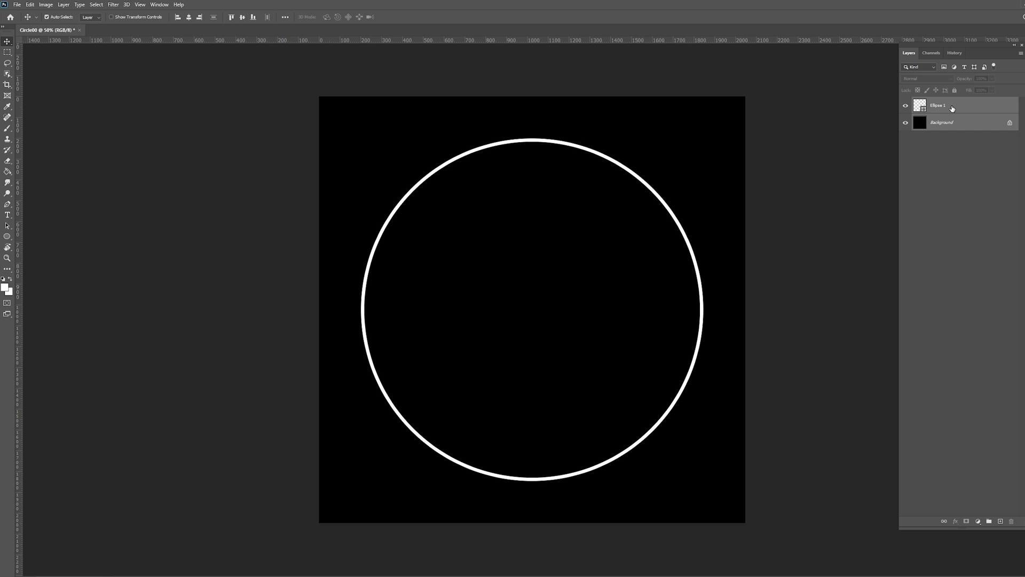
left_click(949, 106)
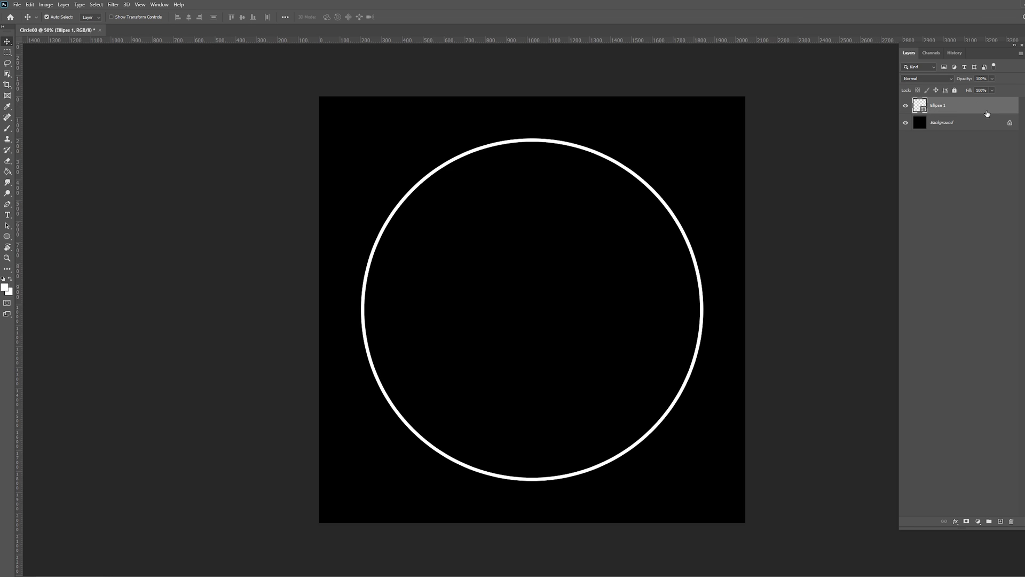
- Give the Ellipse 1 layer an Outer Glow with raised opacity
double_click(955, 105)
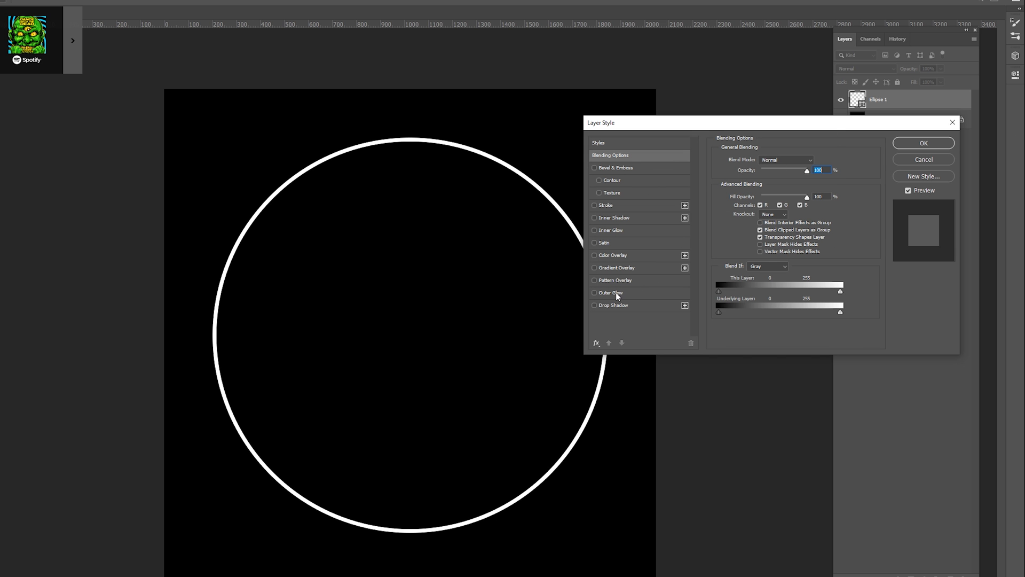
left_click(595, 292)
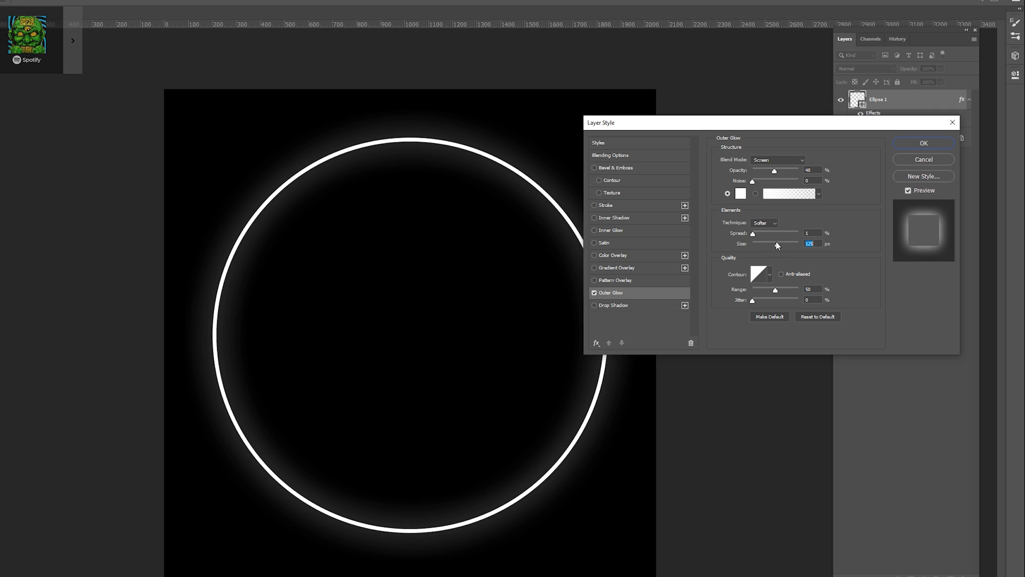
left_click_drag(776, 170, 780, 169)
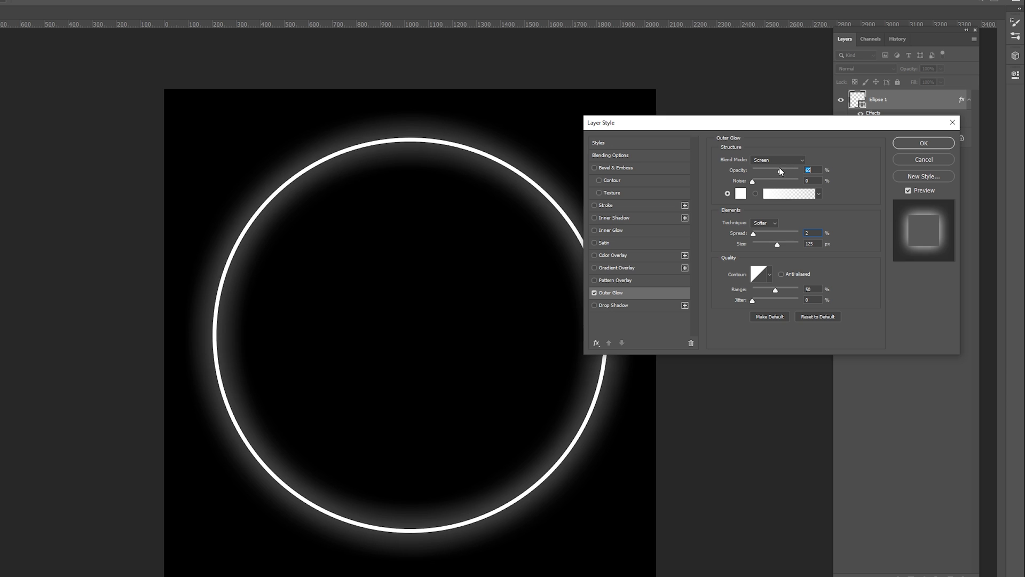
left_click(923, 142)
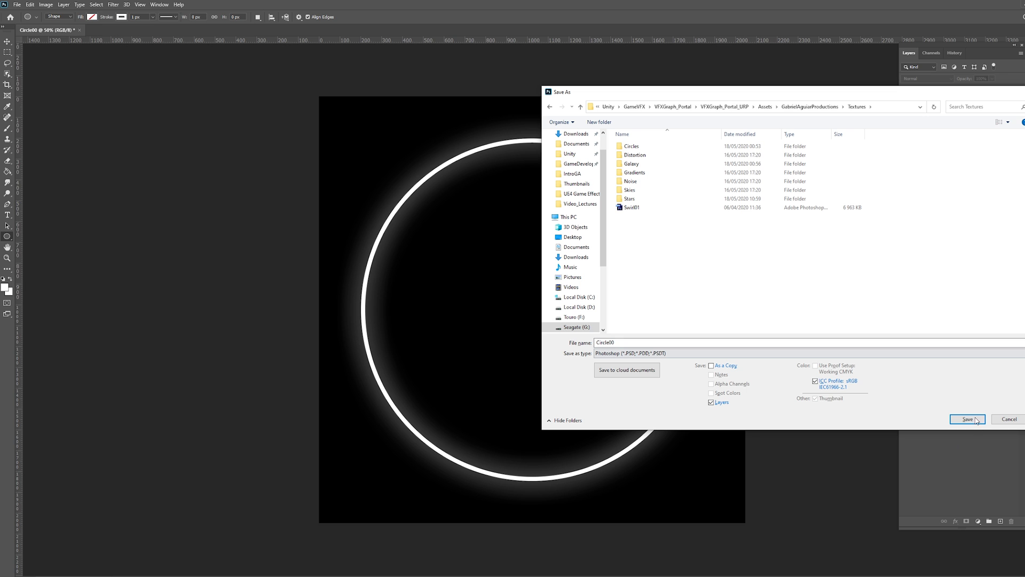
- Save the image as Circle00 in the project's Assets/Textures folder
left_click(968, 419)
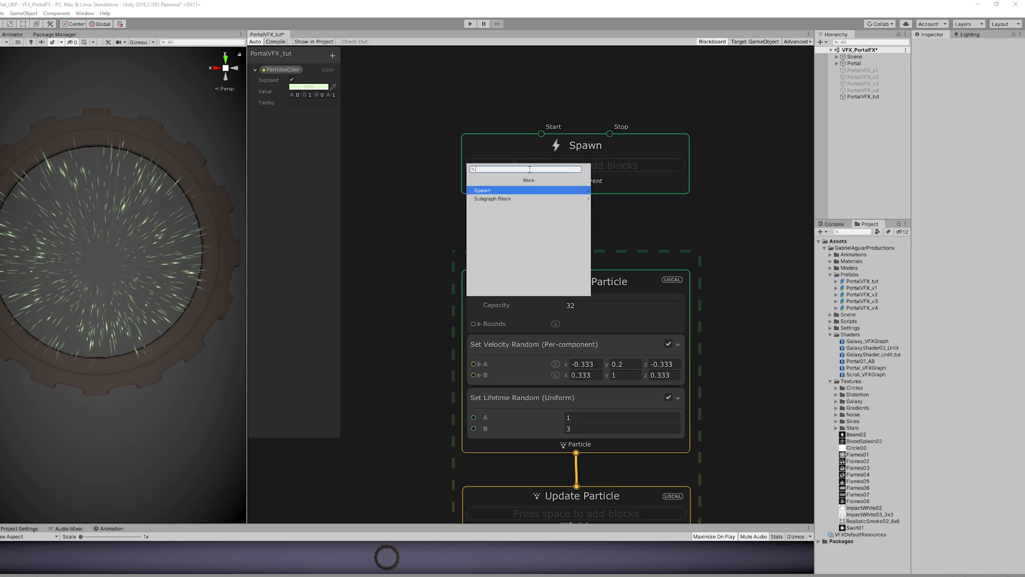
- Set a fixed 0.9 s lifetime and use the Circle00 texture with Additive blending
type("burst")
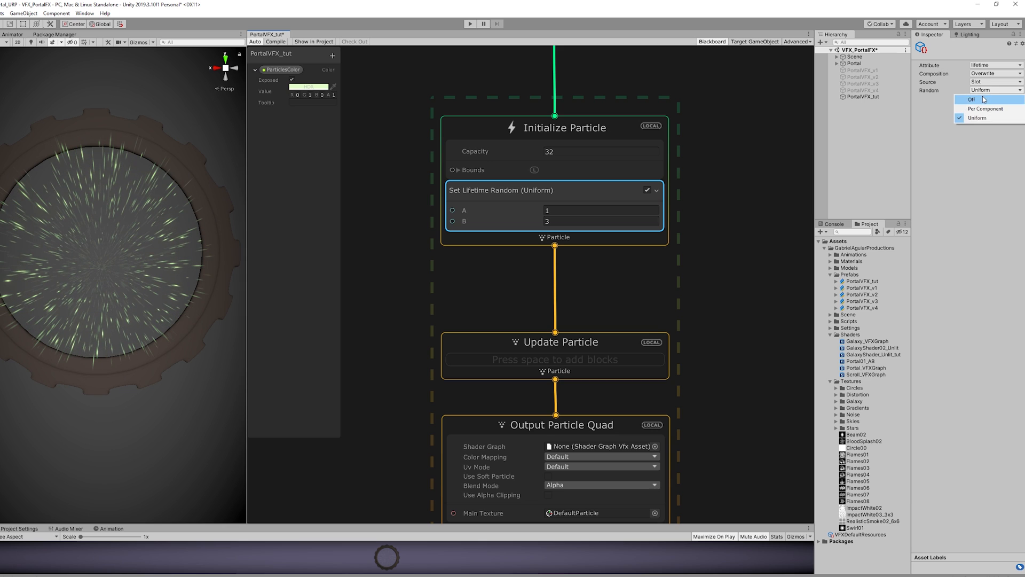
left_click(974, 100)
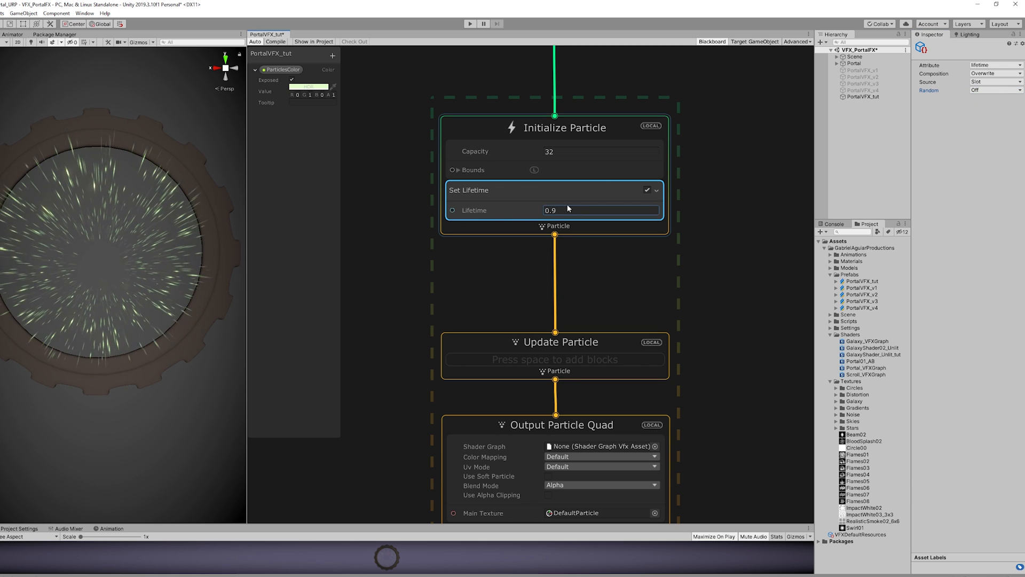
scroll("down", 3)
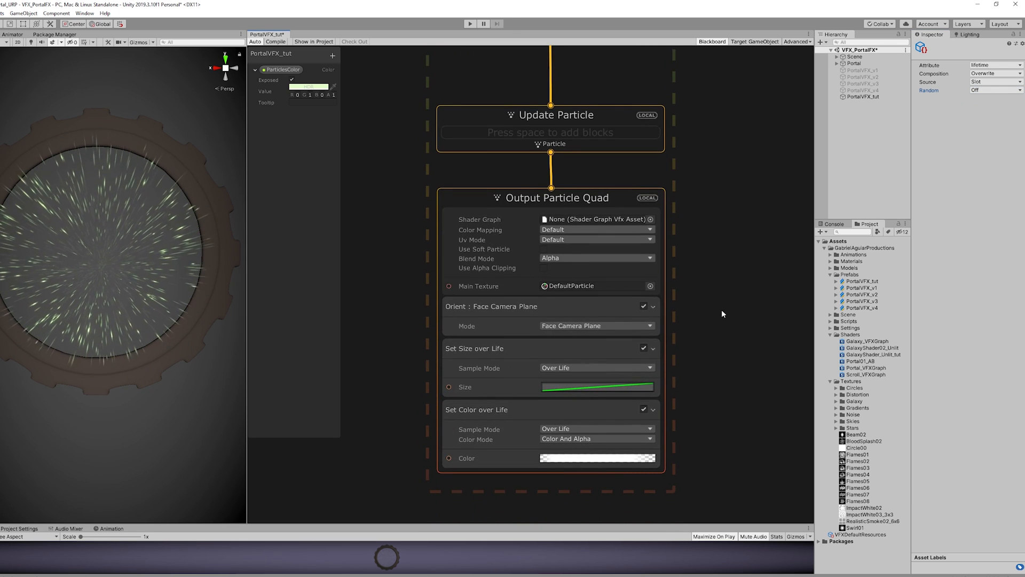
left_click(650, 286)
type("ci")
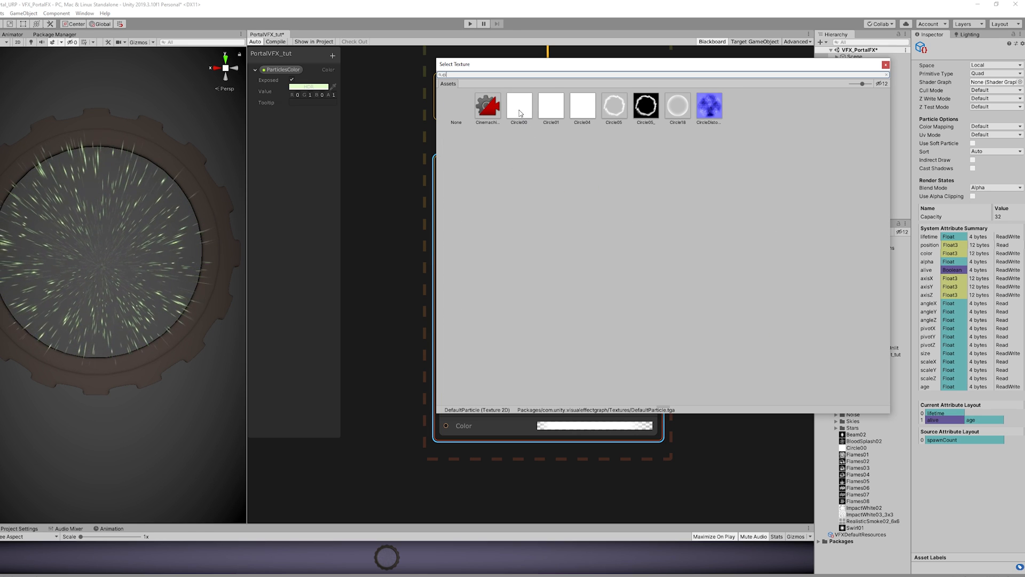
left_click(592, 226)
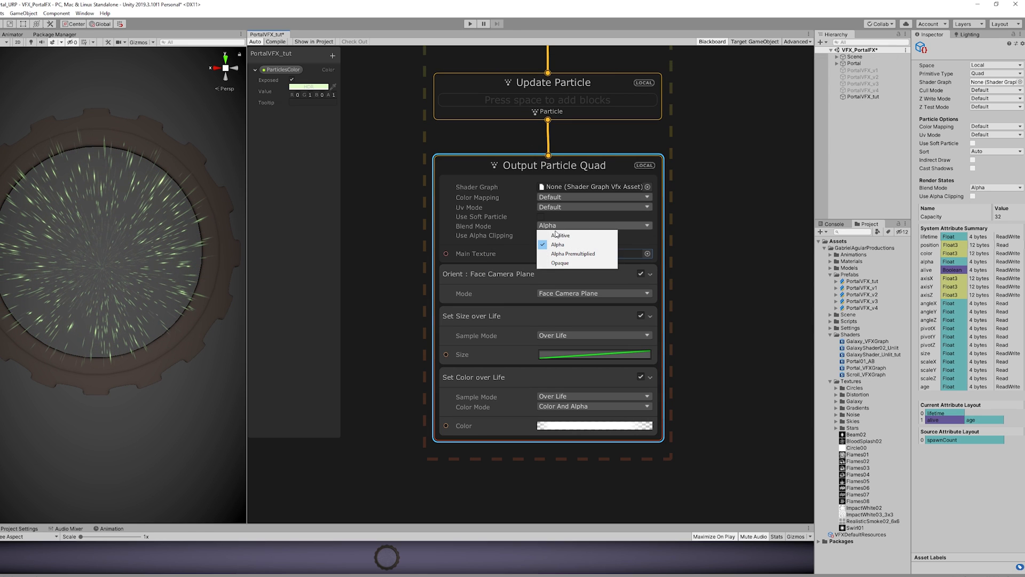
left_click(560, 235)
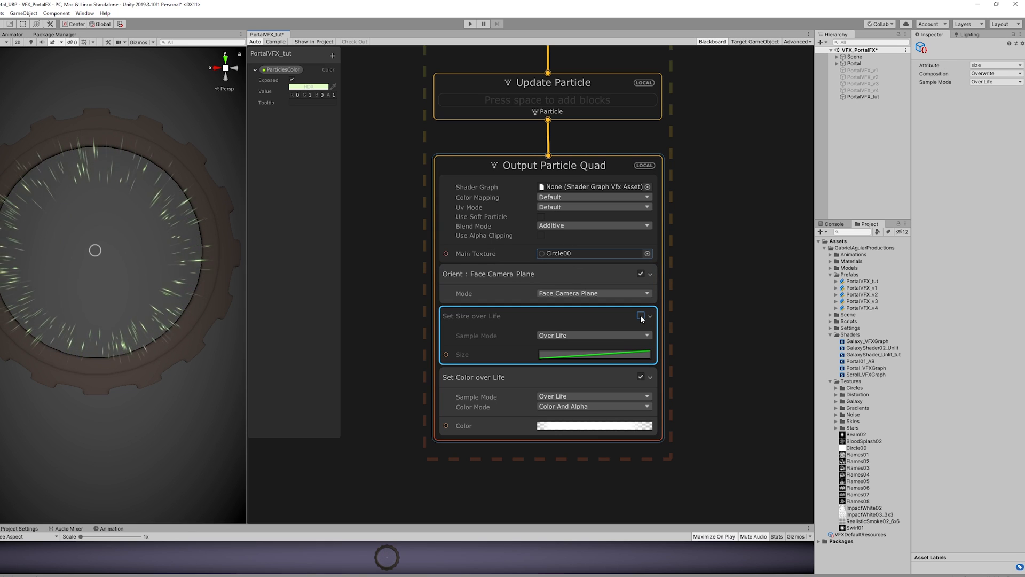
- Disable Set Size over Life, add a constant Set Size block and adjust the colour gradient's fade
left_click(650, 316)
type("set size")
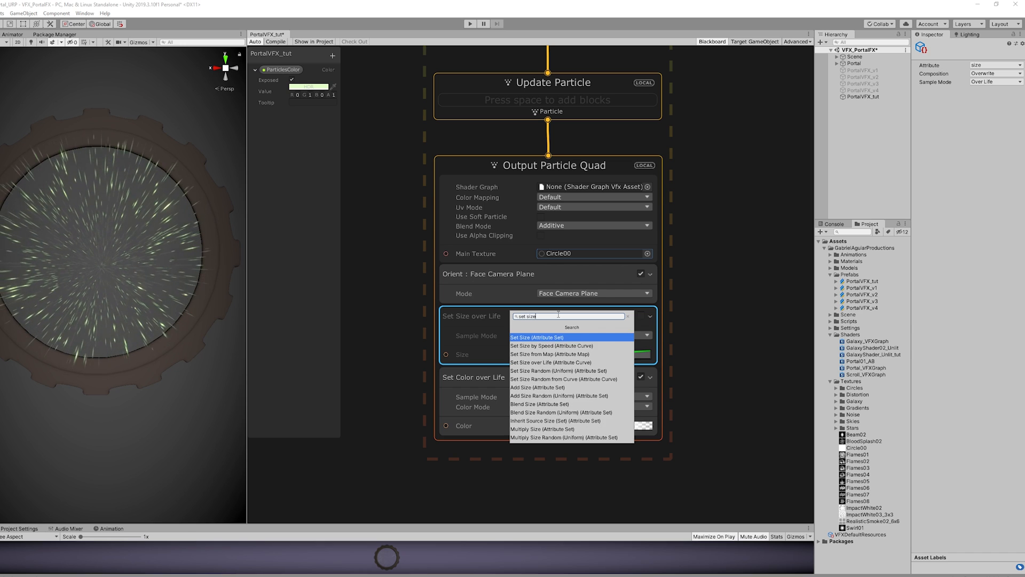
left_click(536, 337)
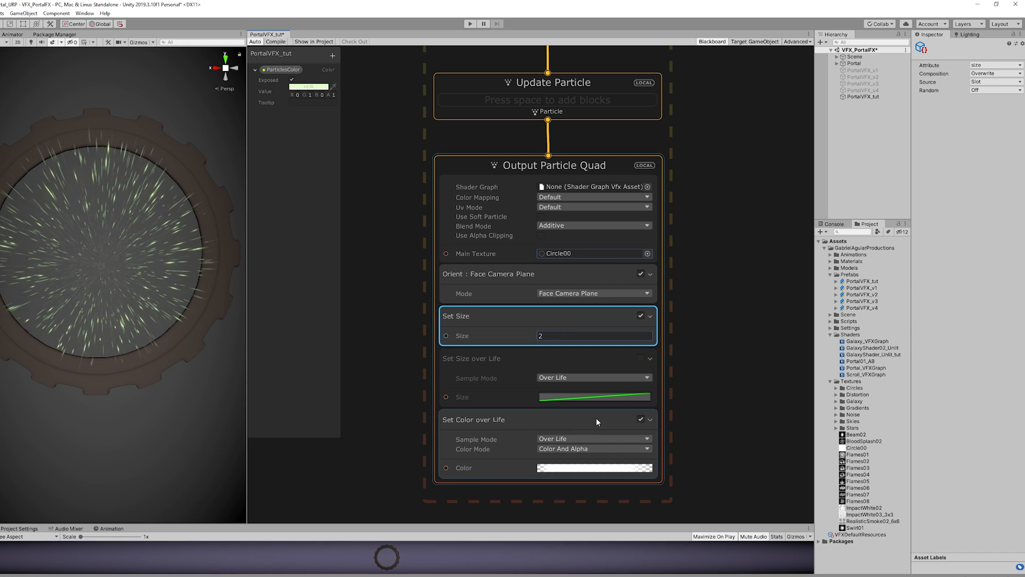
left_click(592, 468)
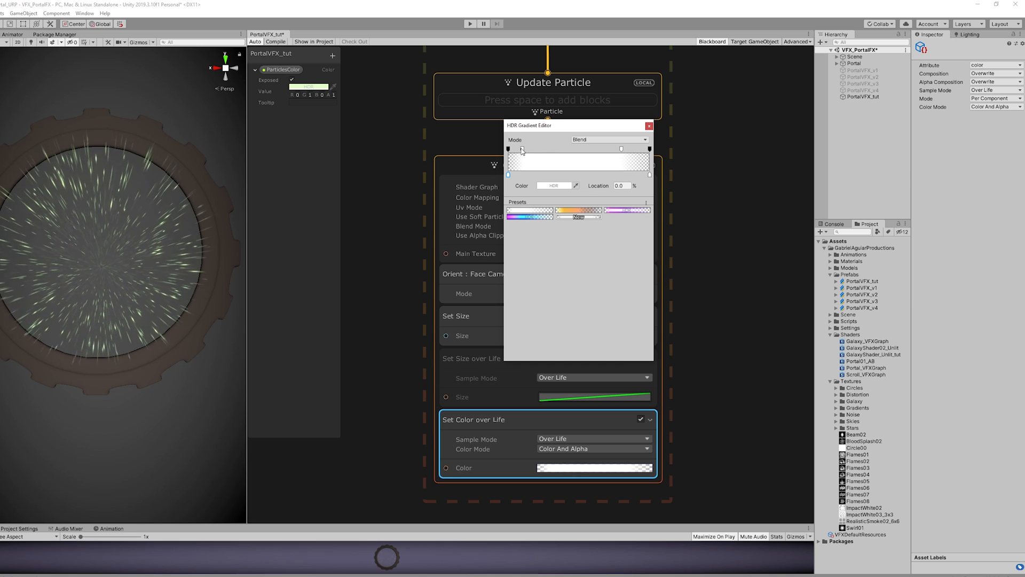
left_click(649, 148)
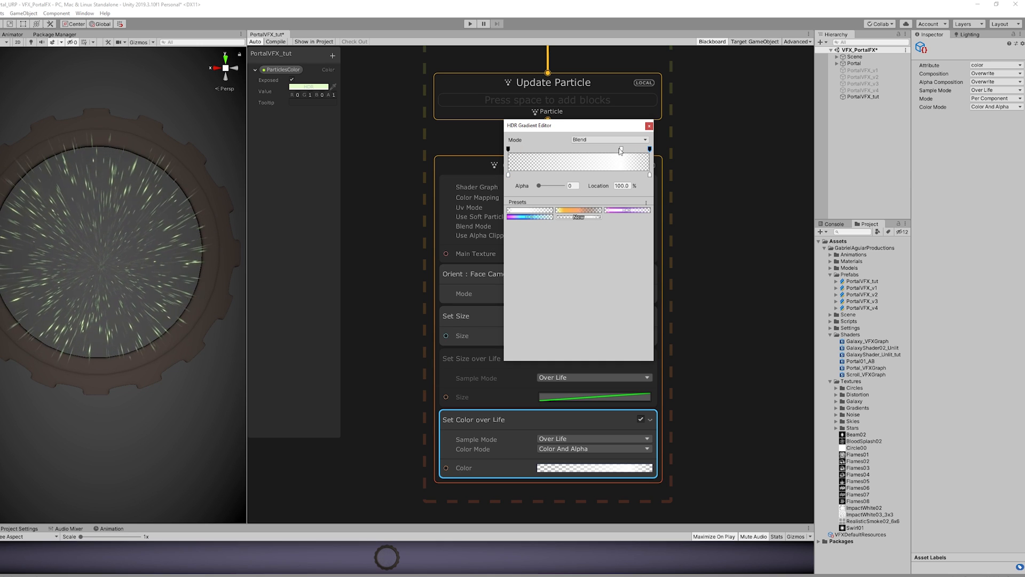
left_click(649, 126)
type("set color")
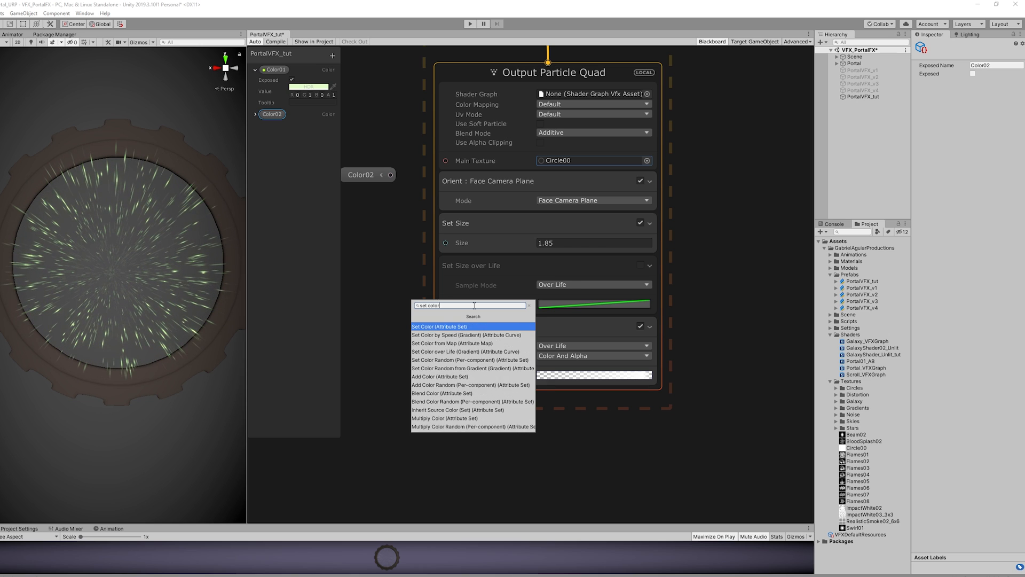
- Add a Set Color block and make Color over Life multiply it
left_click(439, 327)
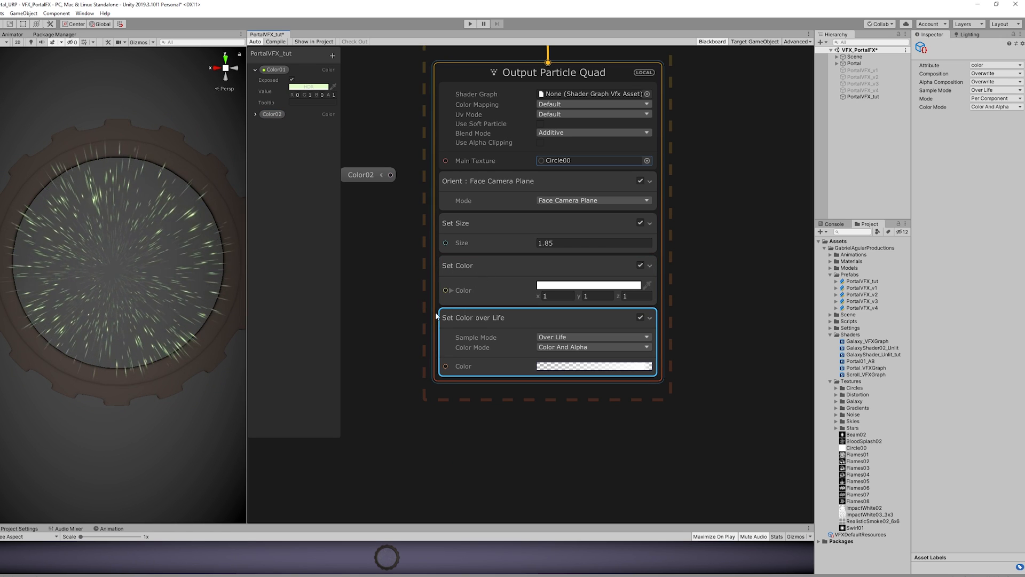
left_click(995, 74)
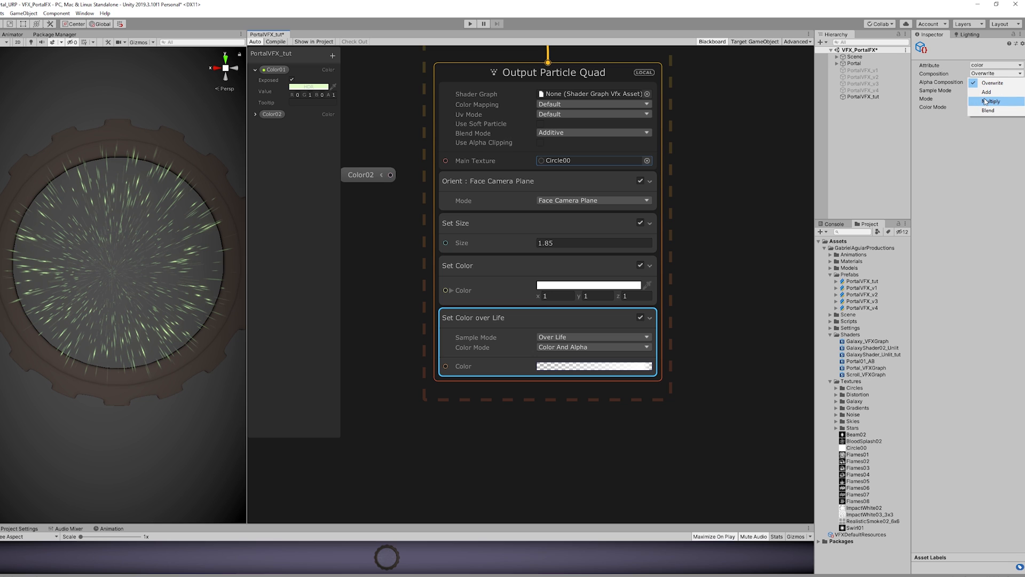
left_click(993, 101)
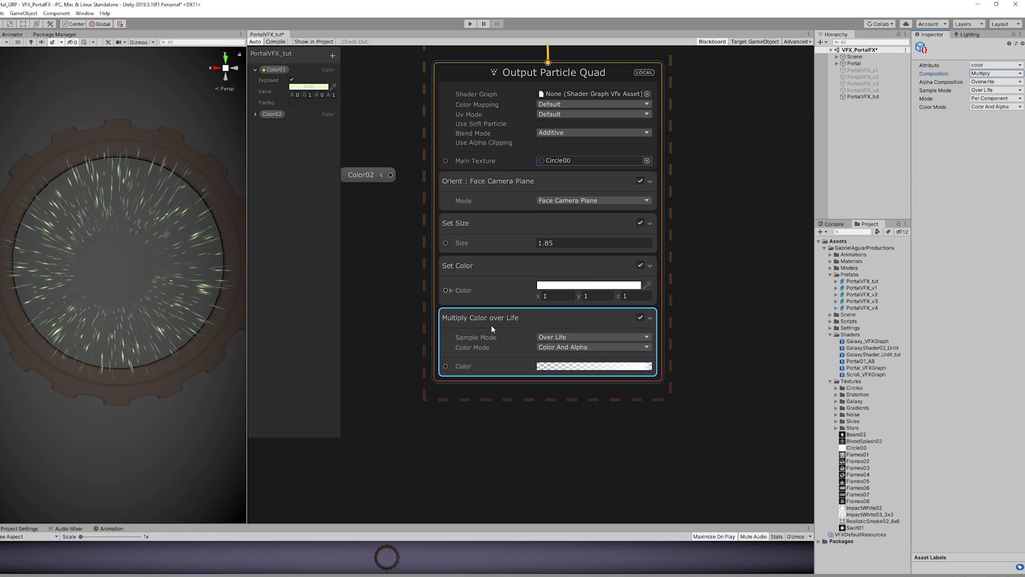
- Connect an exposed green Color02 property to the Set Color input
left_click_drag(391, 174, 444, 290)
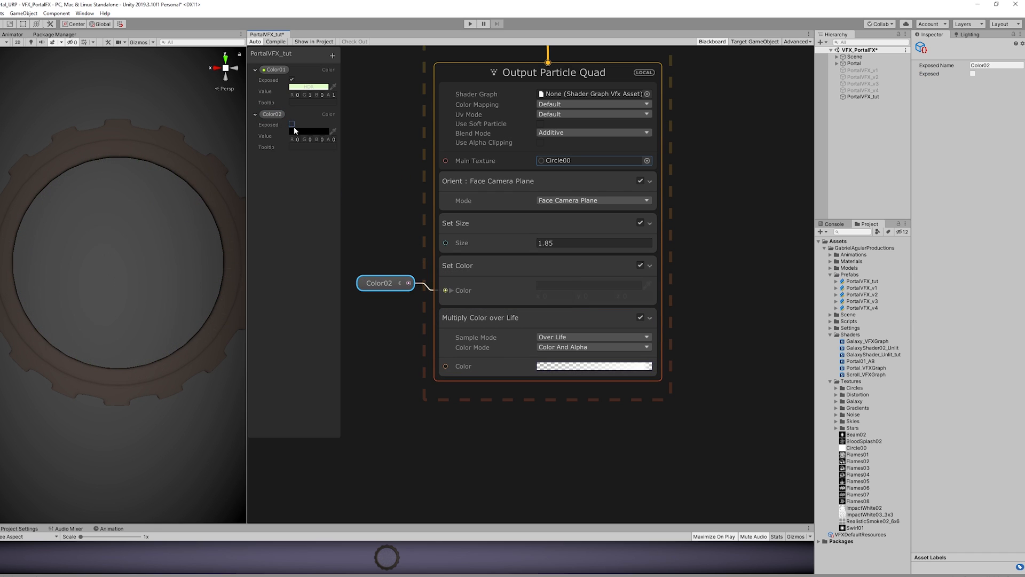
left_click(307, 131)
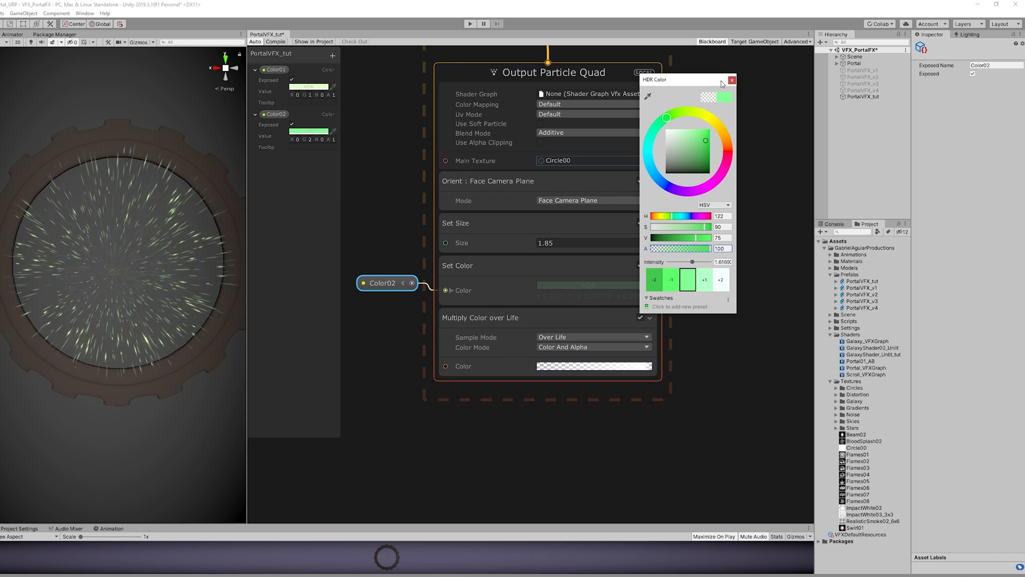
left_click(730, 81)
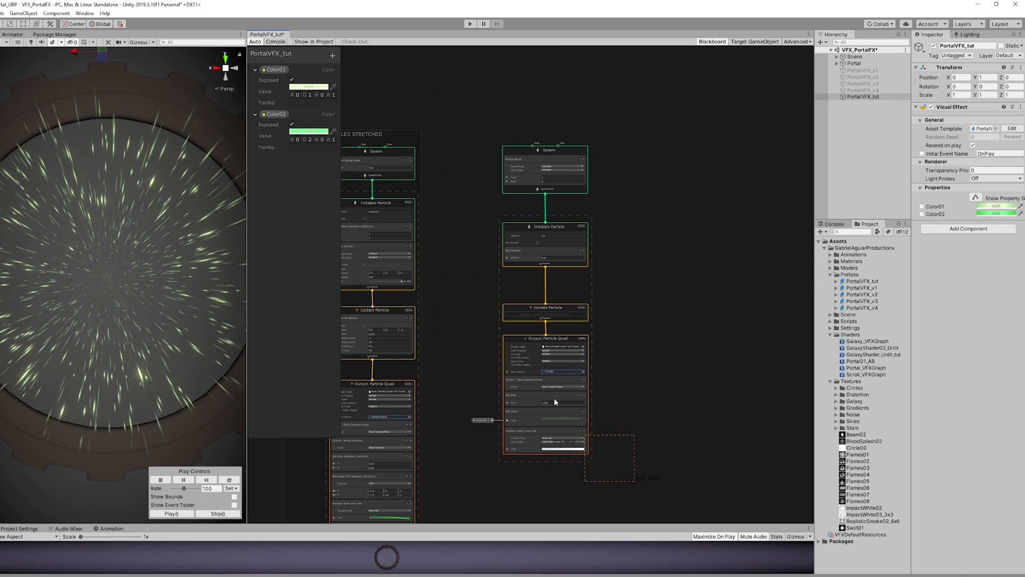
- Duplicate the system with Spawn Count 1, Lifetime 0.2, Default-Particle texture and Size 10
right_click(519, 152)
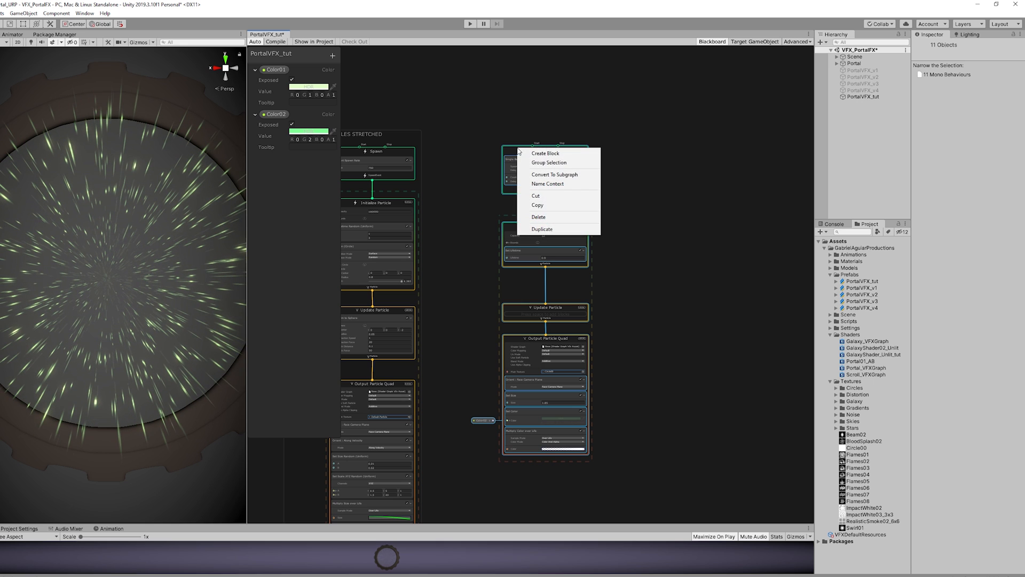
left_click(549, 162)
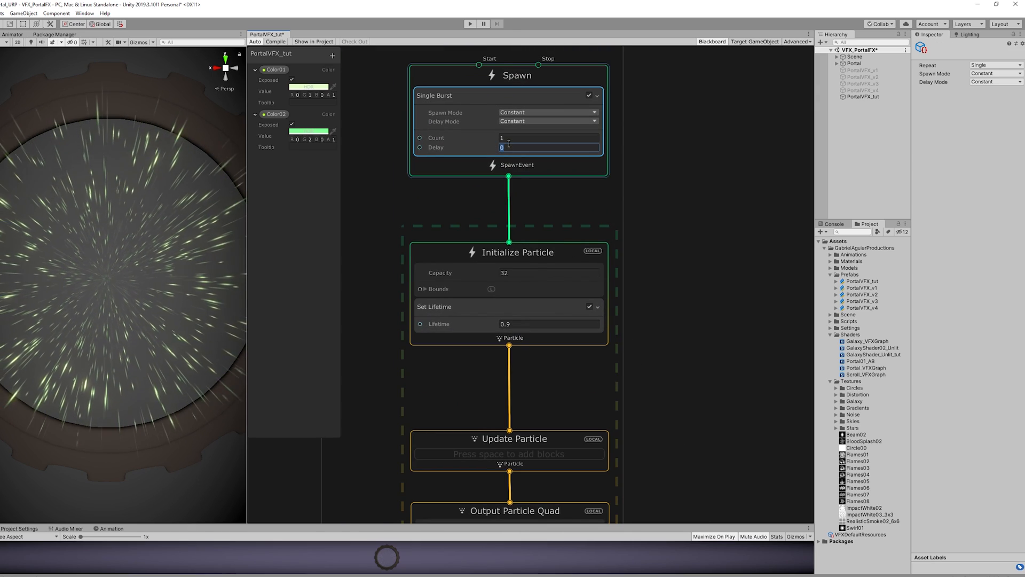
type("1")
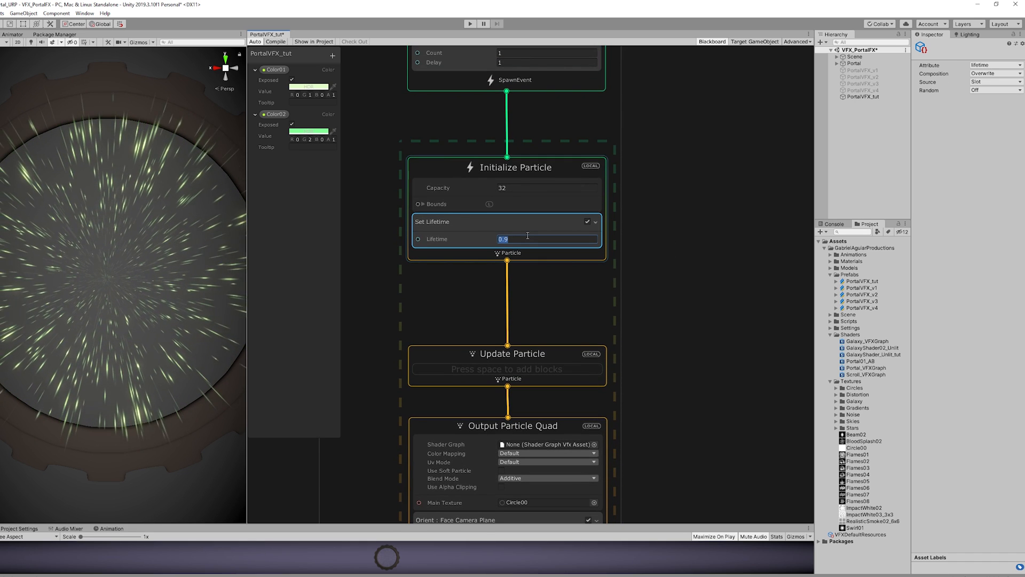
type("0.2")
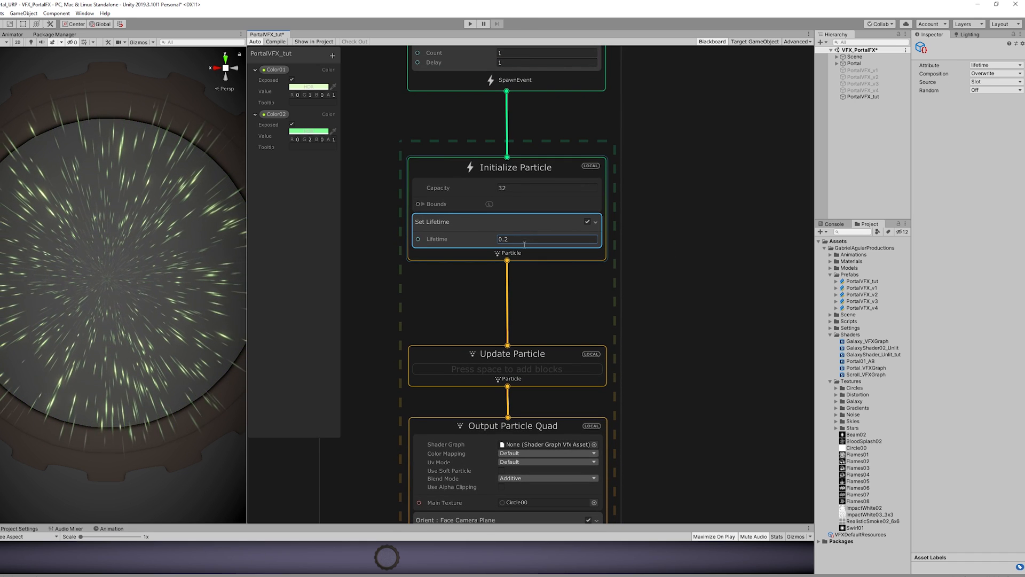
scroll("down", 3)
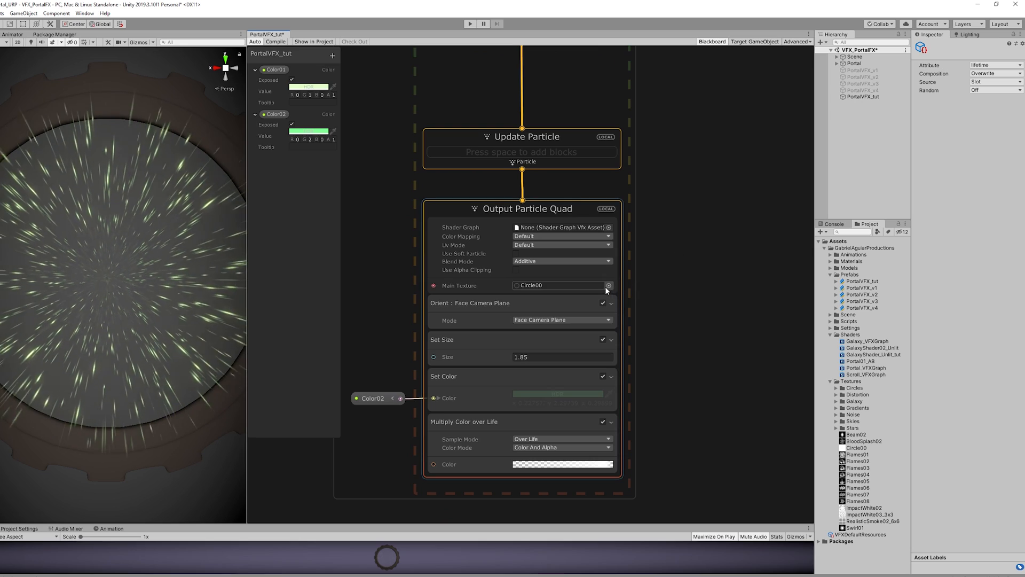
left_click(608, 286)
type("10")
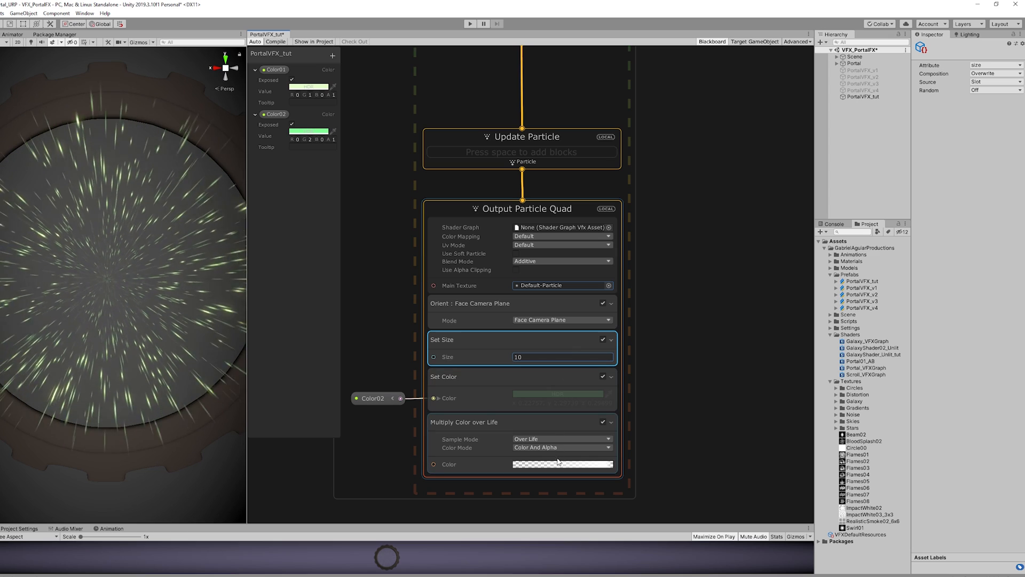
left_click(560, 464)
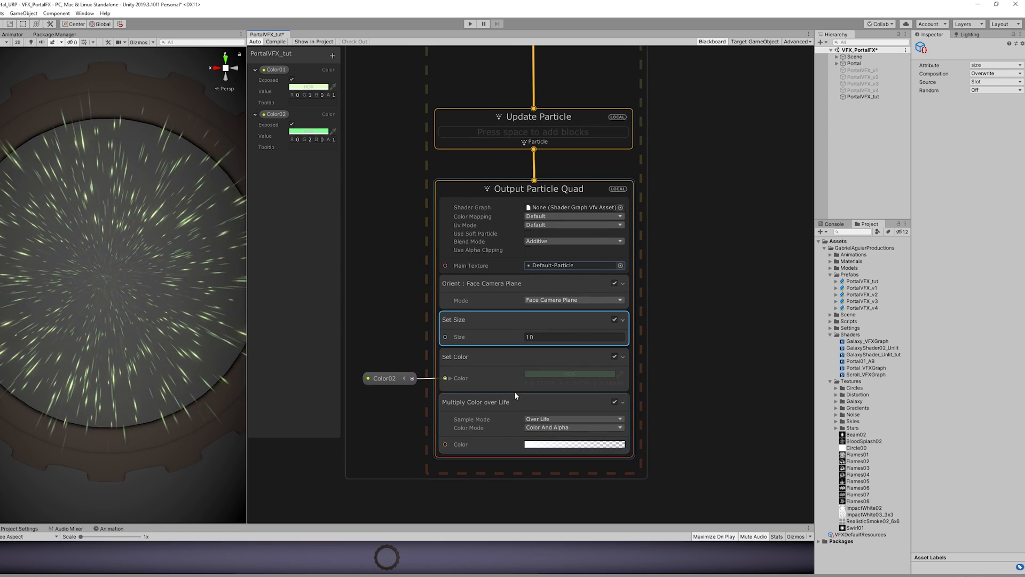
- Add Multiply Size over Life with a descending curve so the flash shrinks
type("size over")
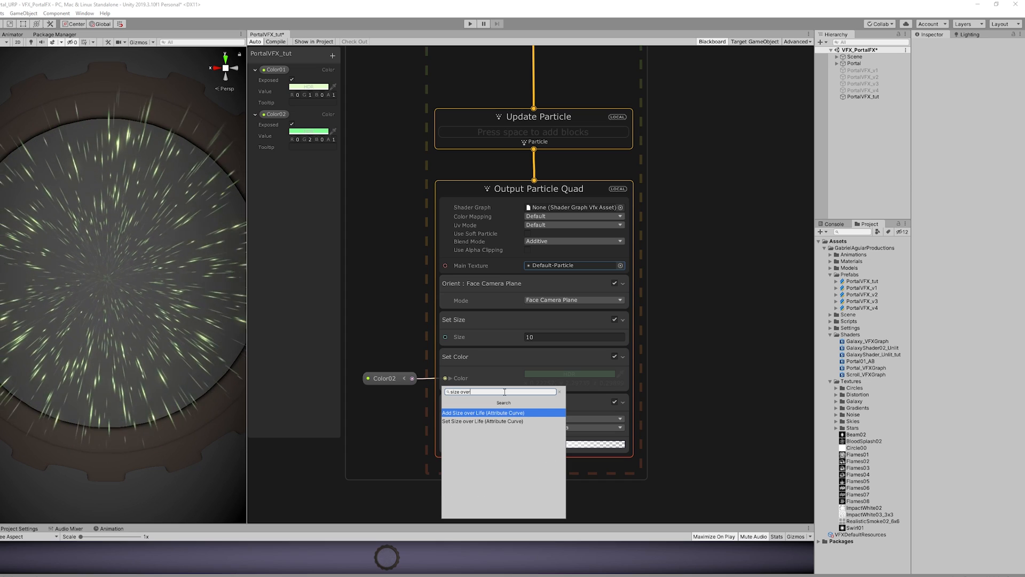
left_click(483, 421)
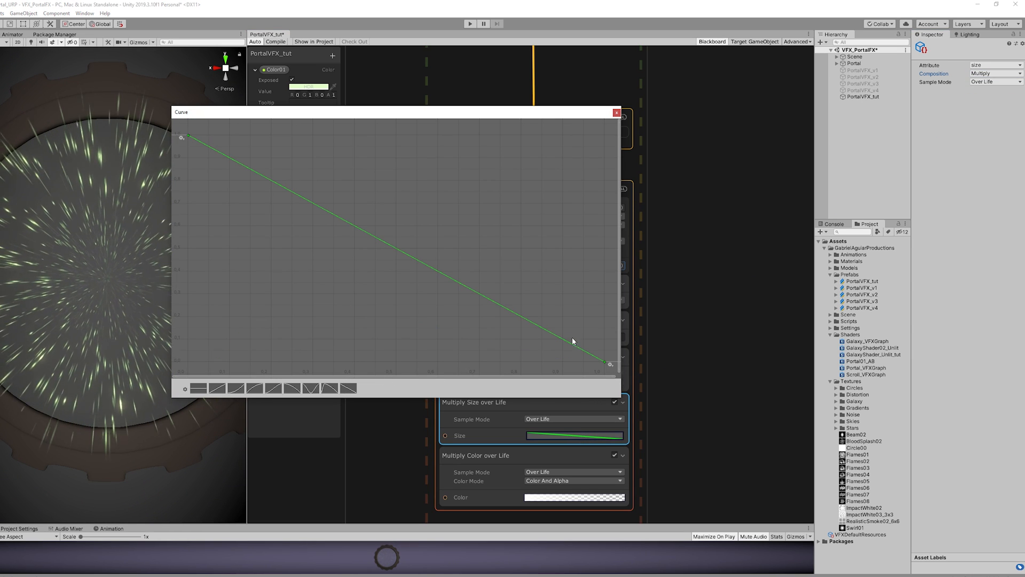
left_click(615, 112)
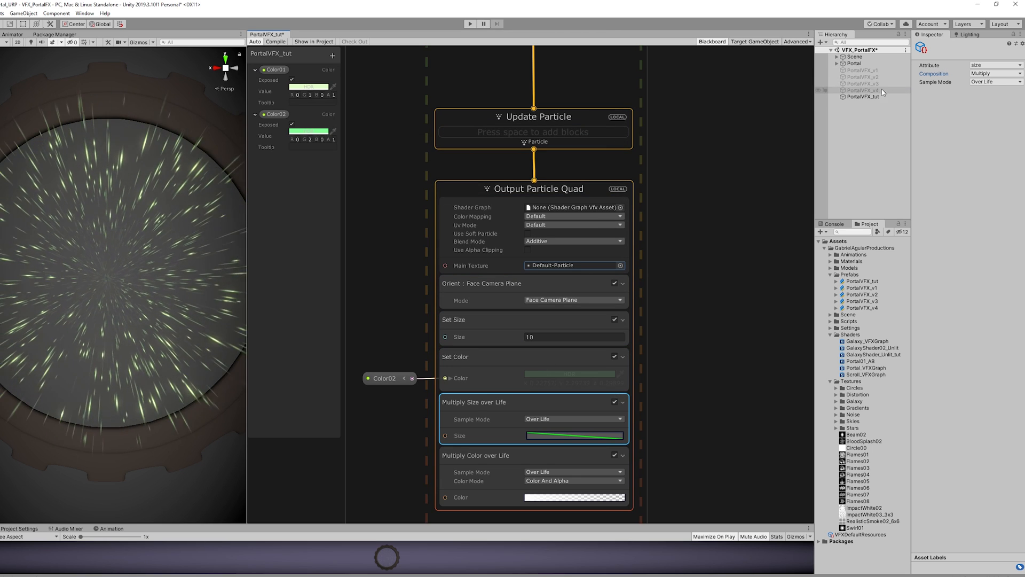
left_click(864, 96)
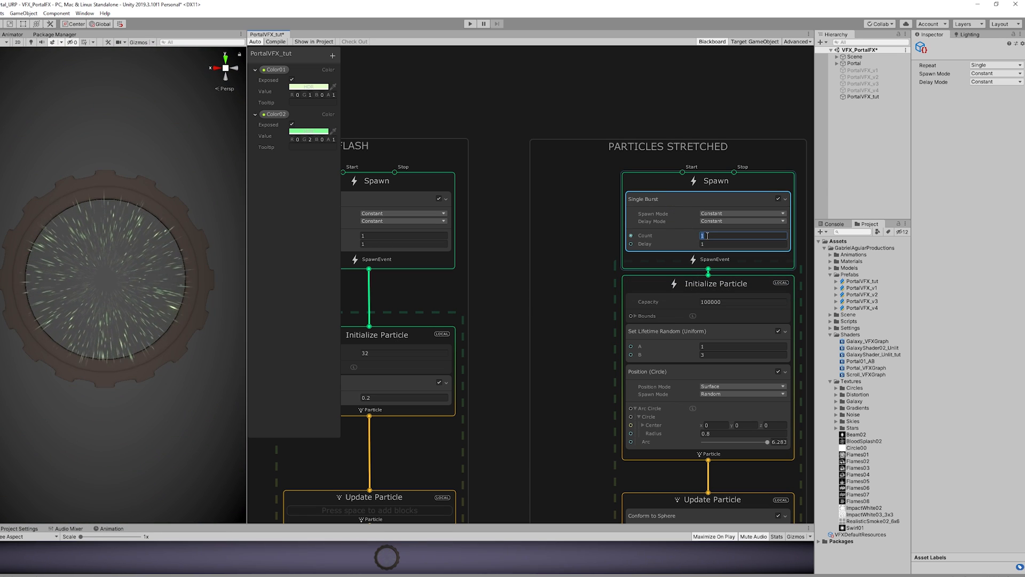
- Set Spawn Count 750, Lifetime up to 1.6 s and Conform to Sphere radius 4
type("750")
left_click(743, 346)
type("0.6")
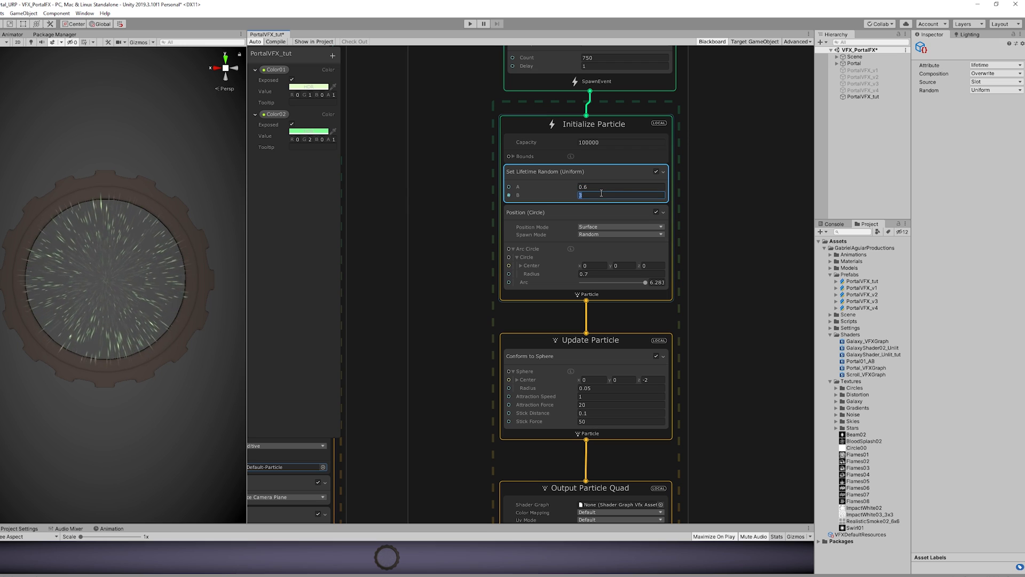
type("1.6")
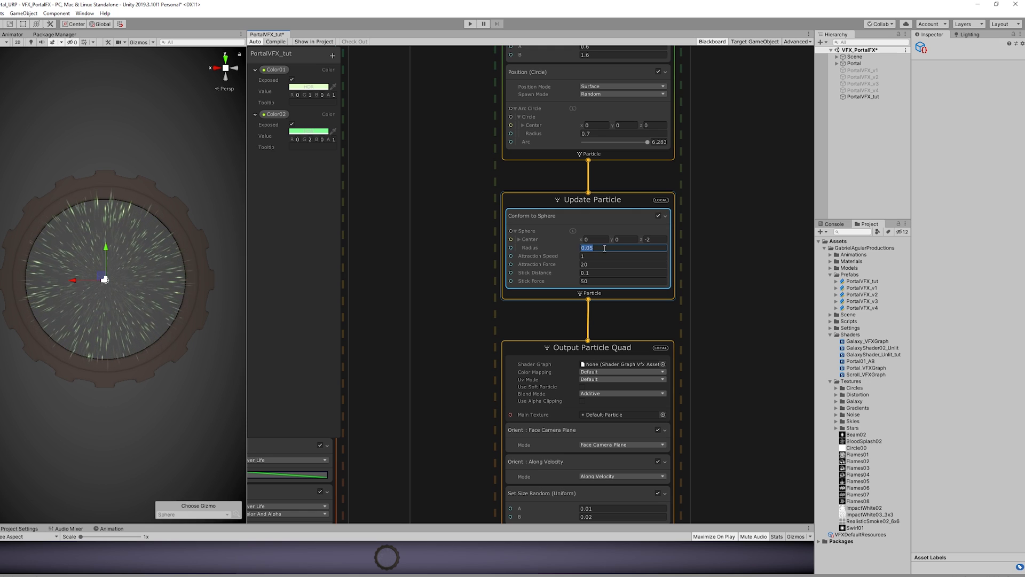
type("4")
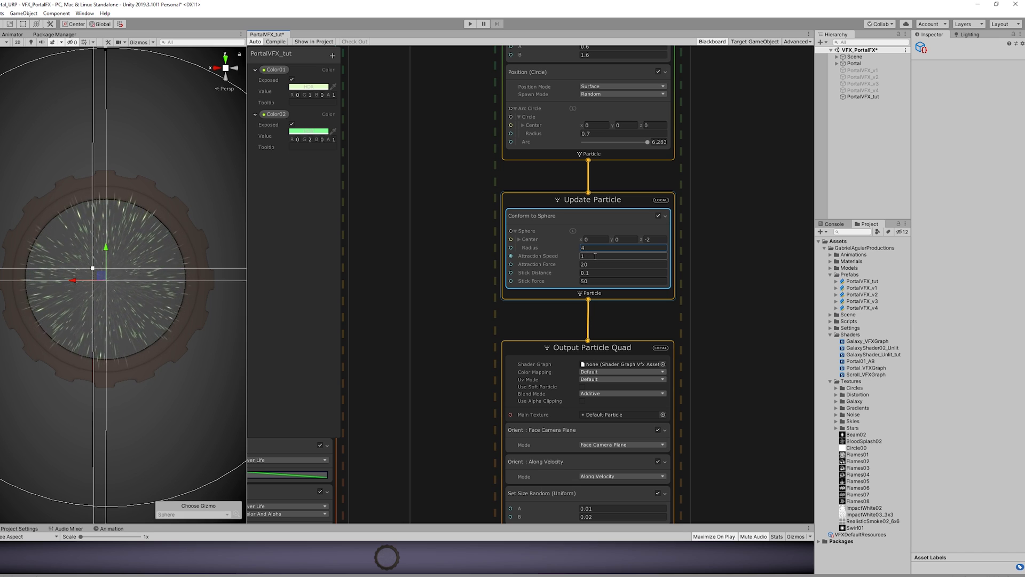
left_click(470, 262)
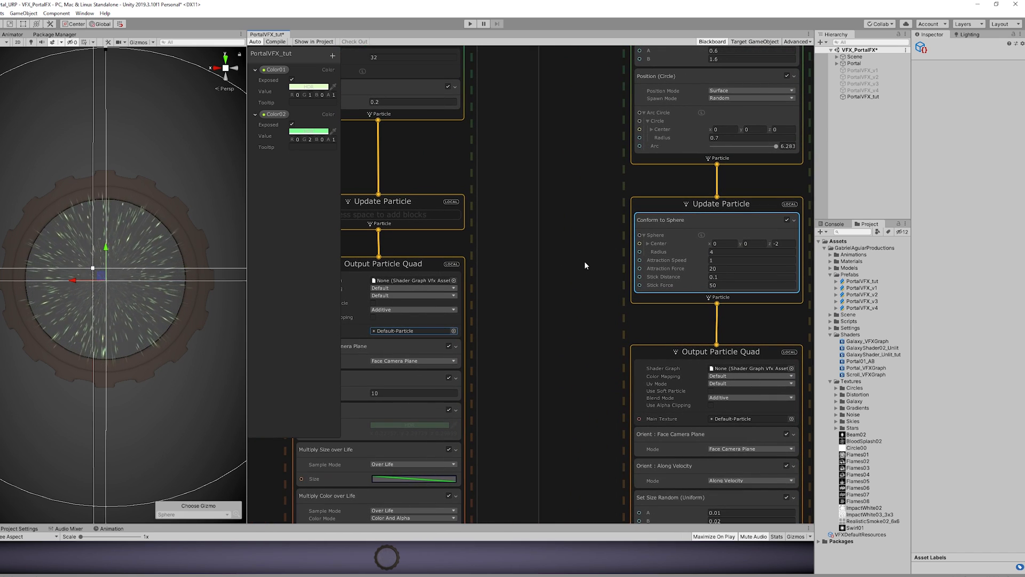
- Add a Random Number operator to the graph
type("random")
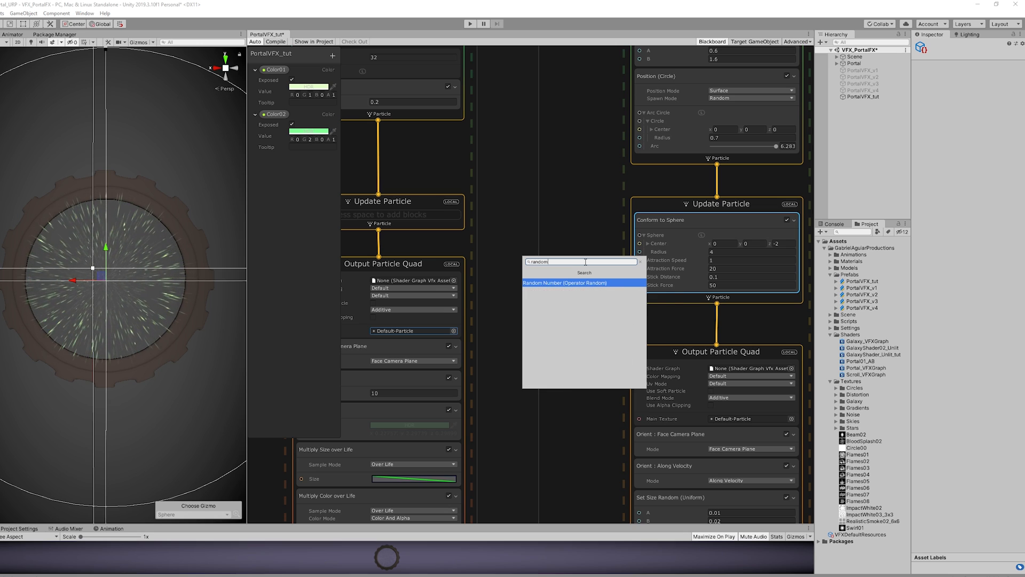
left_click(564, 282)
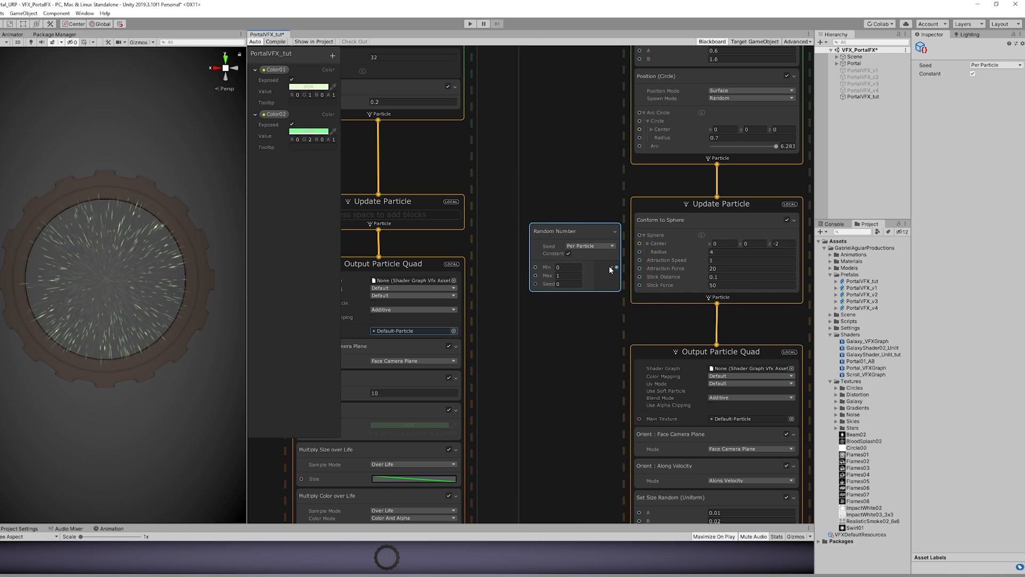
left_click(566, 267)
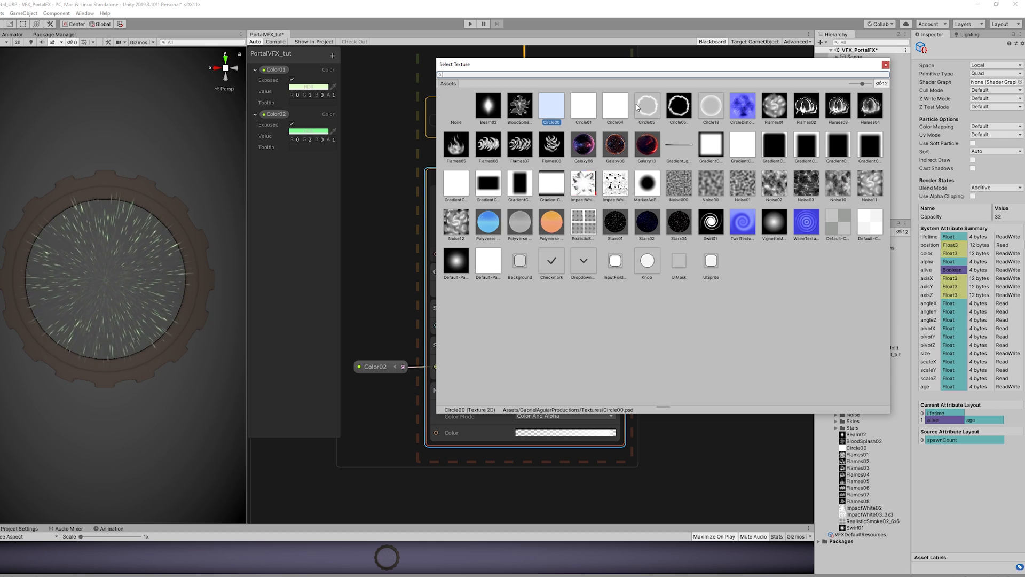
- Use the Circle04 texture at size 10 with a rising Size over Life curve
left_click(614, 108)
type("1")
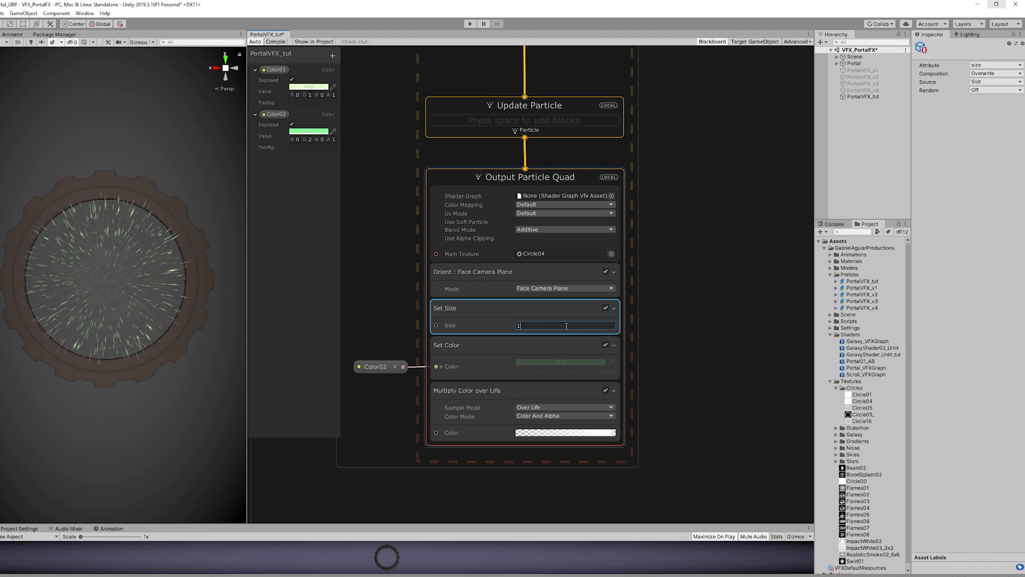
type("0")
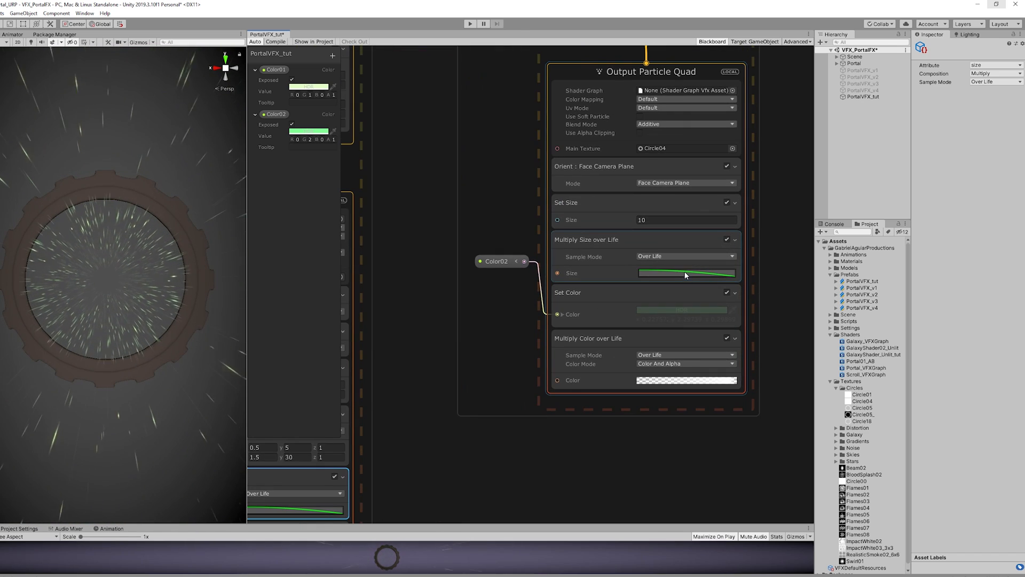
left_click(687, 272)
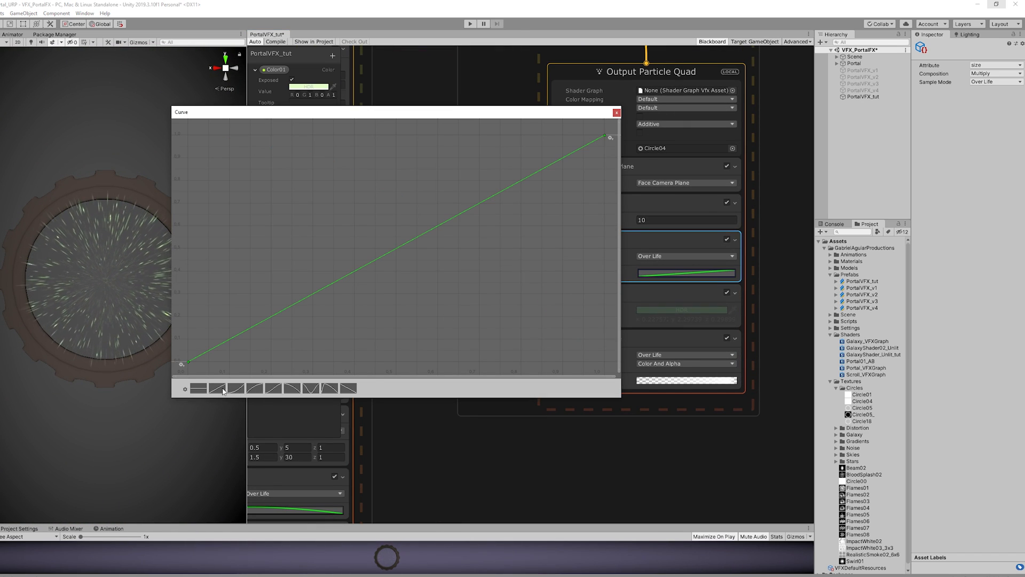
left_click(615, 112)
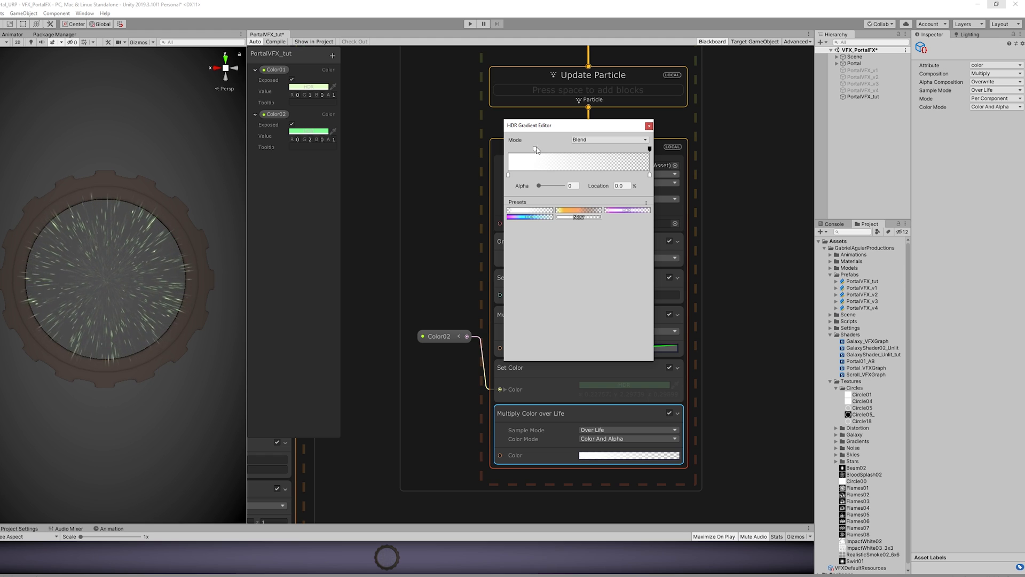
- Check the colour gradient and close the gradient and curve editors
left_click(650, 126)
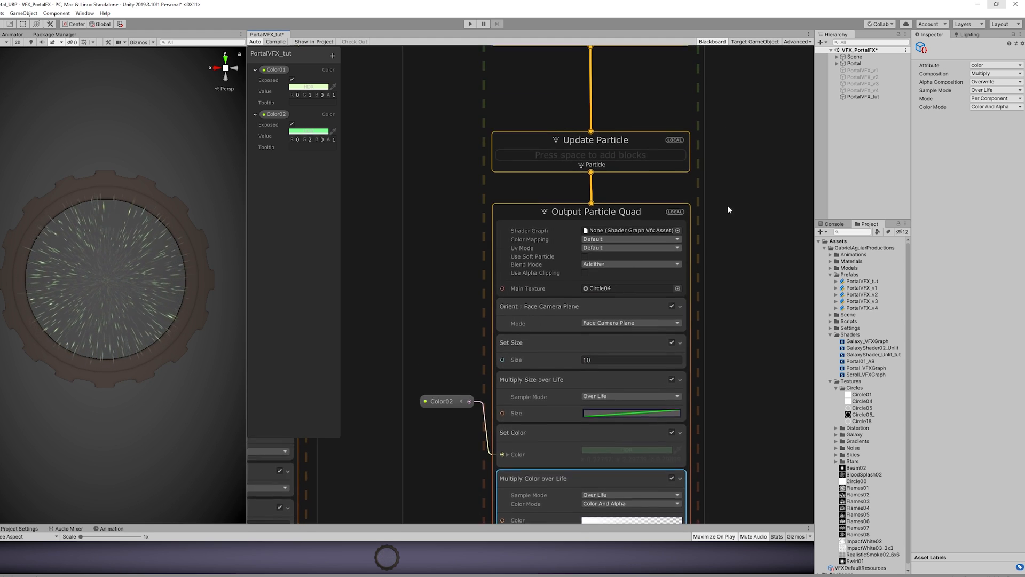
left_click(631, 412)
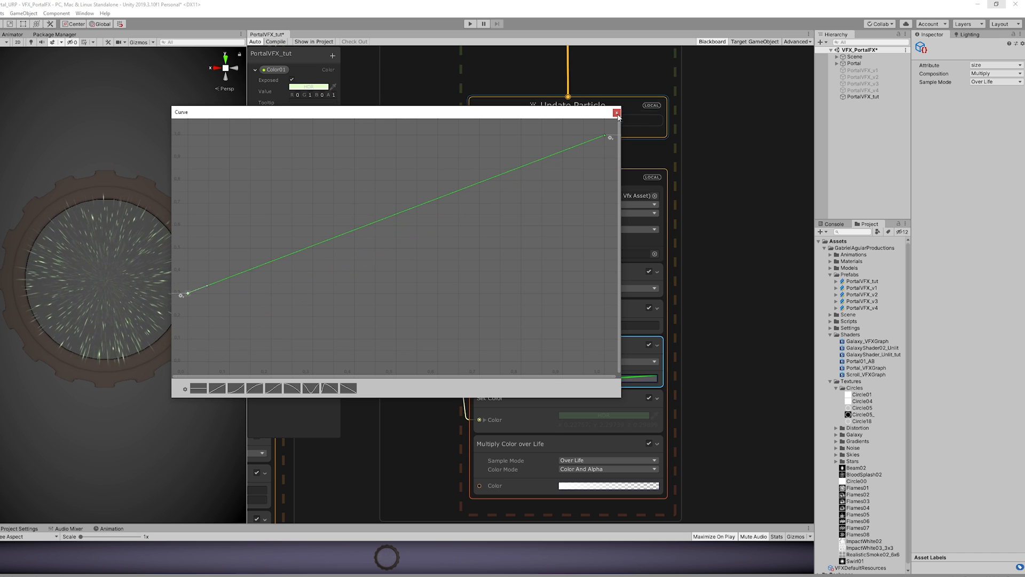
left_click(616, 112)
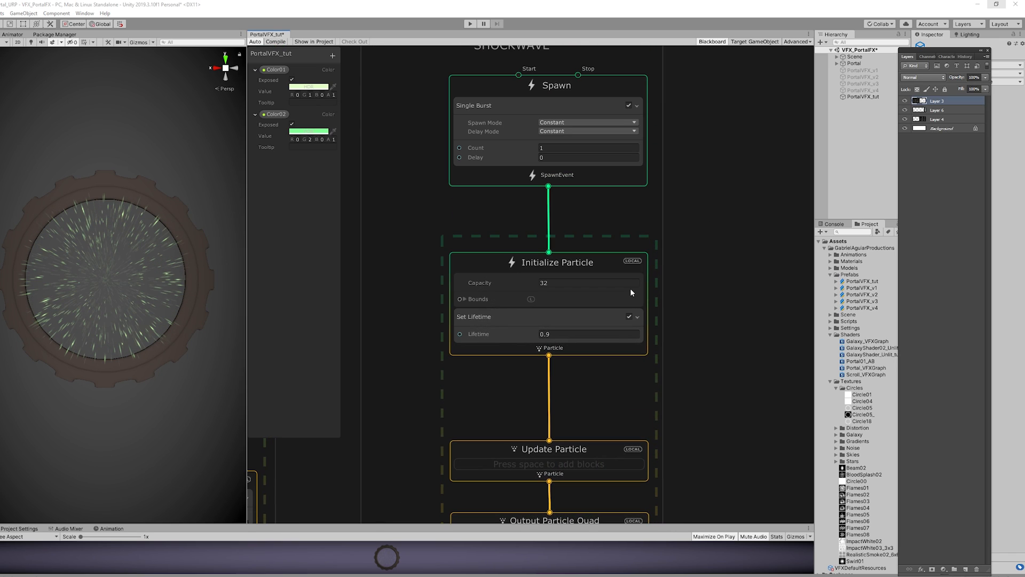
left_click(582, 333)
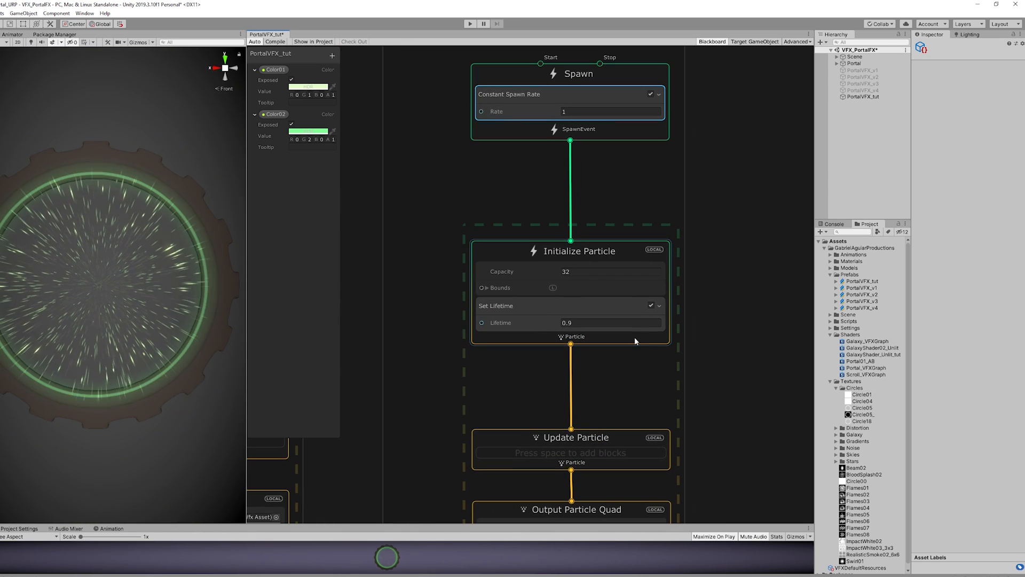
- Set Orient Mode to Advanced with ZY axes, Axis Z (0,0,1) and Axis Y (0,1,0)
type("2")
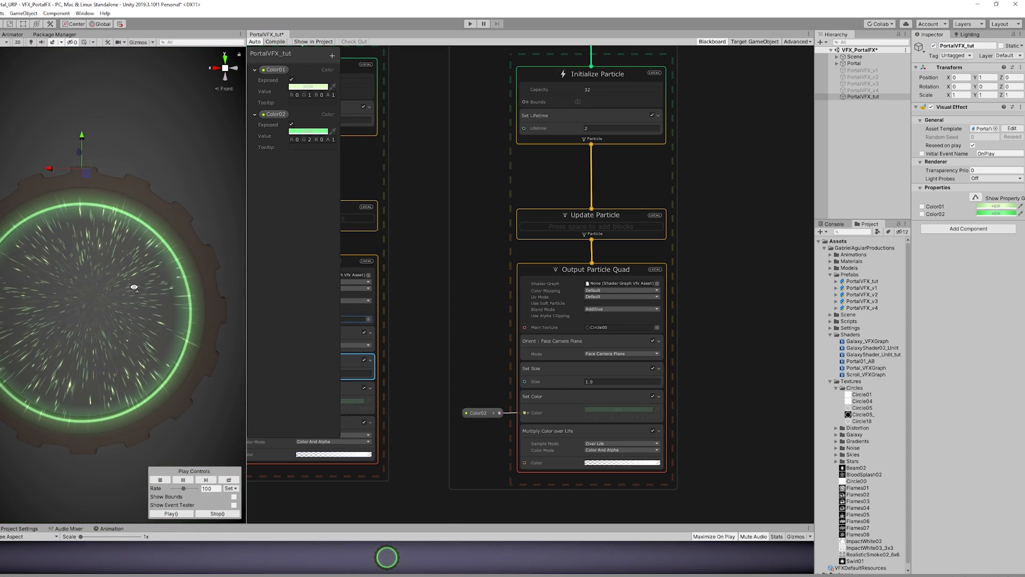
left_click_drag(134, 288, 281, 288)
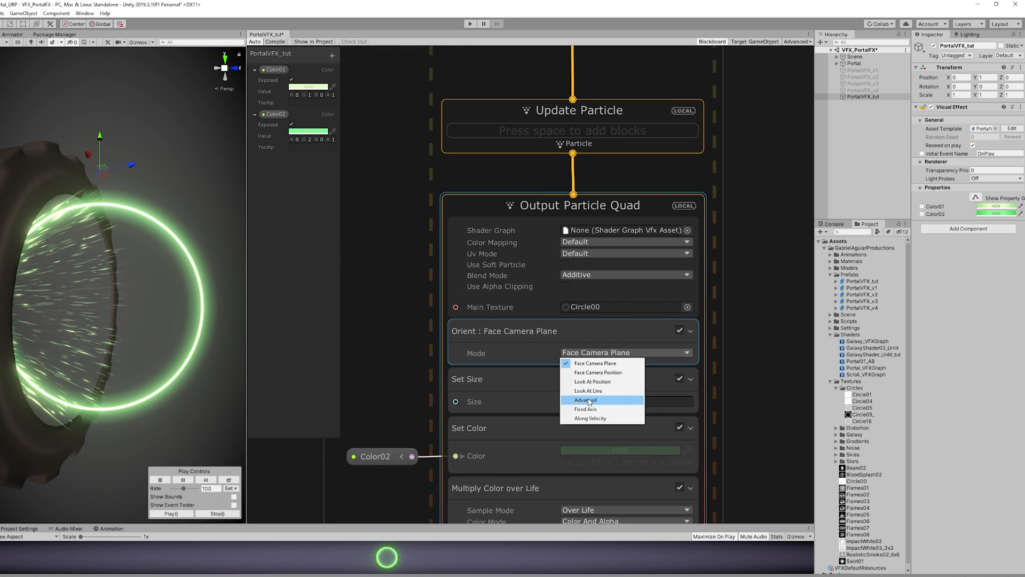
left_click(587, 400)
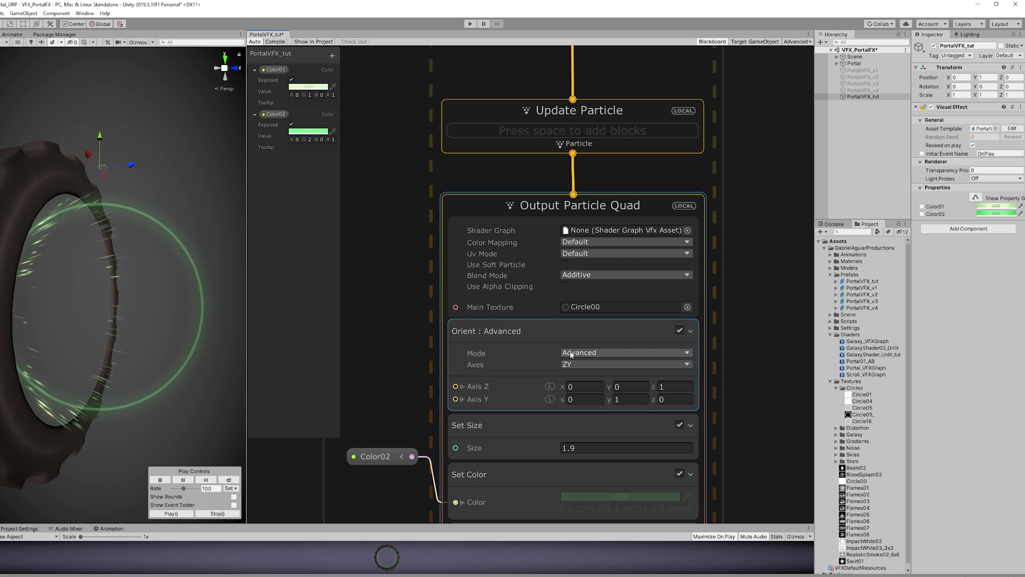
mouse_move(622, 400)
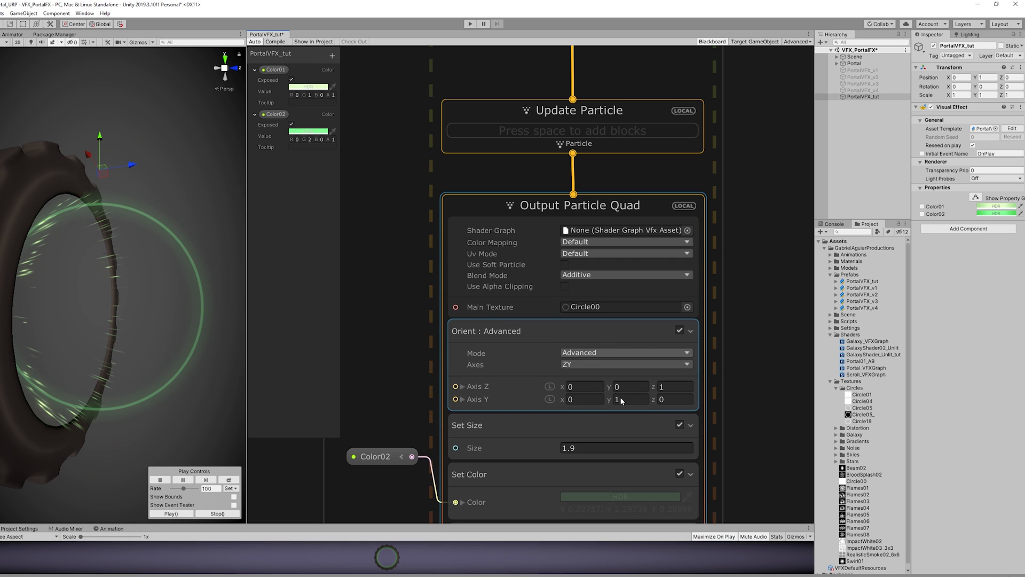
left_click(628, 399)
type("s")
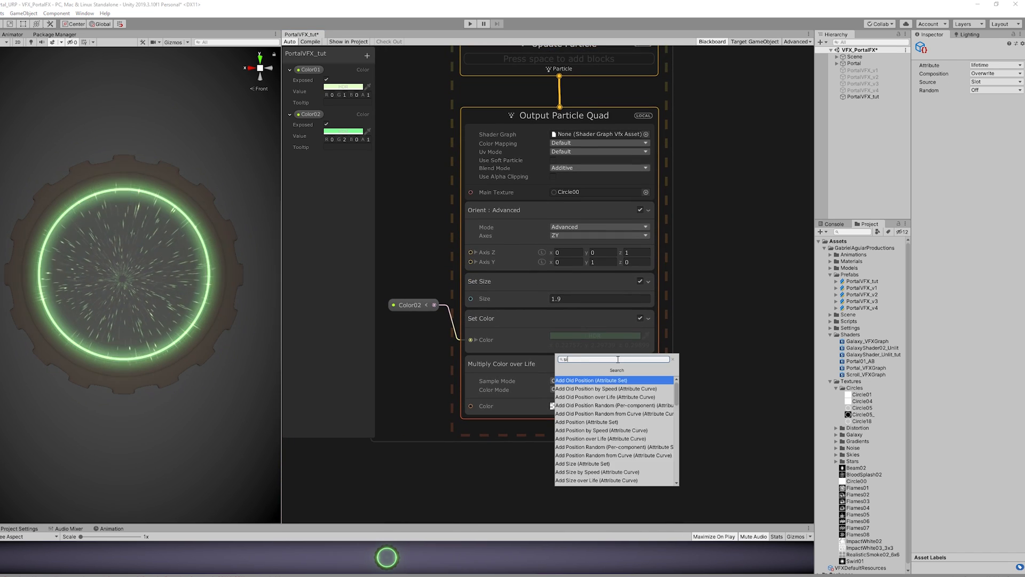
- Add a Set Size over Life block to the output with Composition set to Multiply
type("ize over")
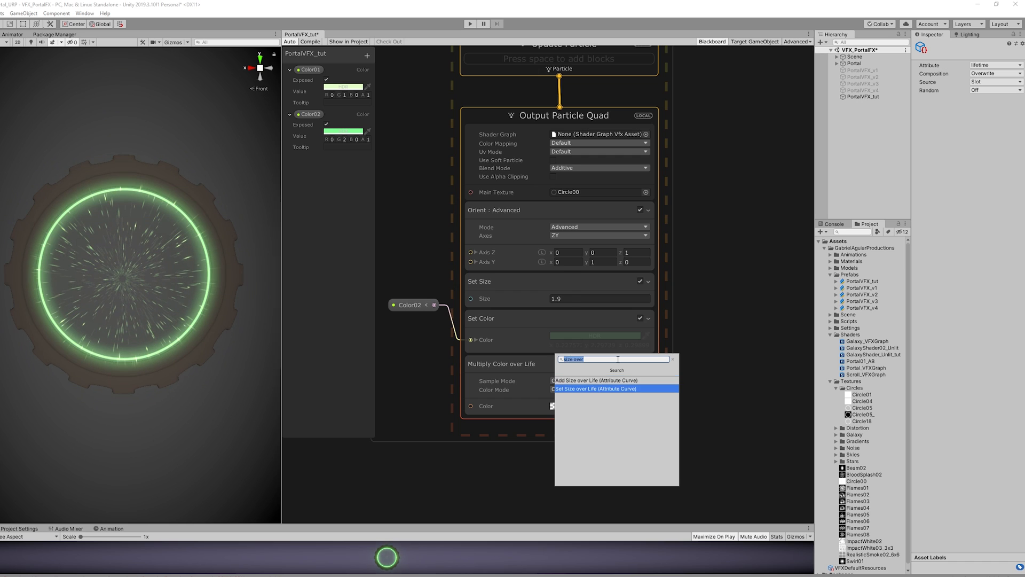
left_click(595, 389)
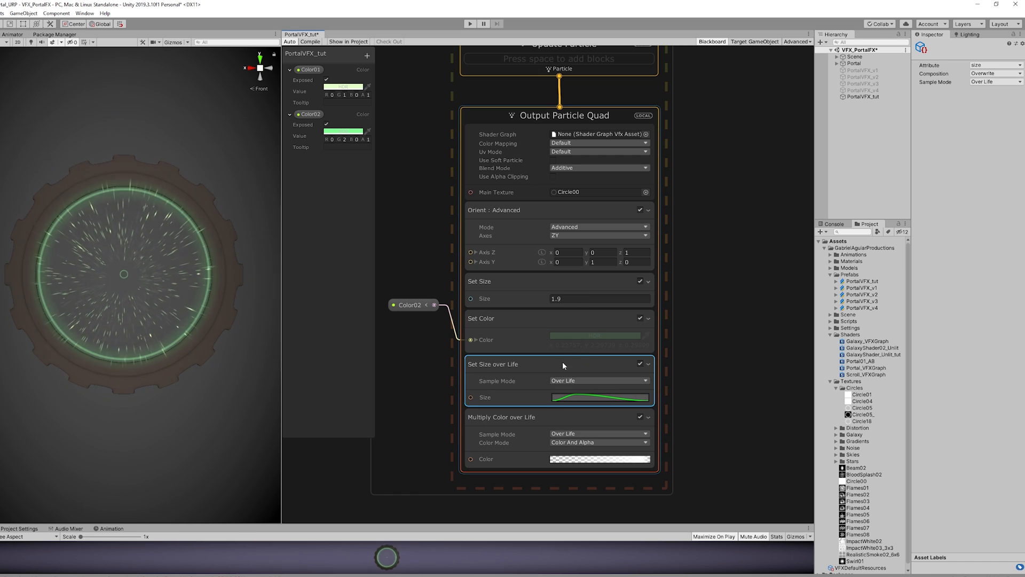
left_click(994, 73)
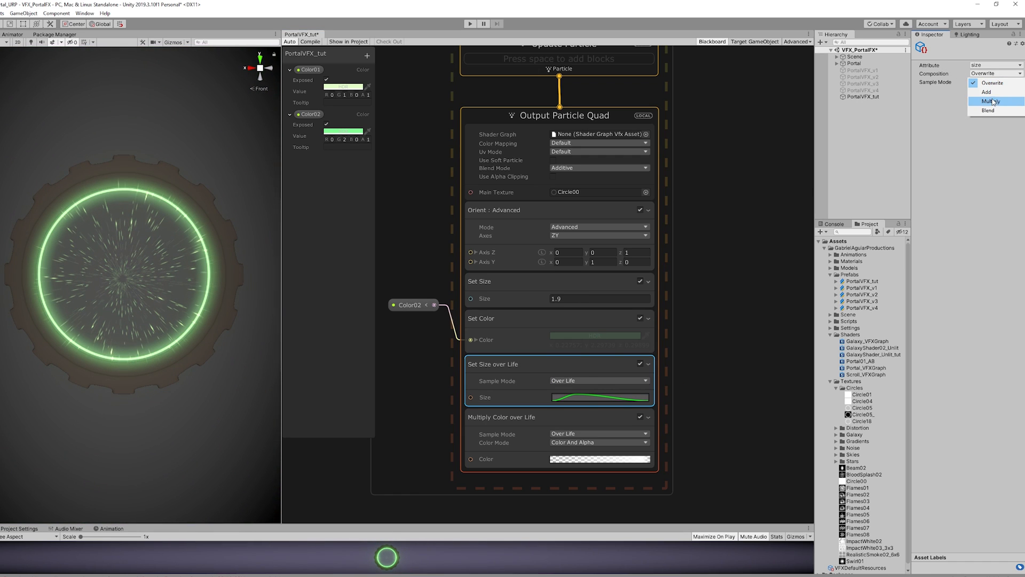
left_click(990, 102)
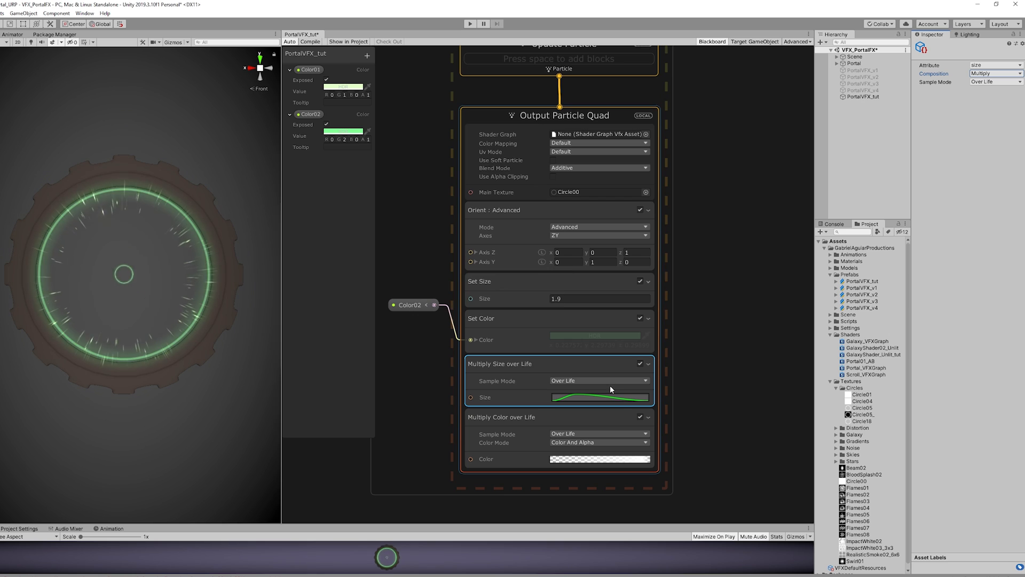
- Reshape the size curve so it rises to a peak then falls near the end
left_click(599, 397)
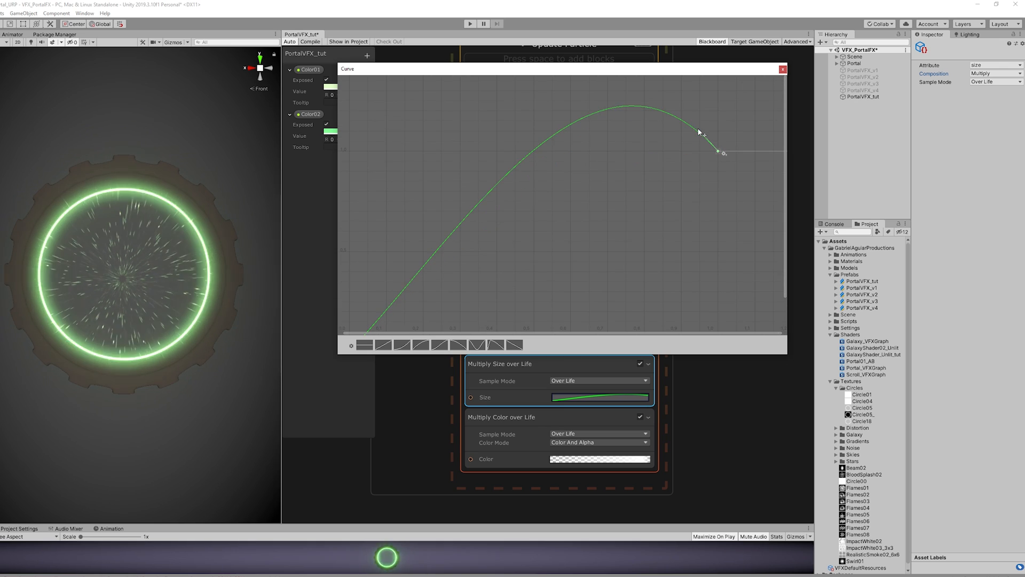
left_click_drag(723, 153, 422, 264)
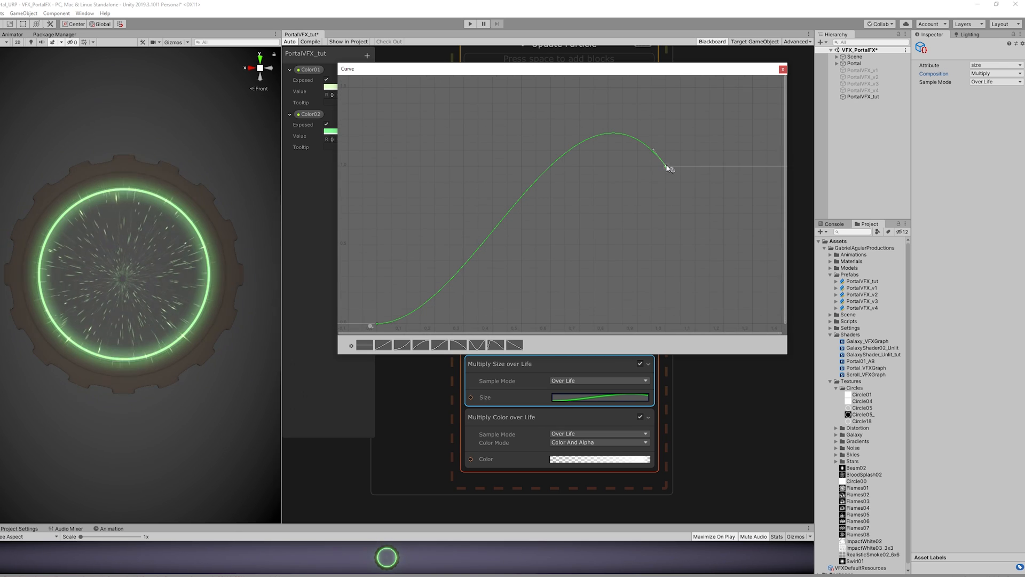
left_click_drag(654, 150, 660, 169)
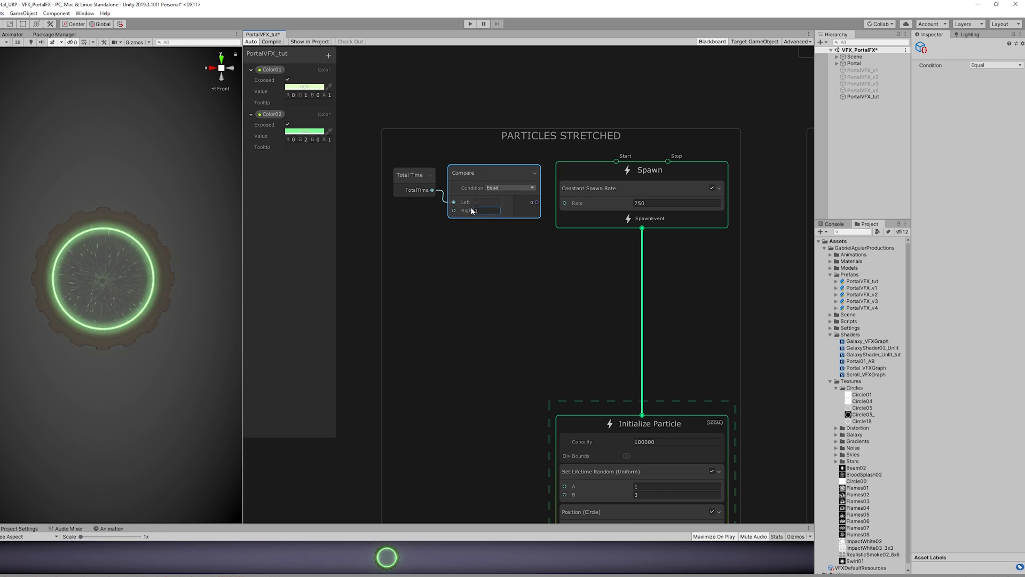
- Choose the Compare node's condition for checking Total Time against 1
left_click(508, 188)
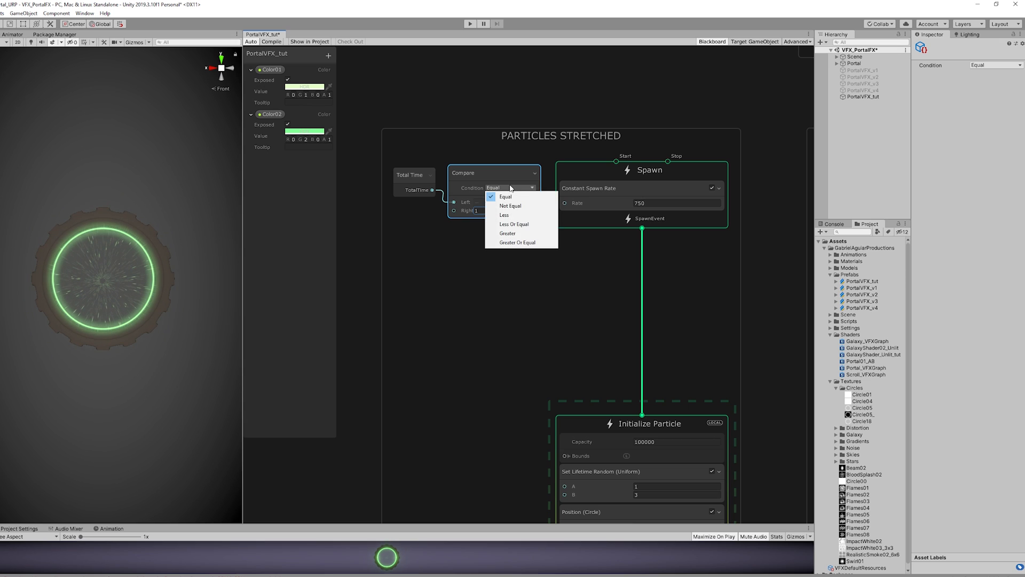
left_click(516, 242)
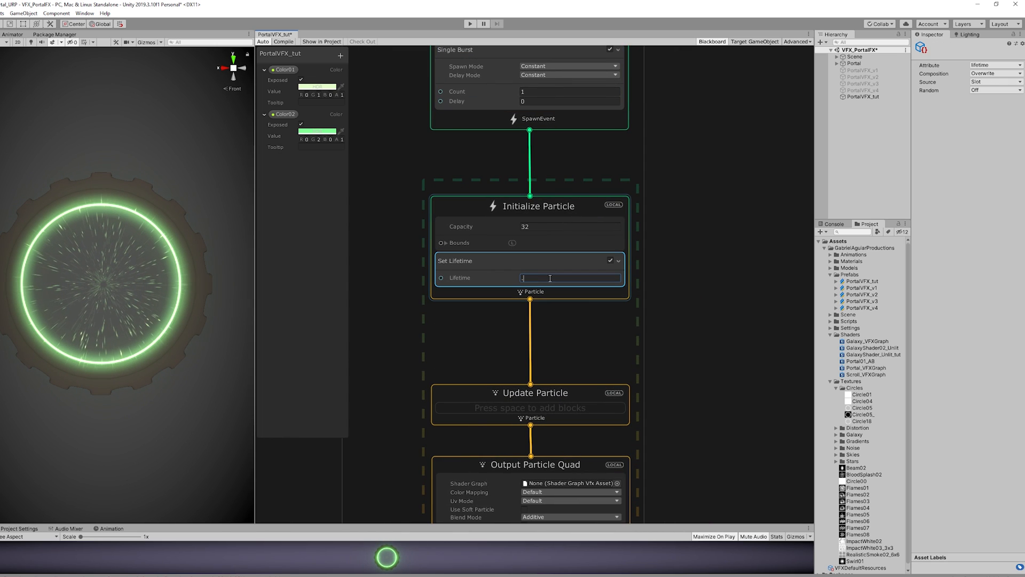
- Set particle lifetime to 0.9 and shape the colour-over-life gradient's fade
type("0.9")
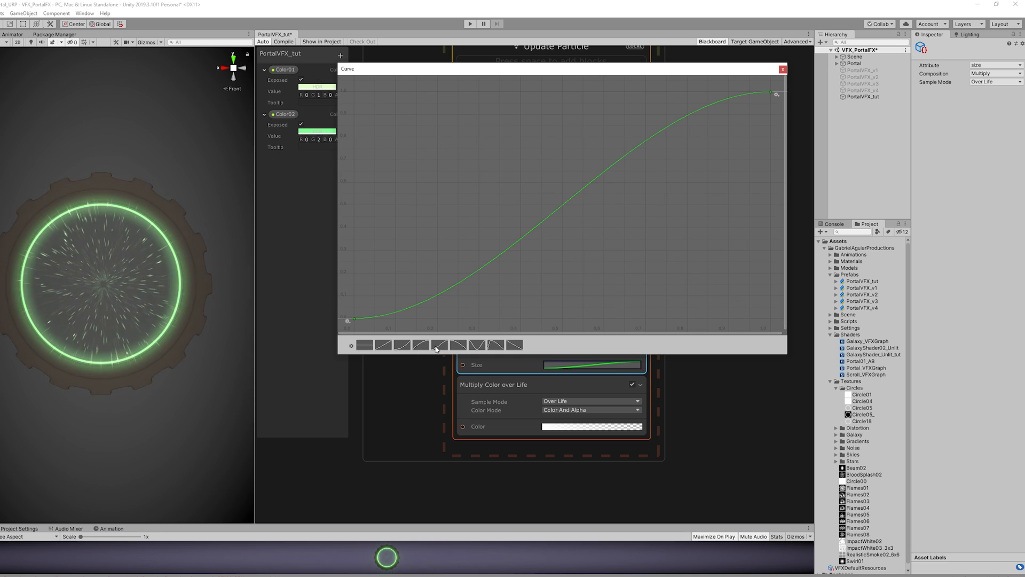
mouse_move(750, 121)
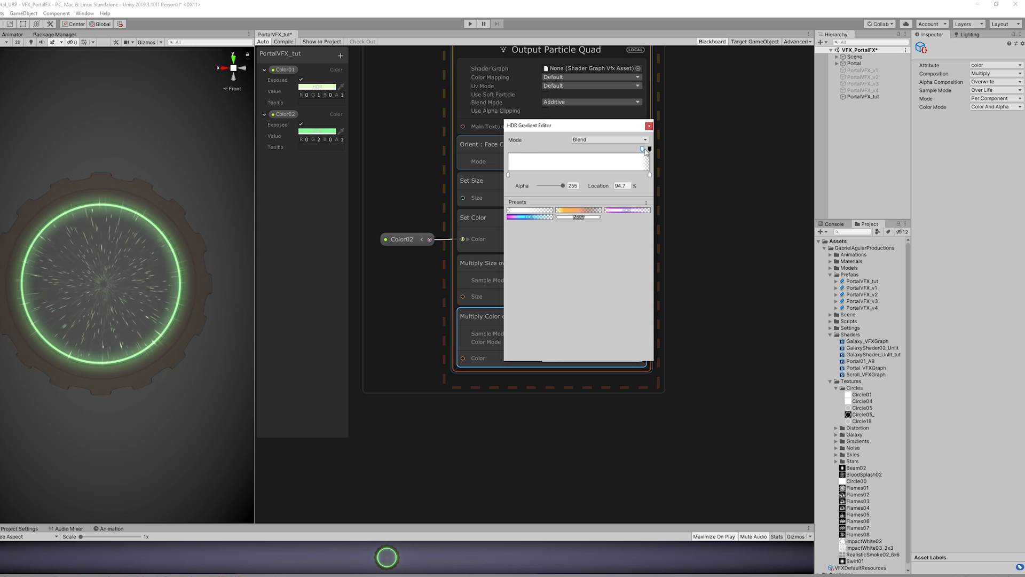
left_click_drag(648, 149, 507, 149)
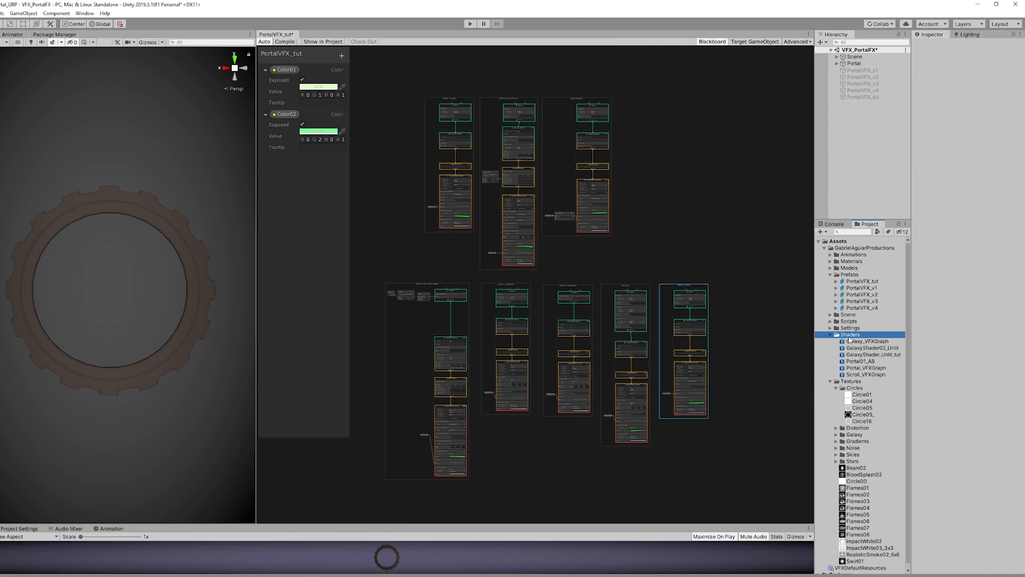
- Create a new VFX Shader Graph asset in the Shaders folder and view the finished Portal_VFXGraph nodes
right_click(863, 341)
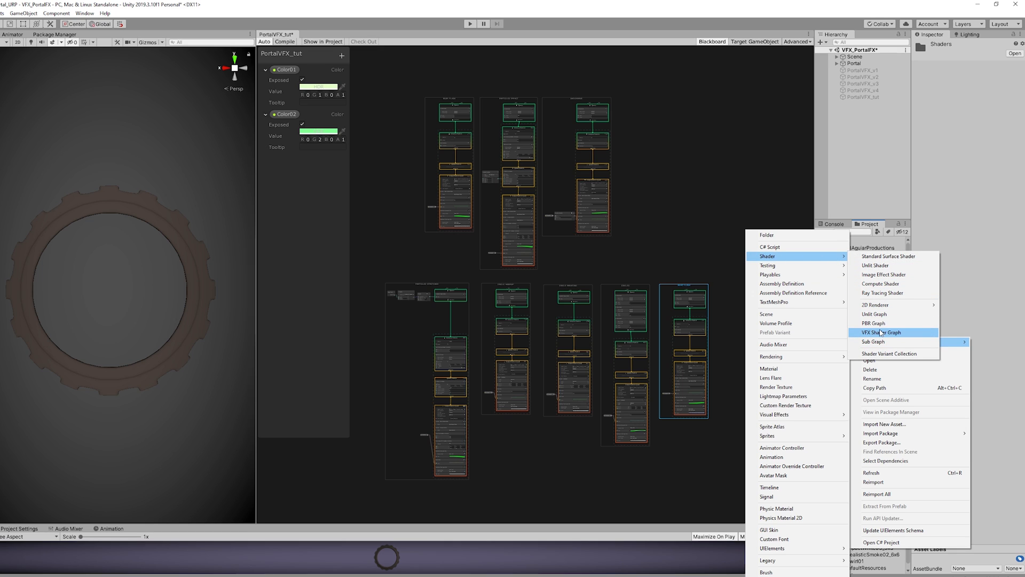
mouse_move(881, 334)
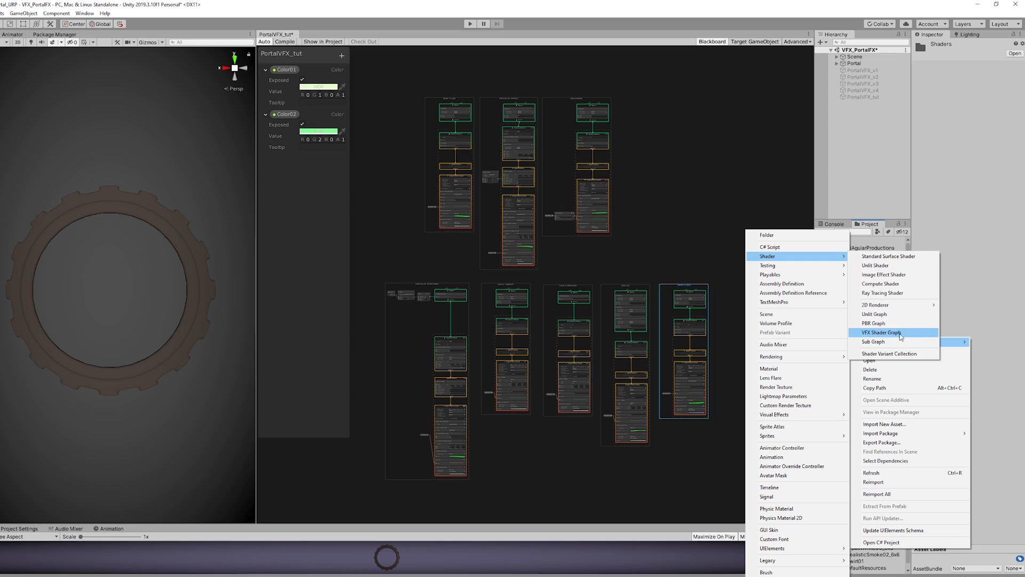
mouse_move(900, 336)
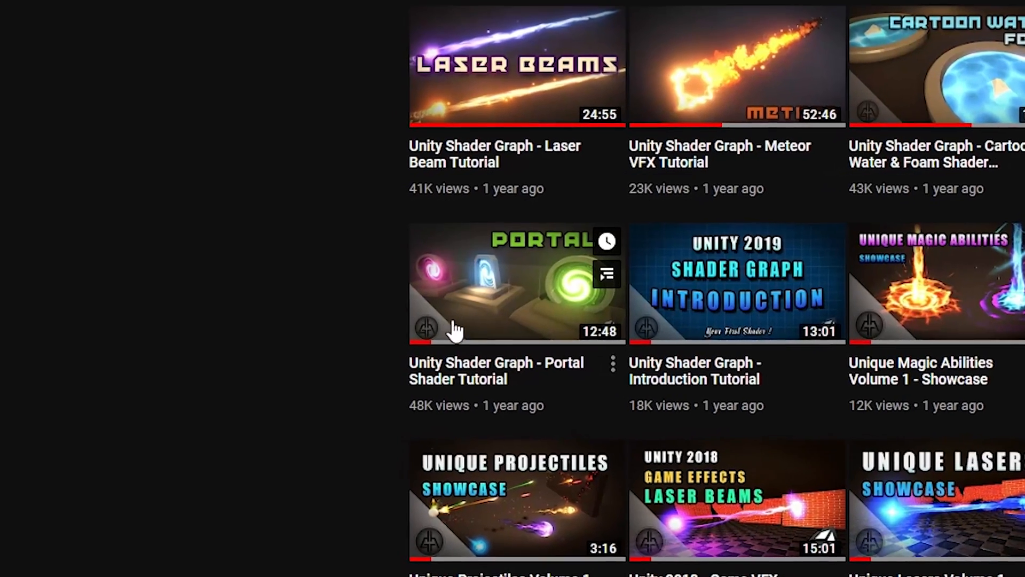
left_click(516, 282)
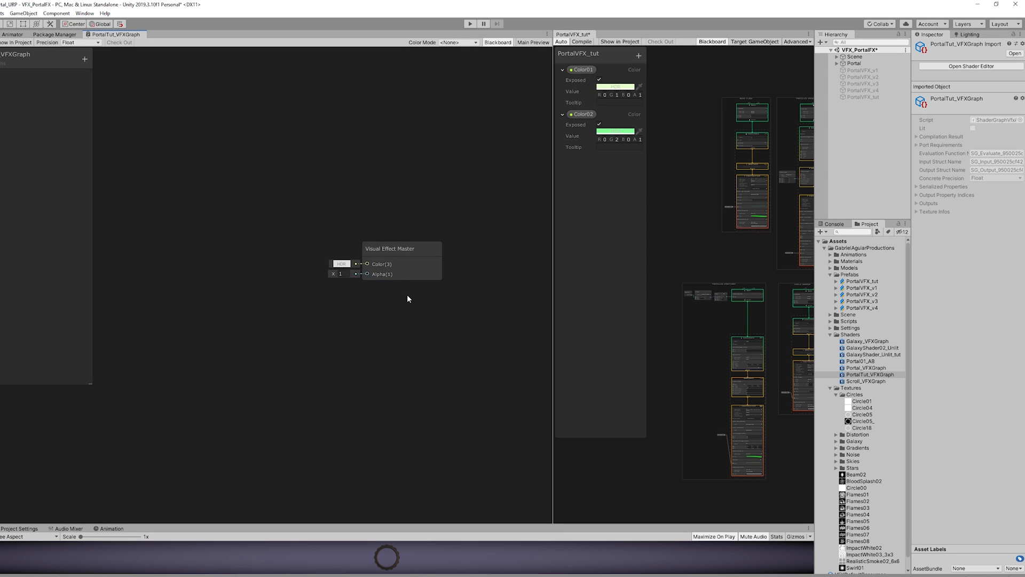
left_click_drag(389, 248, 435, 196)
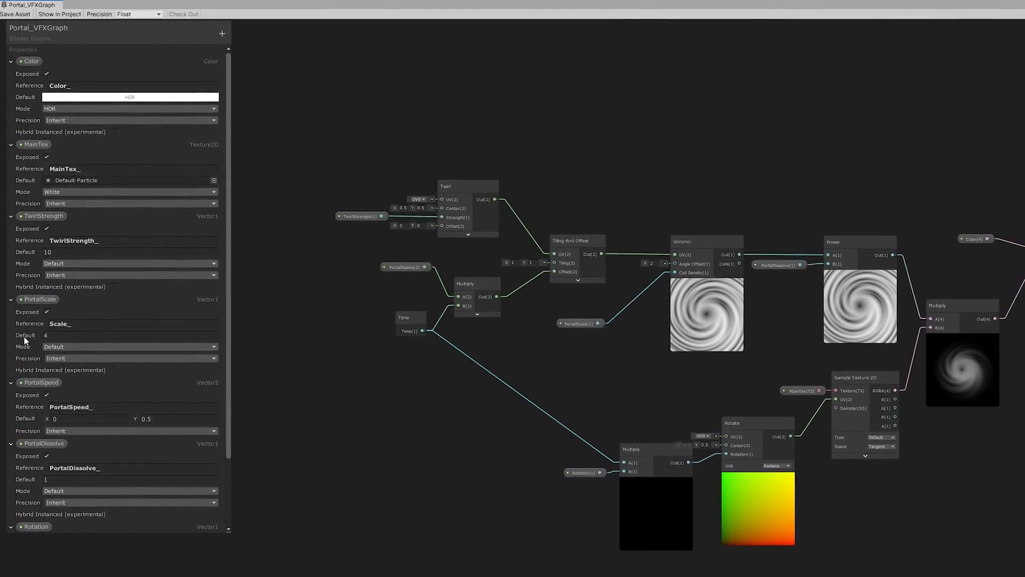
scroll("down", 3)
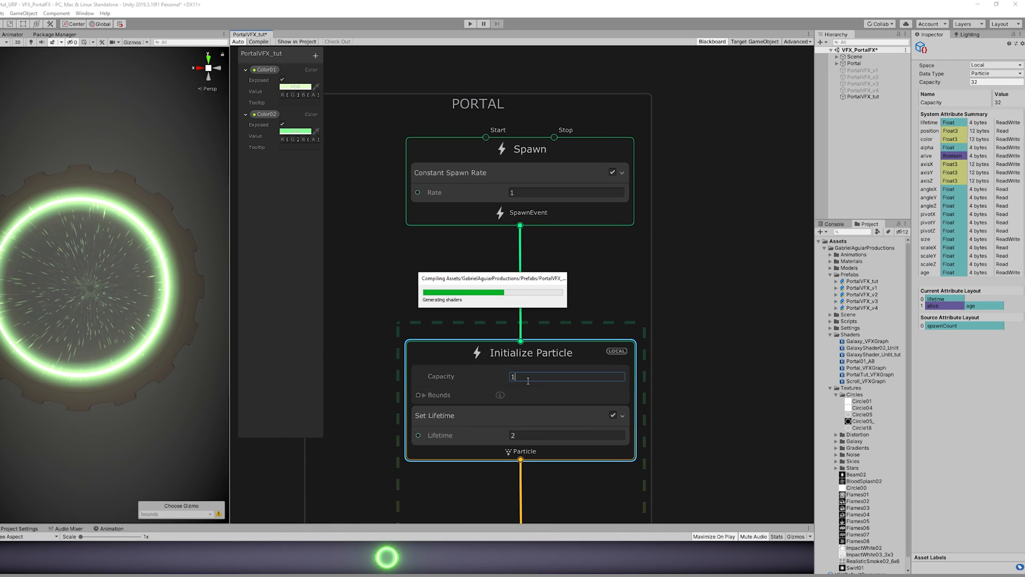
- Set capacity to 1, assign the Portal_VFXGraph shader and the Default-Particle main texture
type("1.9")
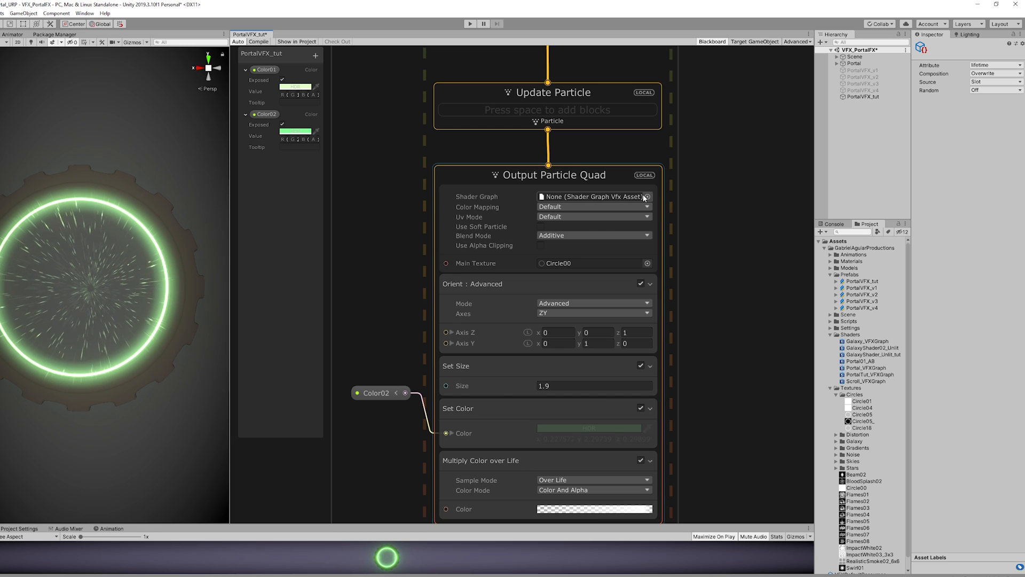
left_click(647, 197)
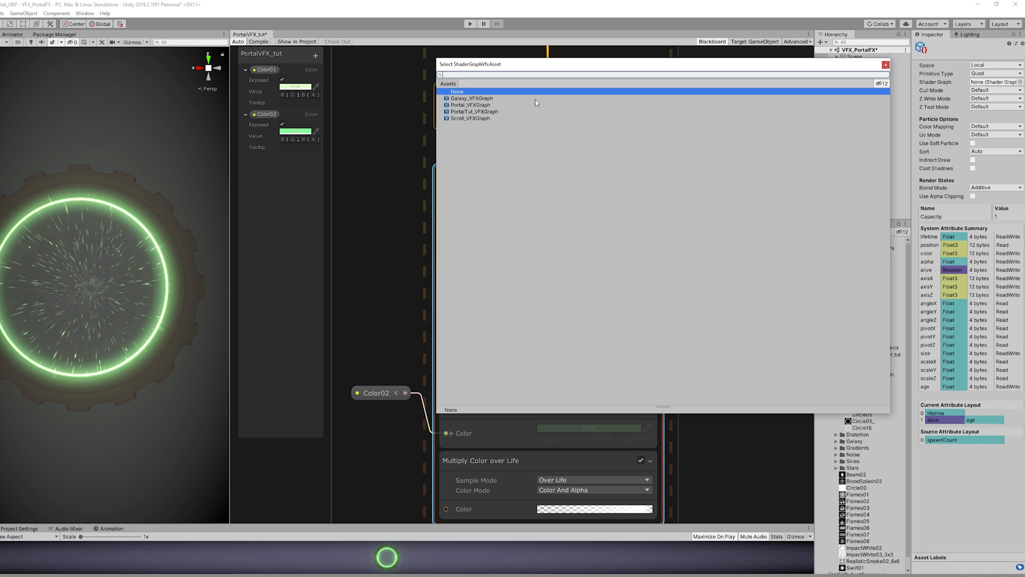
mouse_move(462, 111)
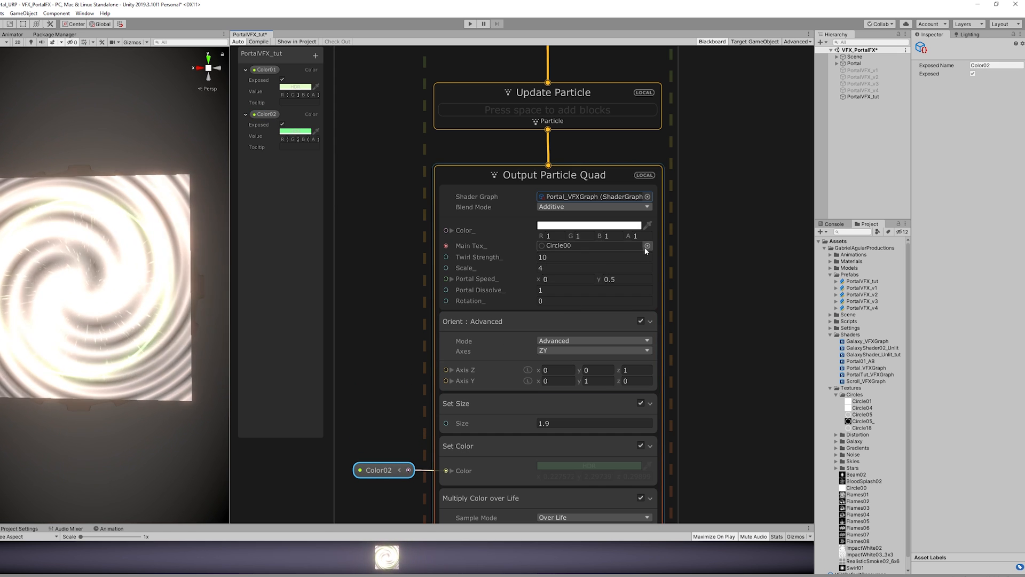
left_click(647, 246)
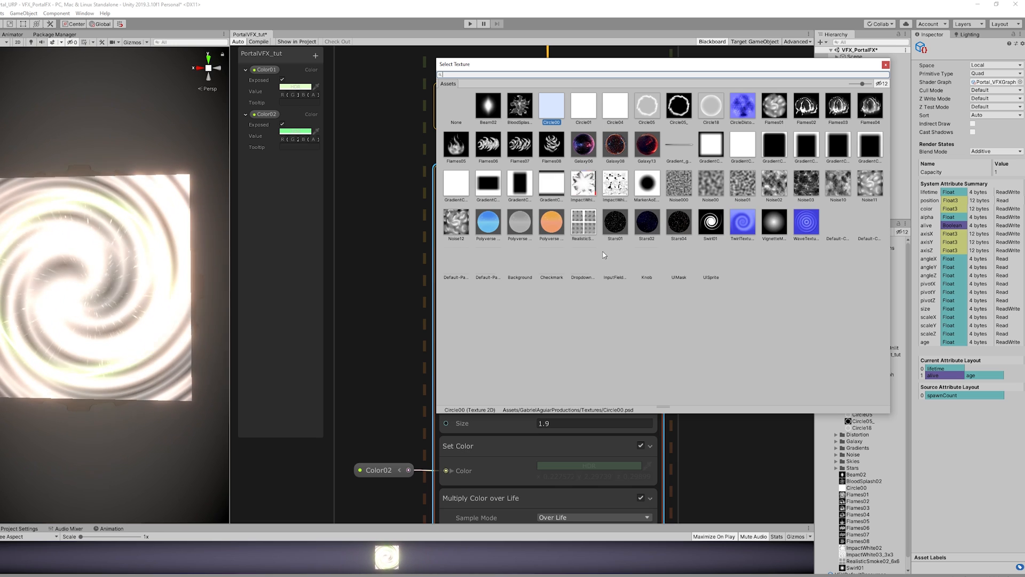
left_click(456, 262)
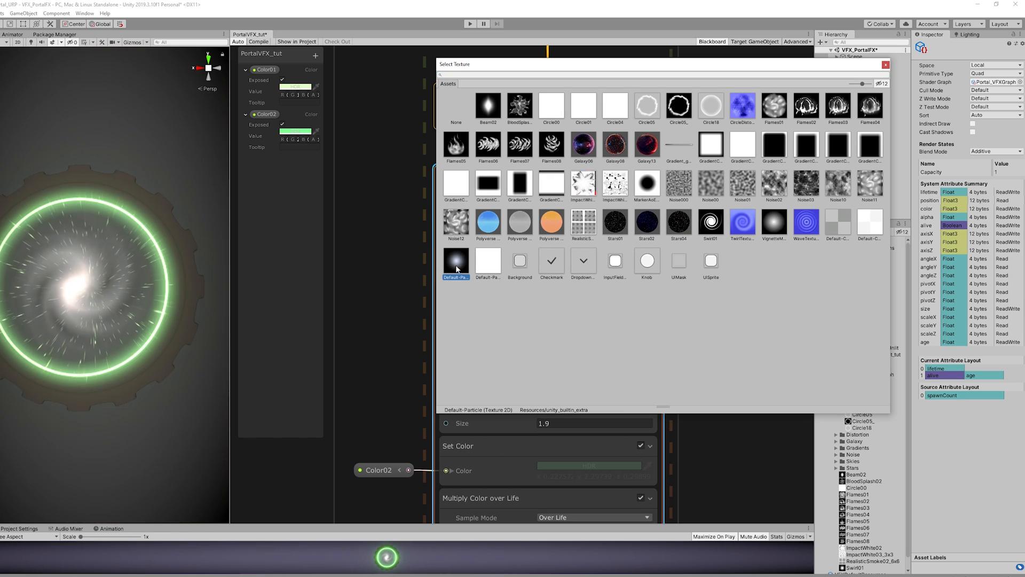